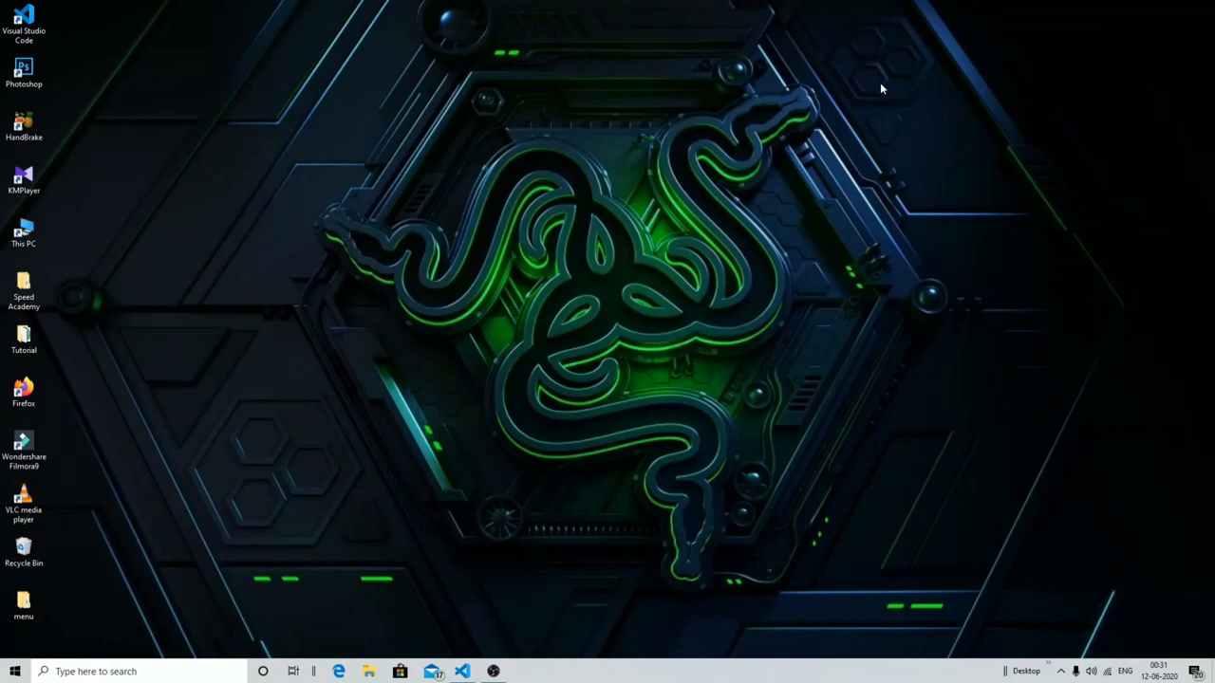
{"action": "mouse_move", "coordinate": [136, 630]}
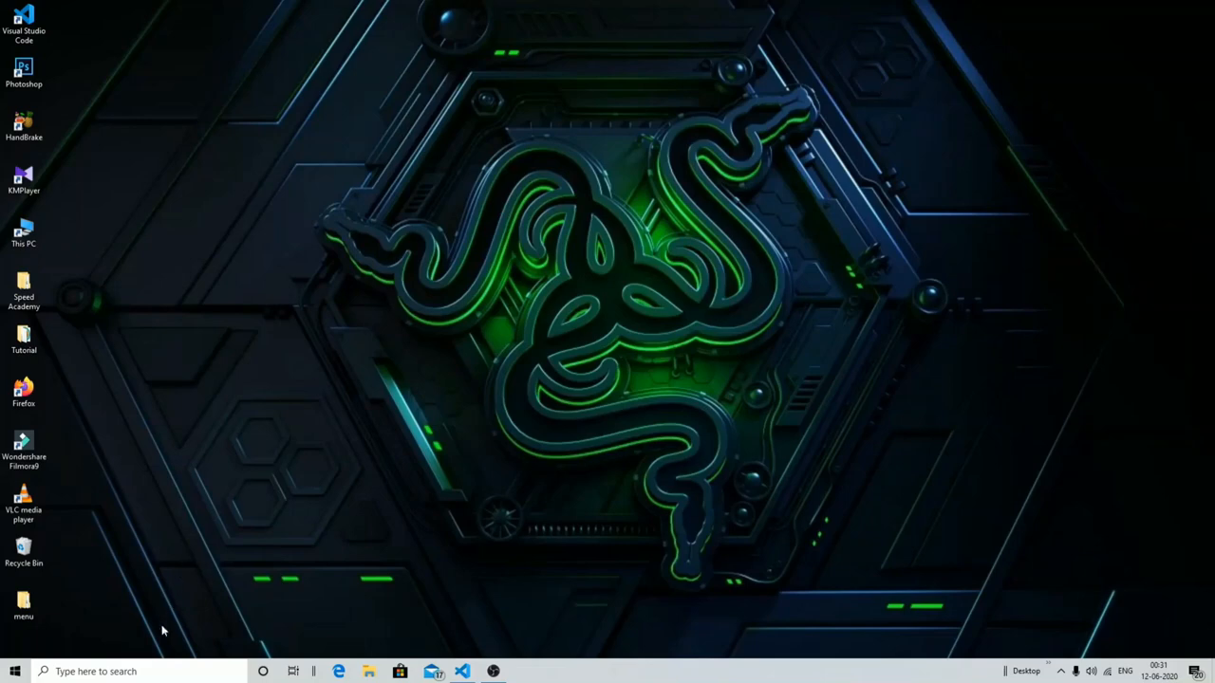
- Launch Firefox from Windows search and go to google.com to search for google fonts
{"action": "type", "text": "firefox"}
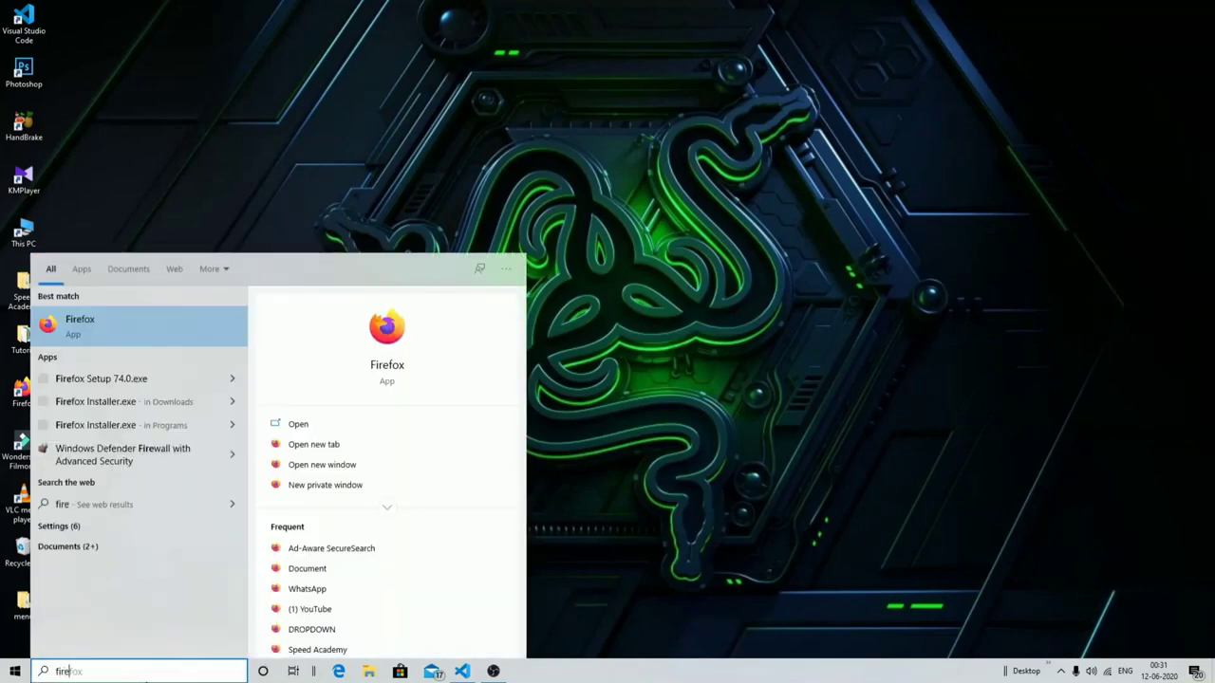
{"action": "left_click", "coordinate": [331, 547]}
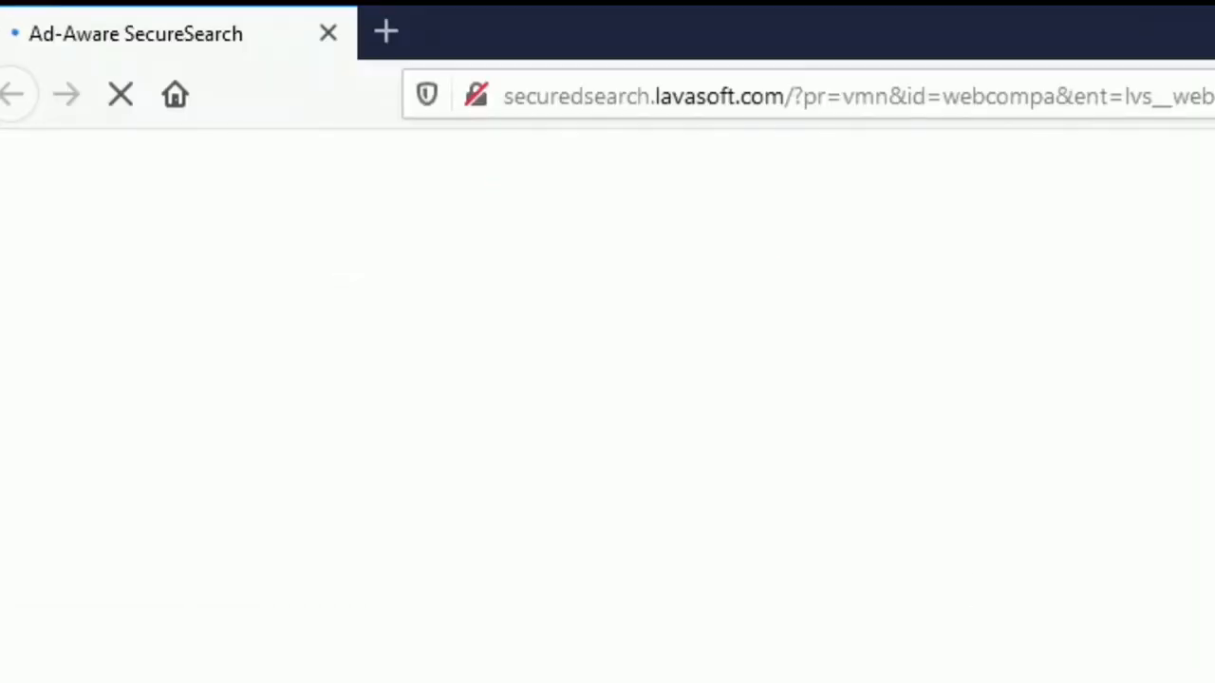
{"action": "left_click", "coordinate": [807, 95]}
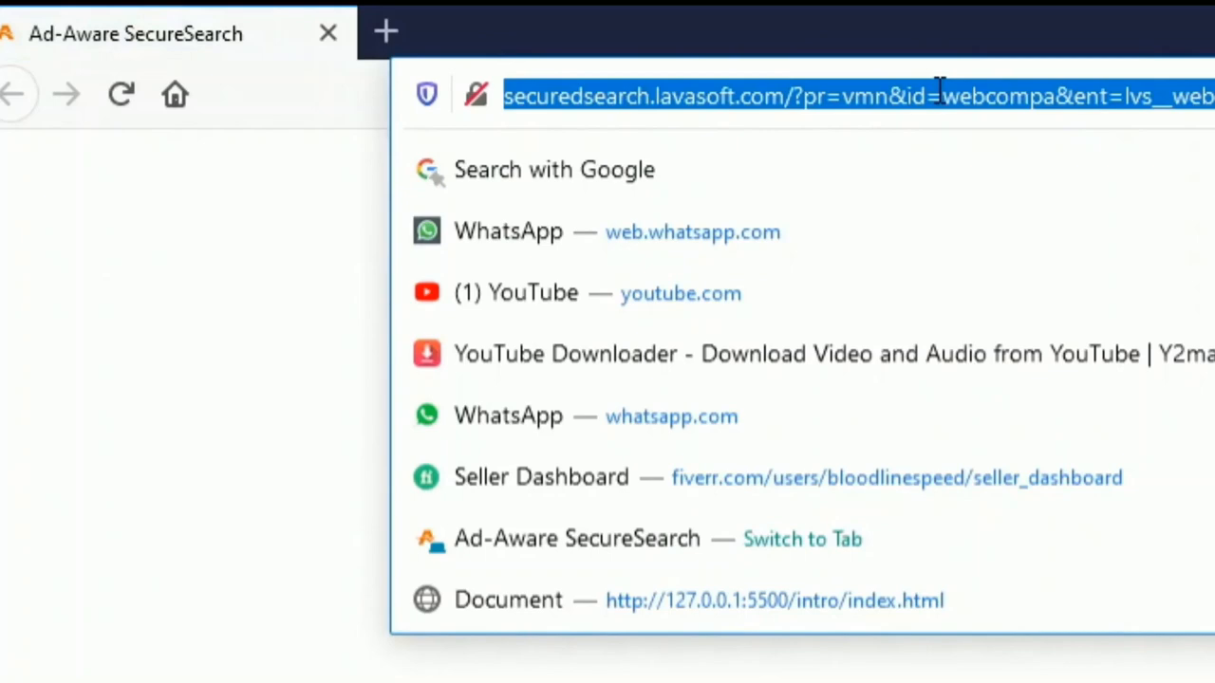
{"action": "type", "text": "google.com/"}
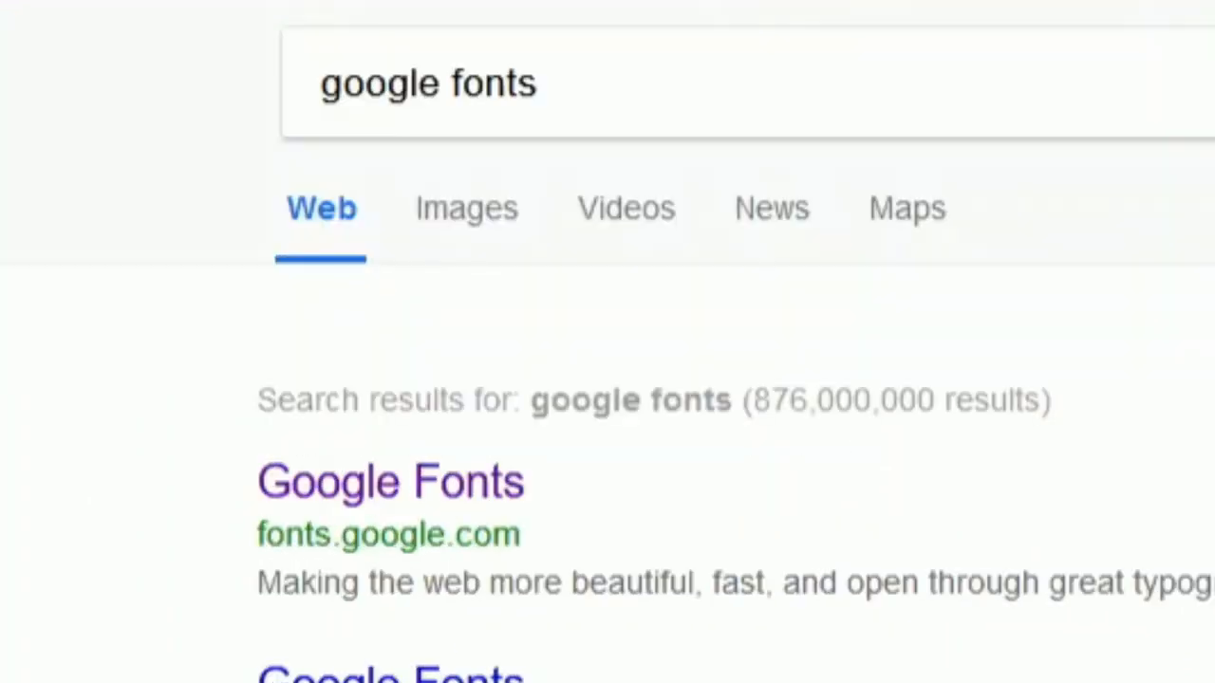
{"action": "mouse_move", "coordinate": [433, 494]}
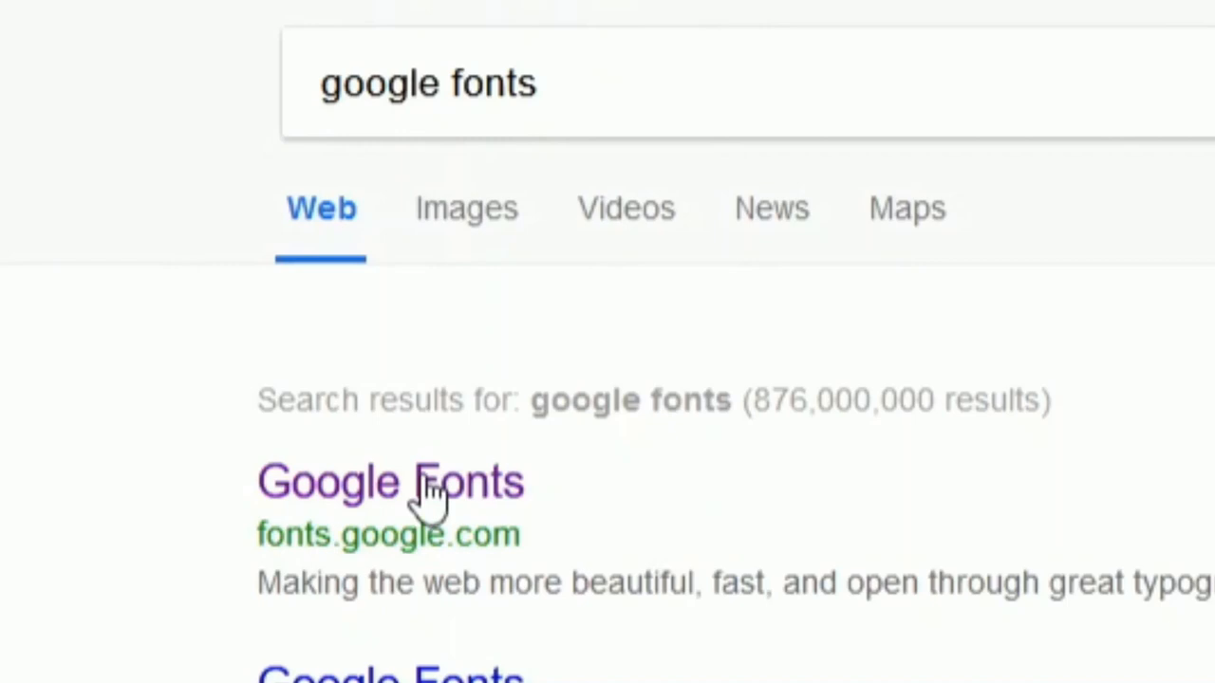
- Enter the Google Fonts site, sort the catalogue by Newest and browse the font cards
{"action": "left_click", "coordinate": [389, 482]}
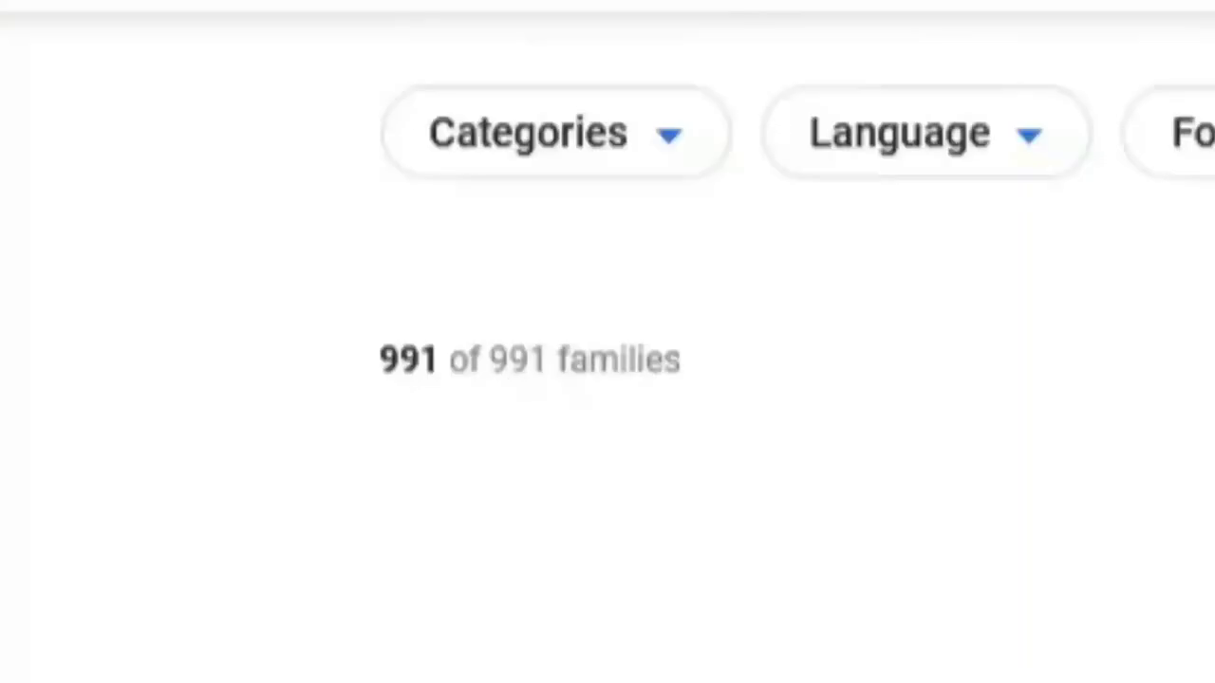
{"action": "scroll", "scroll_direction": "up", "scroll_amount": 3}
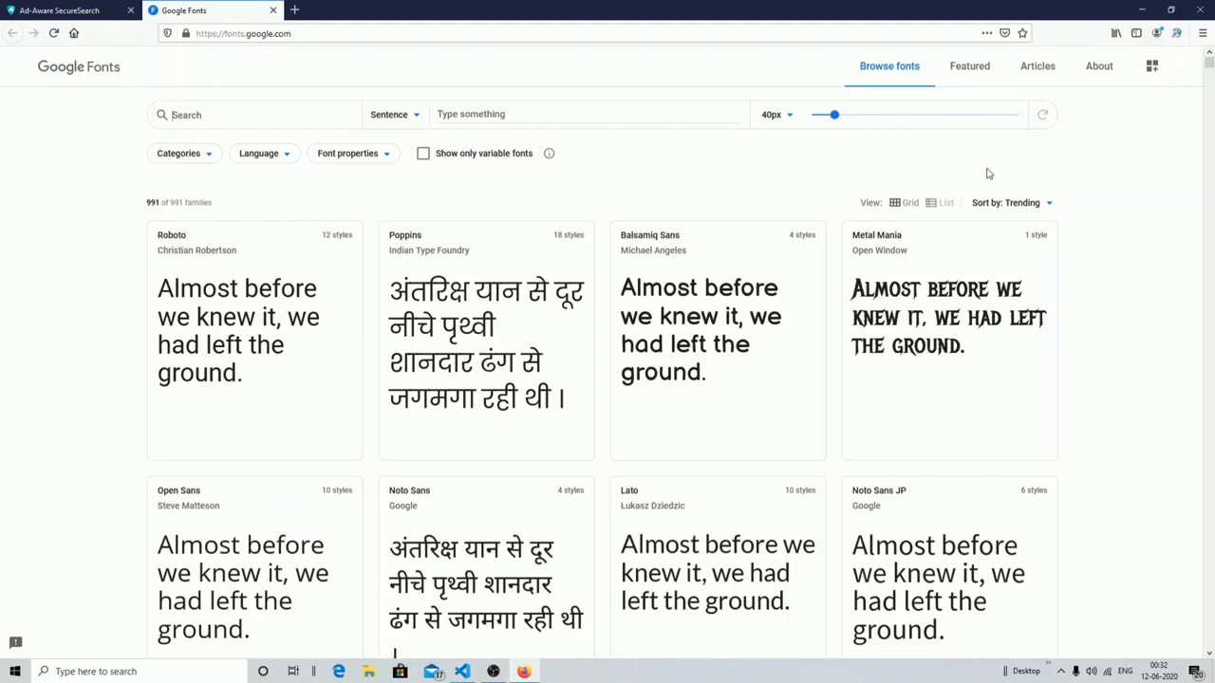
{"action": "left_click", "coordinate": [1006, 201]}
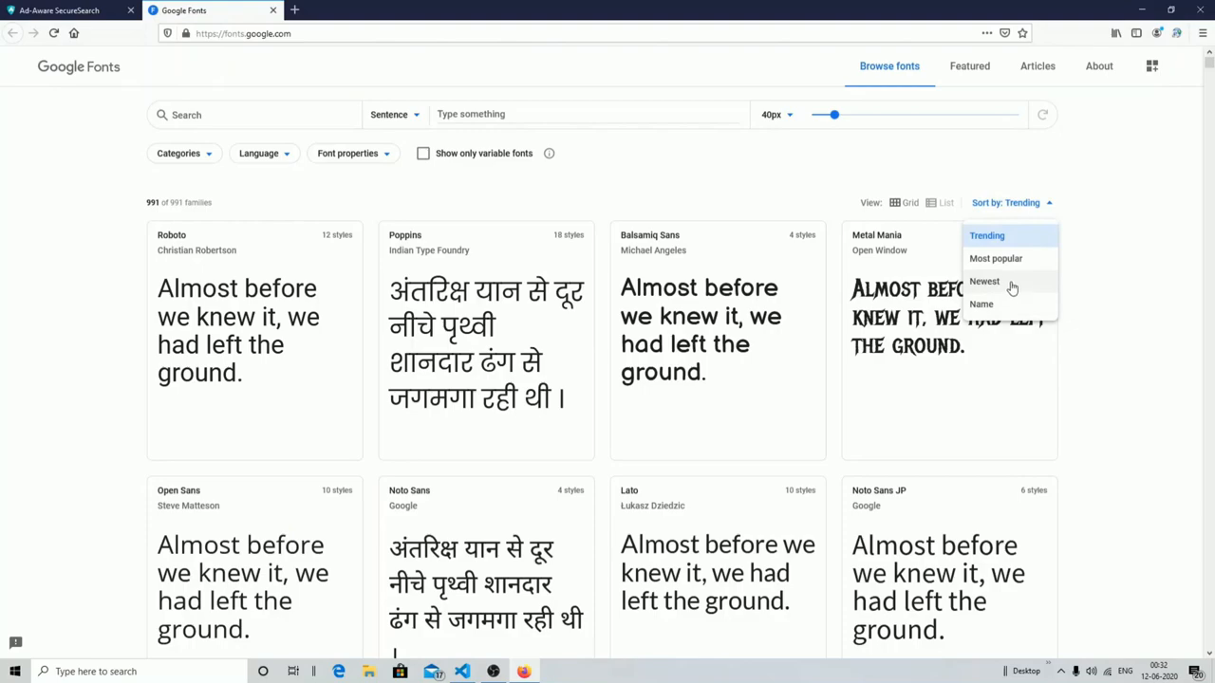
{"action": "left_click", "coordinate": [983, 281]}
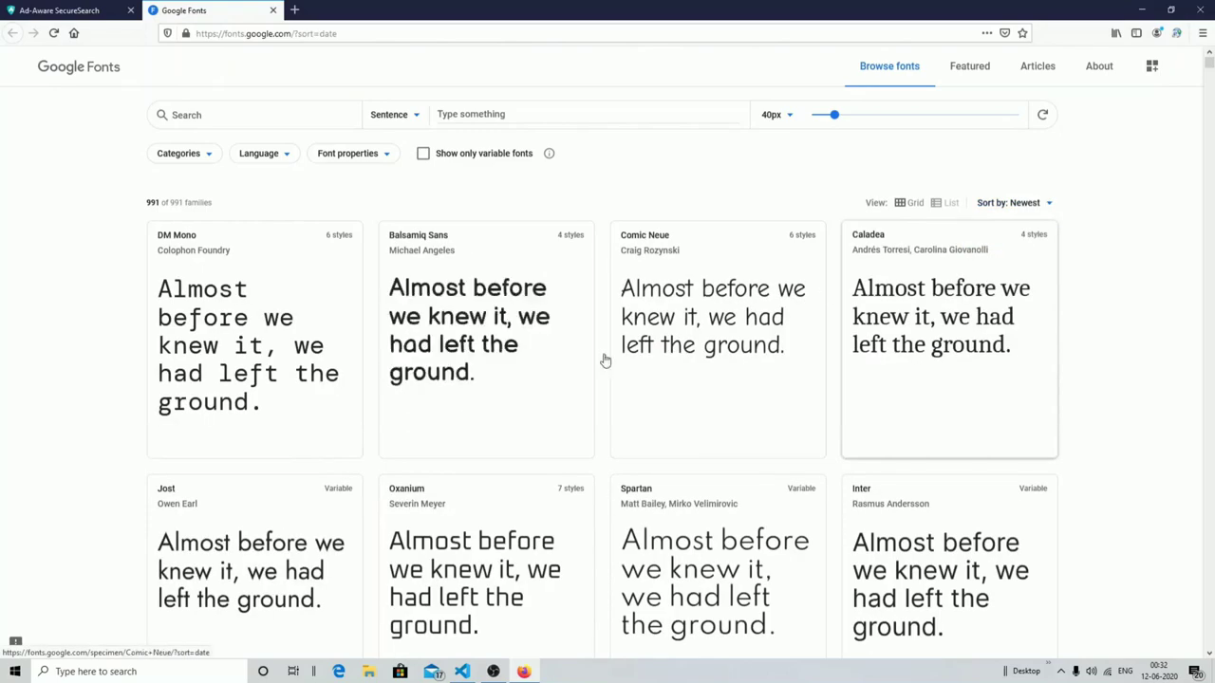
{"action": "scroll", "scroll_direction": "down", "scroll_amount": 3}
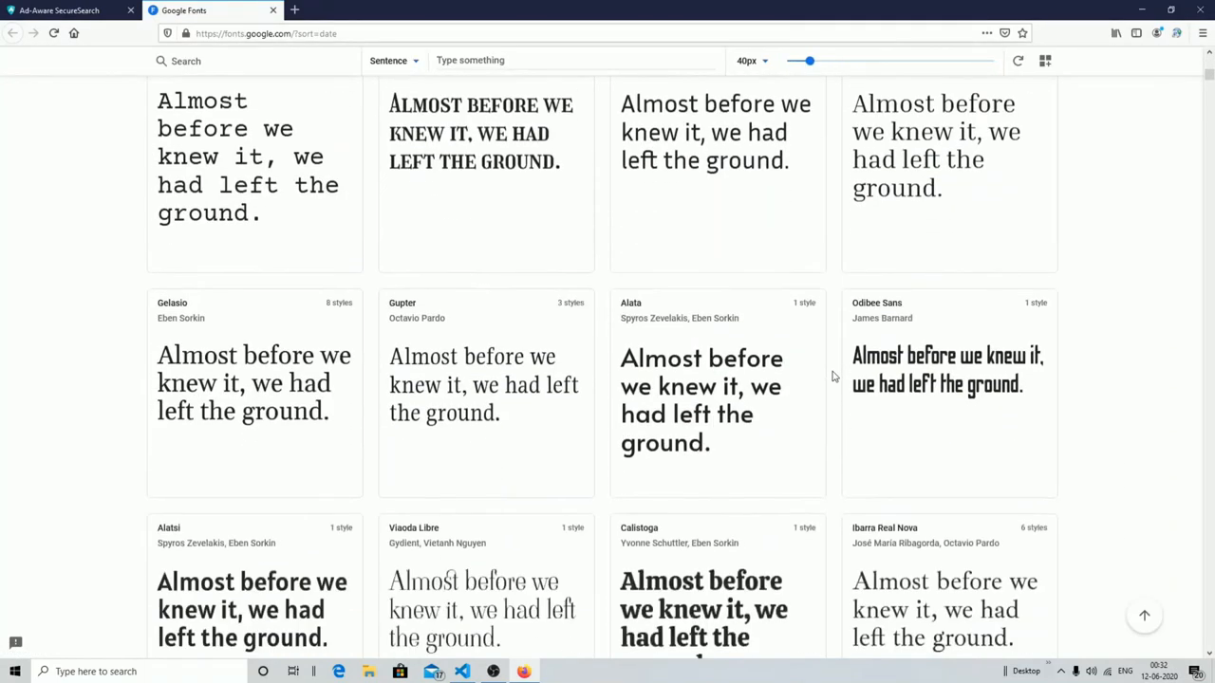
{"action": "scroll", "scroll_direction": "down", "scroll_amount": 3}
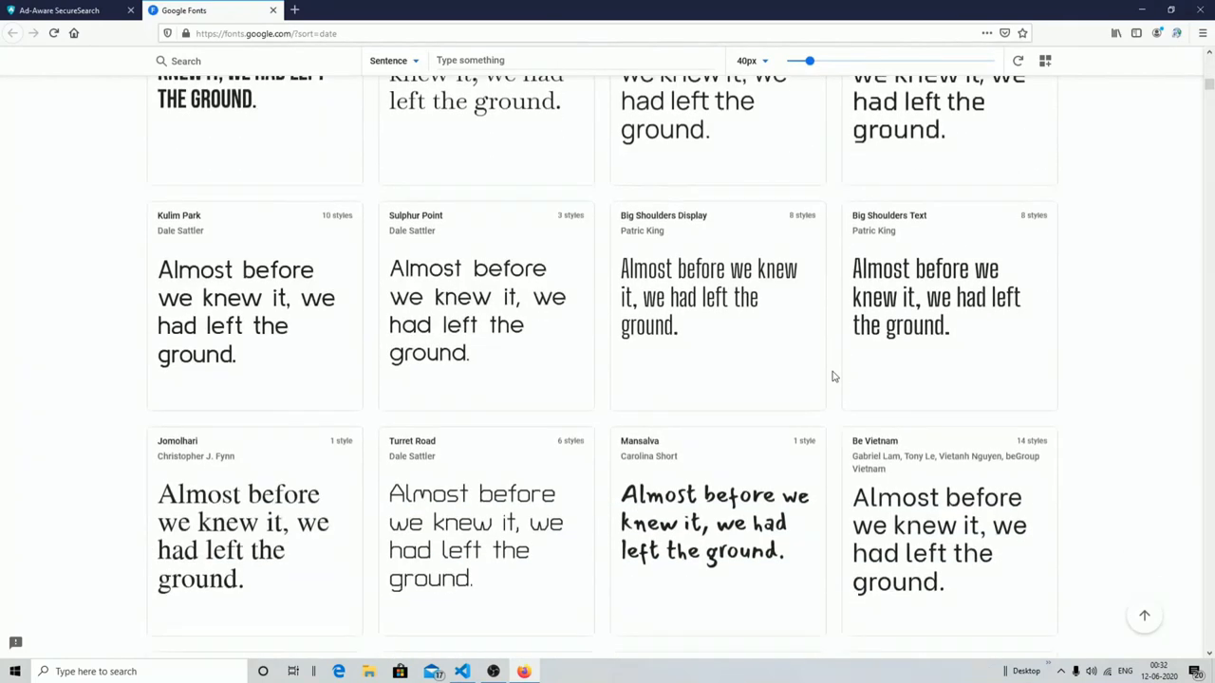
{"action": "scroll", "scroll_direction": "down", "scroll_amount": 3}
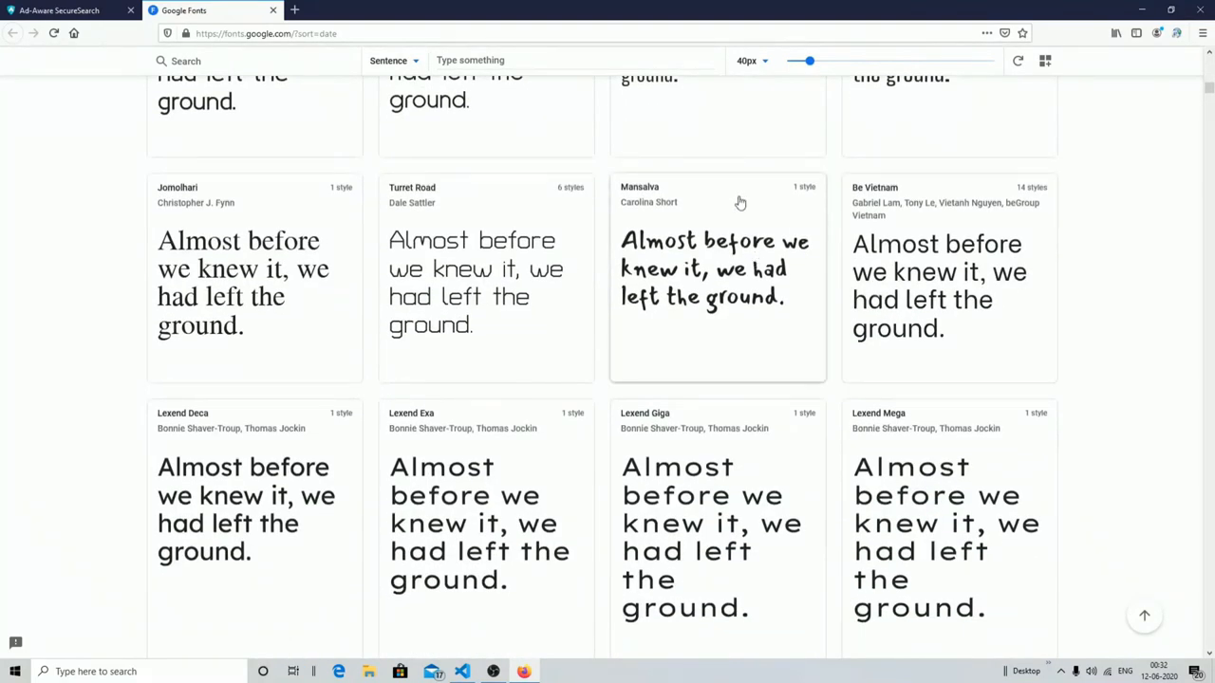
- Bring up the Mansalva font details from the catalogue
{"action": "left_click", "coordinate": [718, 275]}
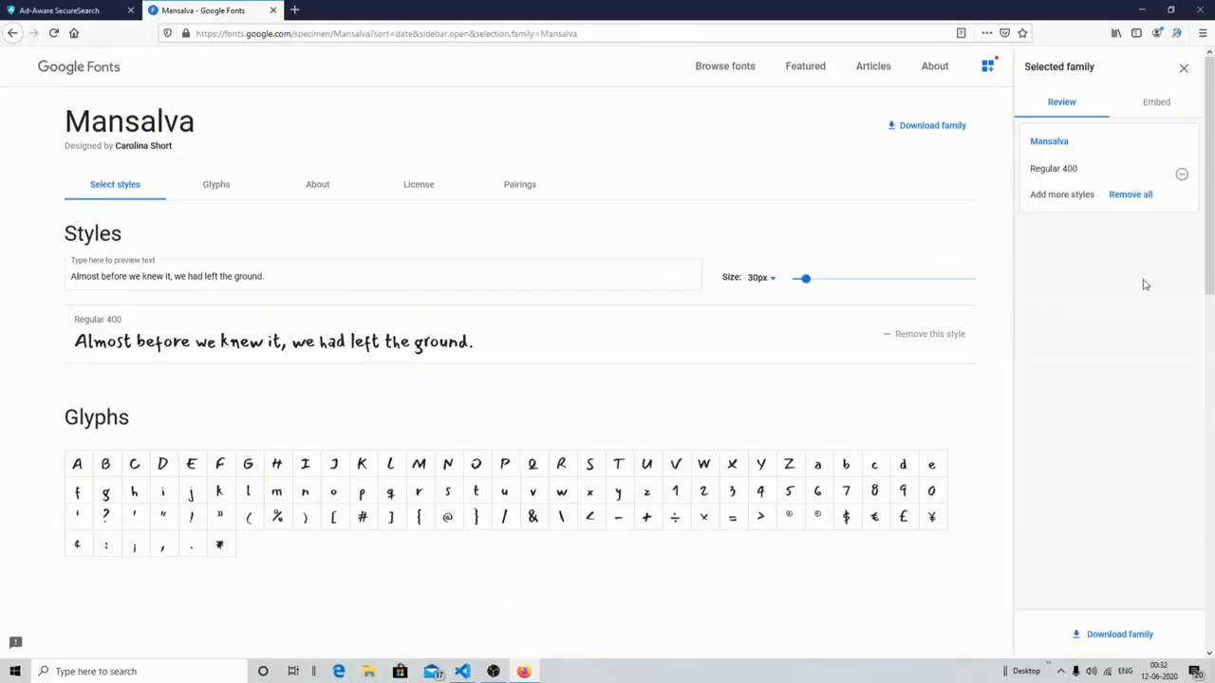
{"action": "mouse_move", "coordinate": [729, 258]}
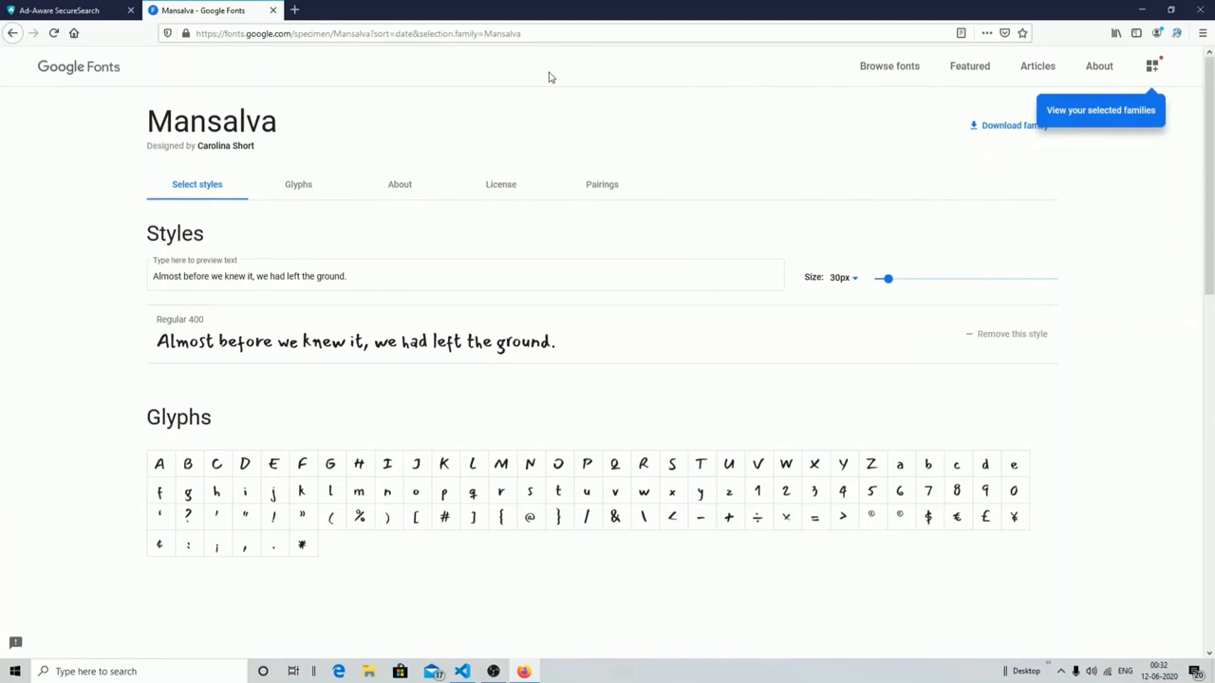
- Return to the newest-first catalogue and browse further down the font families
{"action": "left_click", "coordinate": [12, 34]}
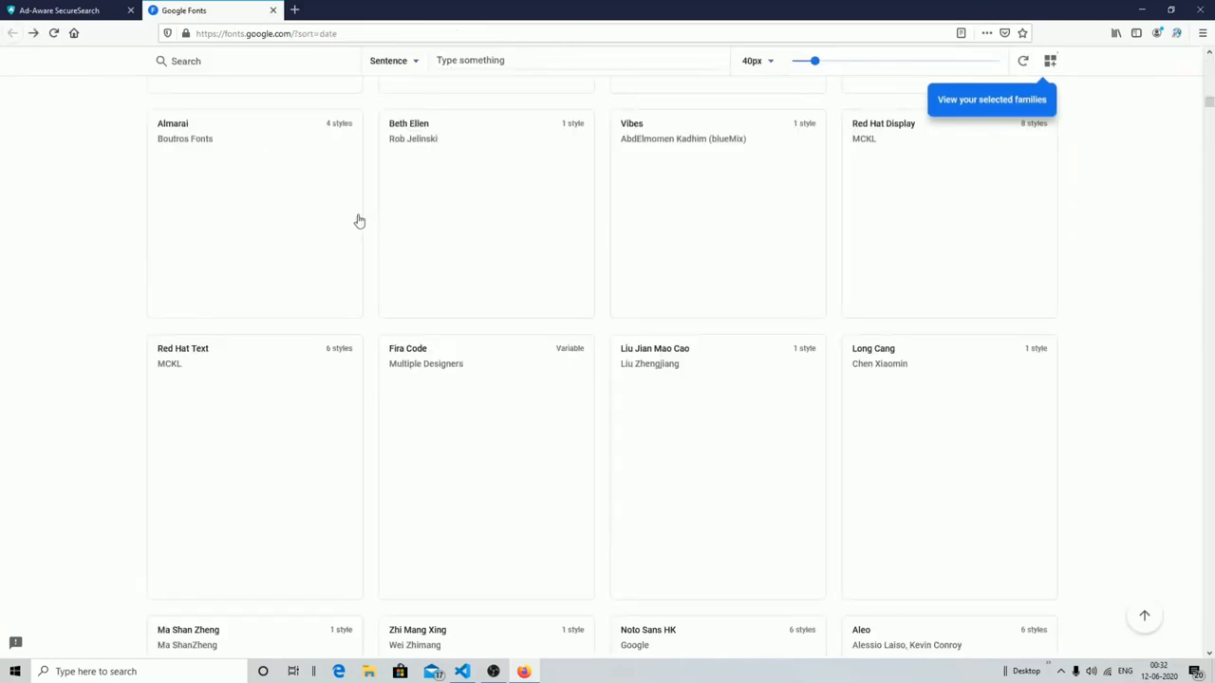
{"action": "scroll", "scroll_direction": "down", "scroll_amount": 3}
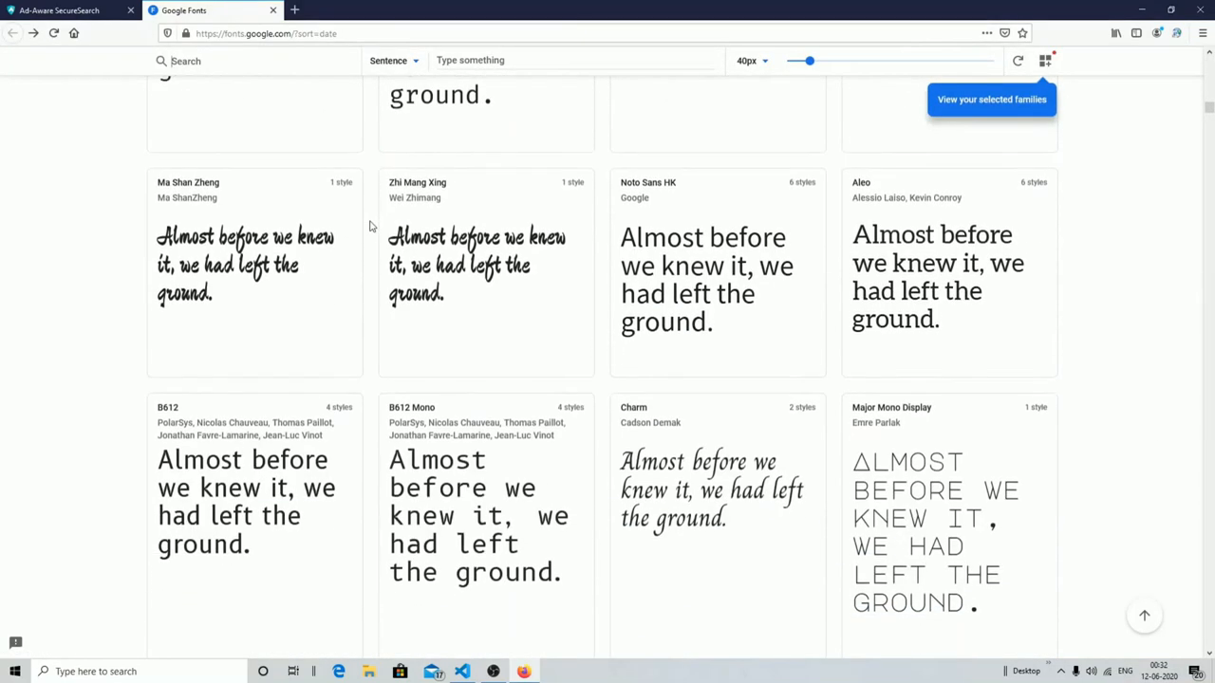
{"action": "scroll", "scroll_direction": "down", "scroll_amount": 3}
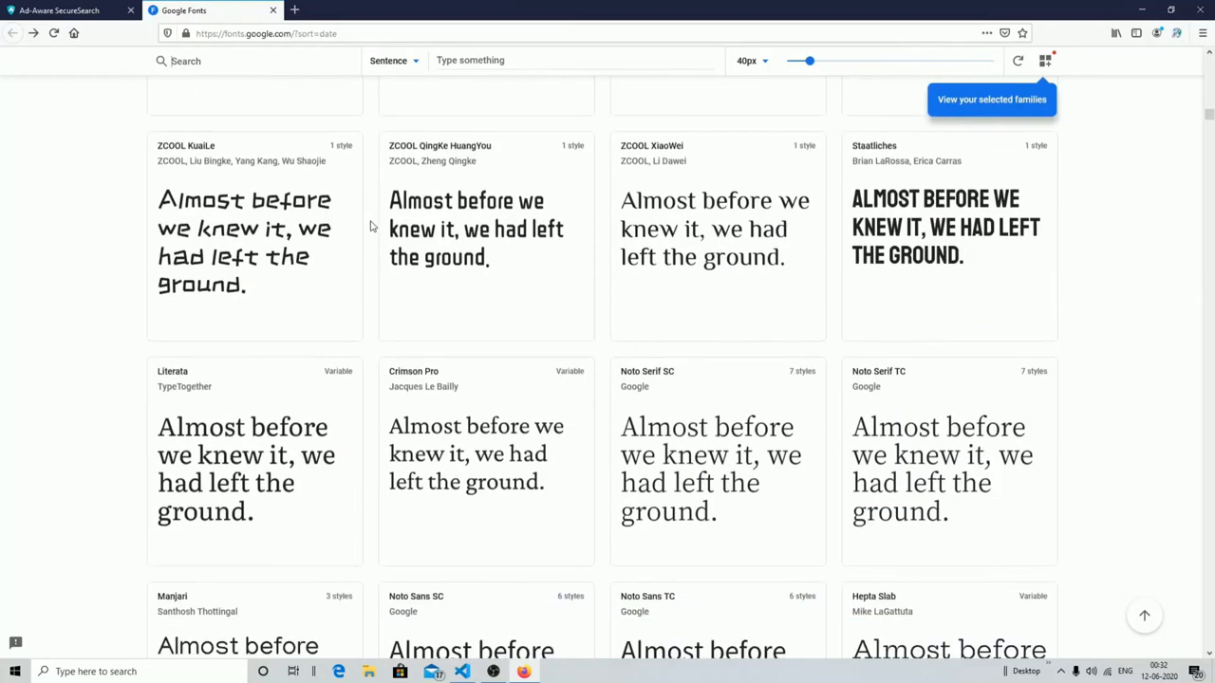
{"action": "scroll", "scroll_direction": "down", "scroll_amount": 3}
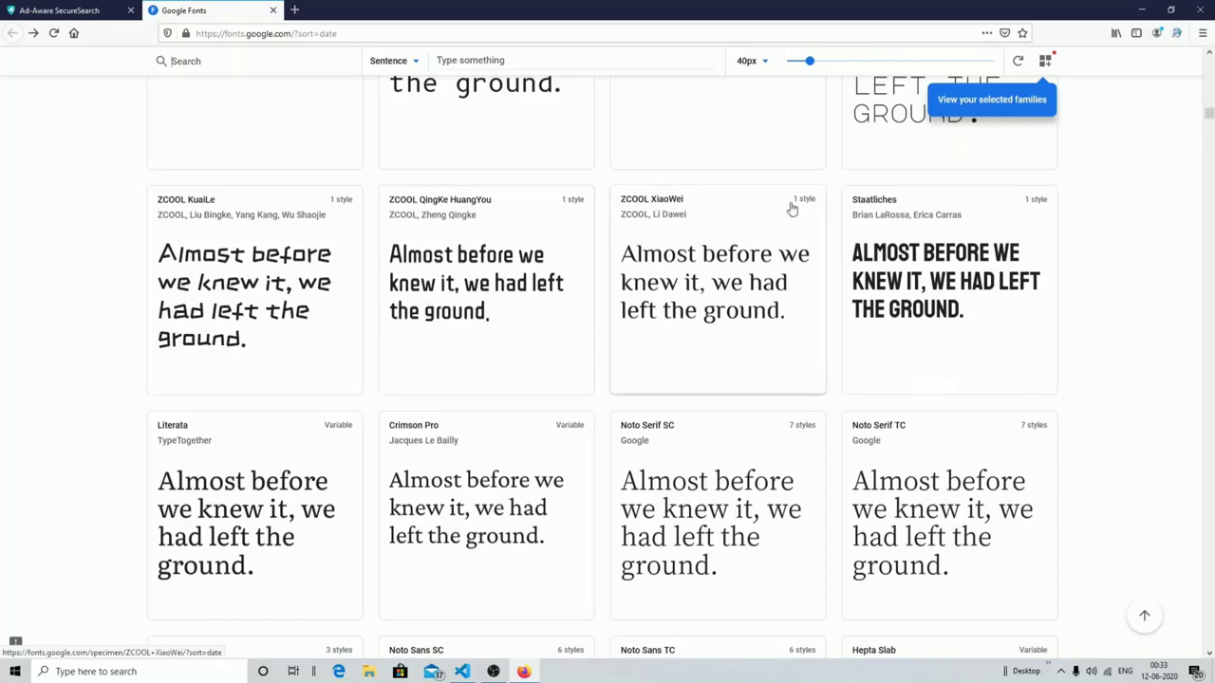
{"action": "mouse_move", "coordinate": [451, 466]}
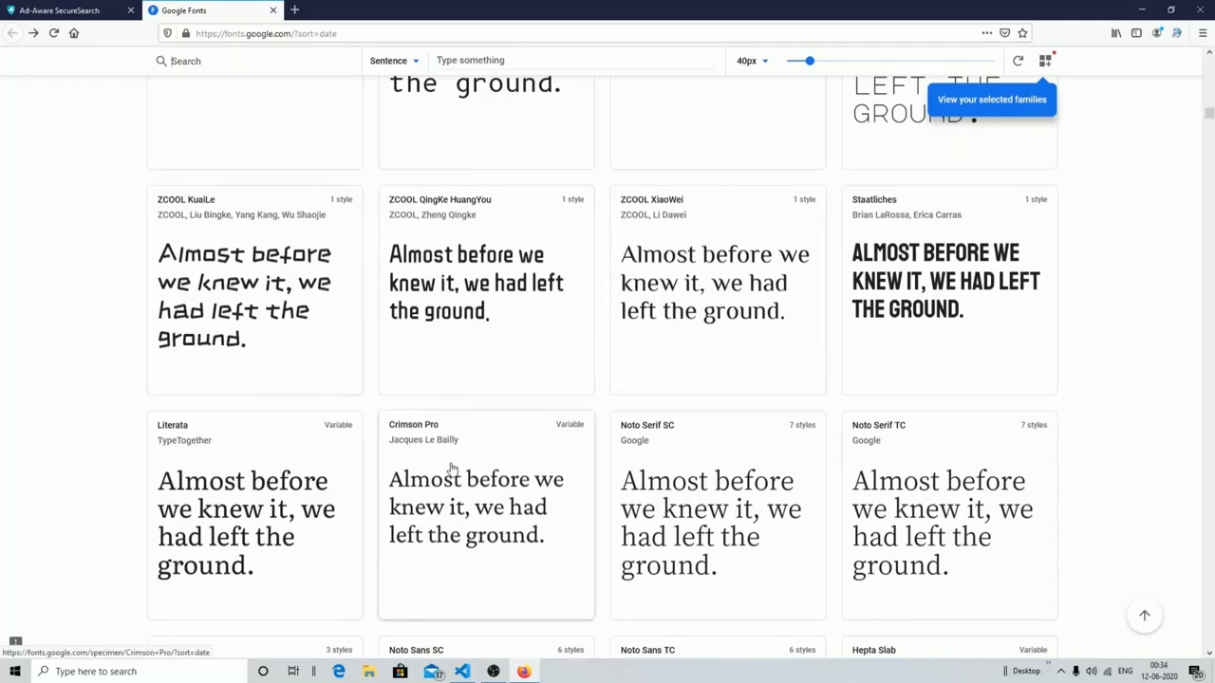
{"action": "scroll", "scroll_direction": "down", "scroll_amount": 3}
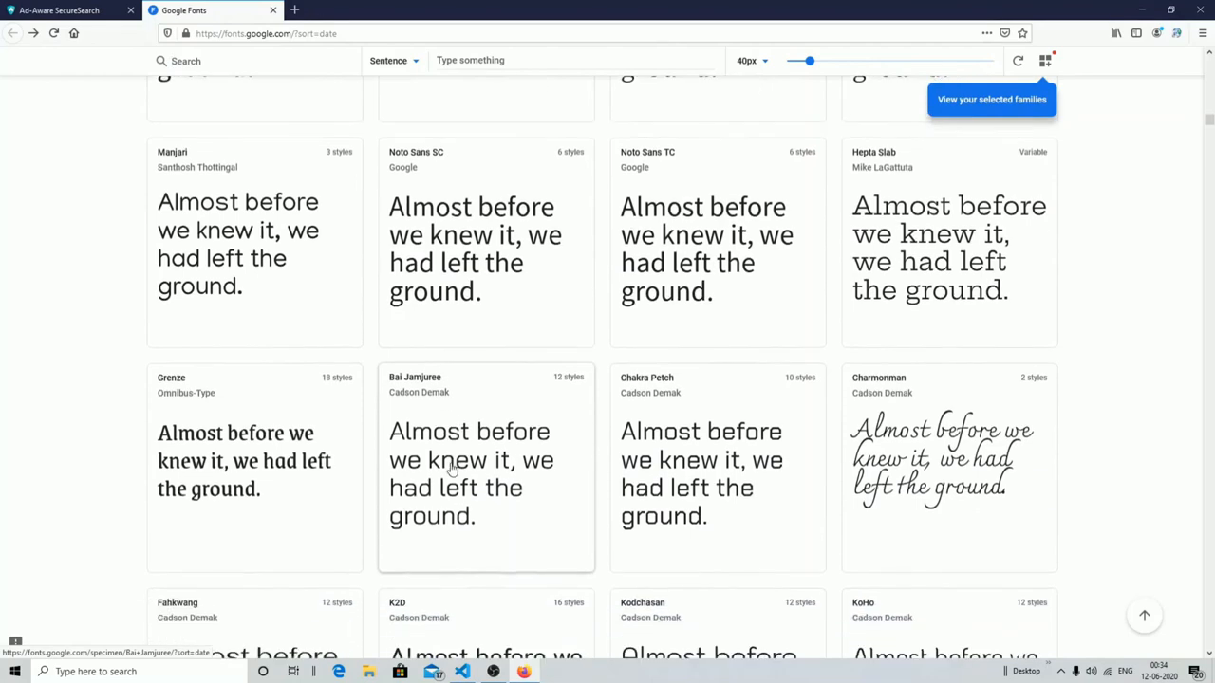
- Add Charmonman Bold 700 to the selection, then return to the catalogue and bring up Zilla Slab Highlight
{"action": "left_click", "coordinate": [949, 465]}
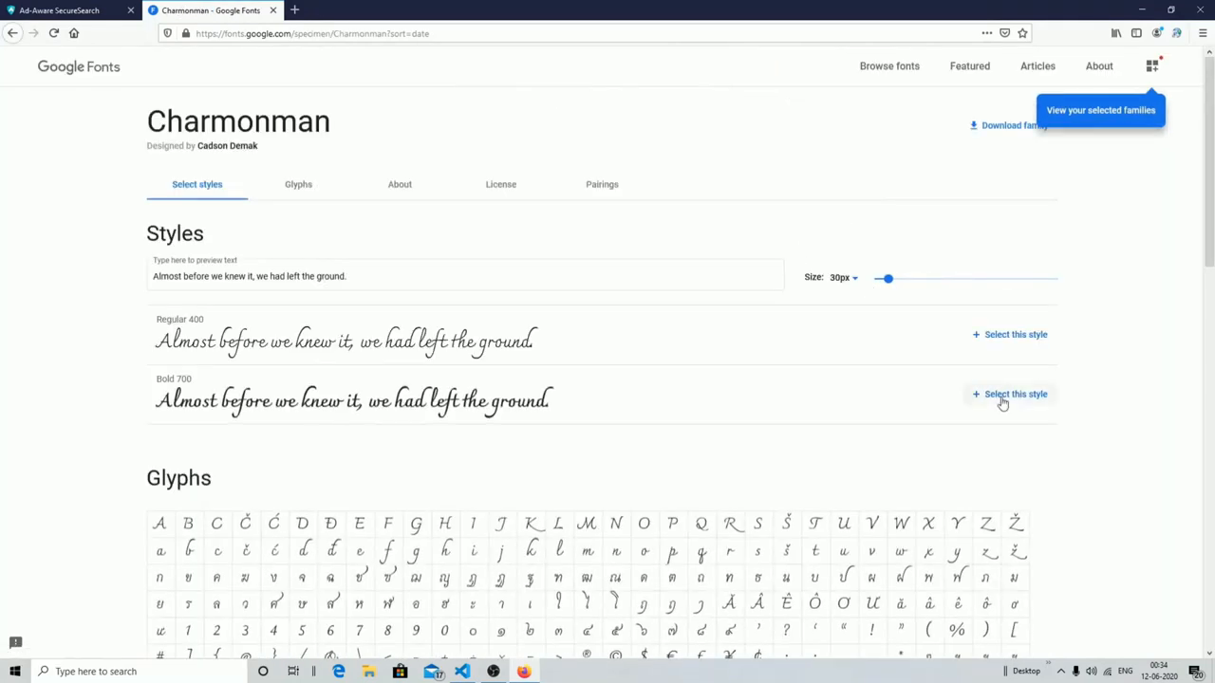
{"action": "left_click", "coordinate": [1009, 393]}
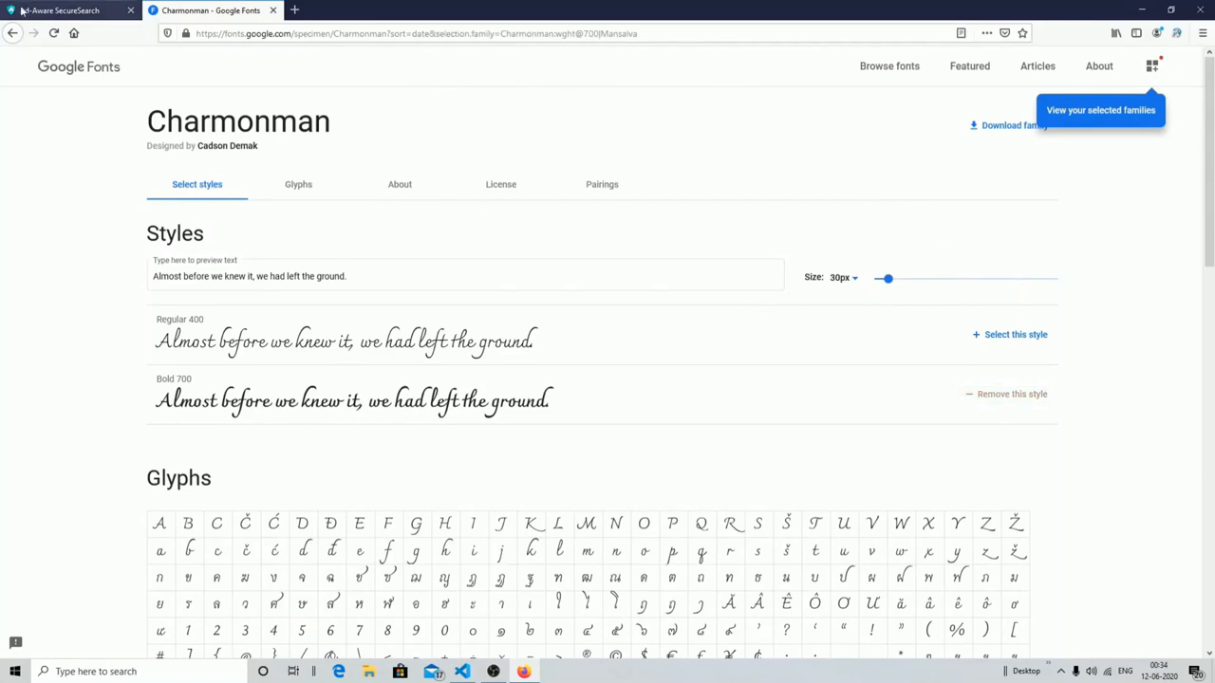
{"action": "left_click", "coordinate": [12, 34]}
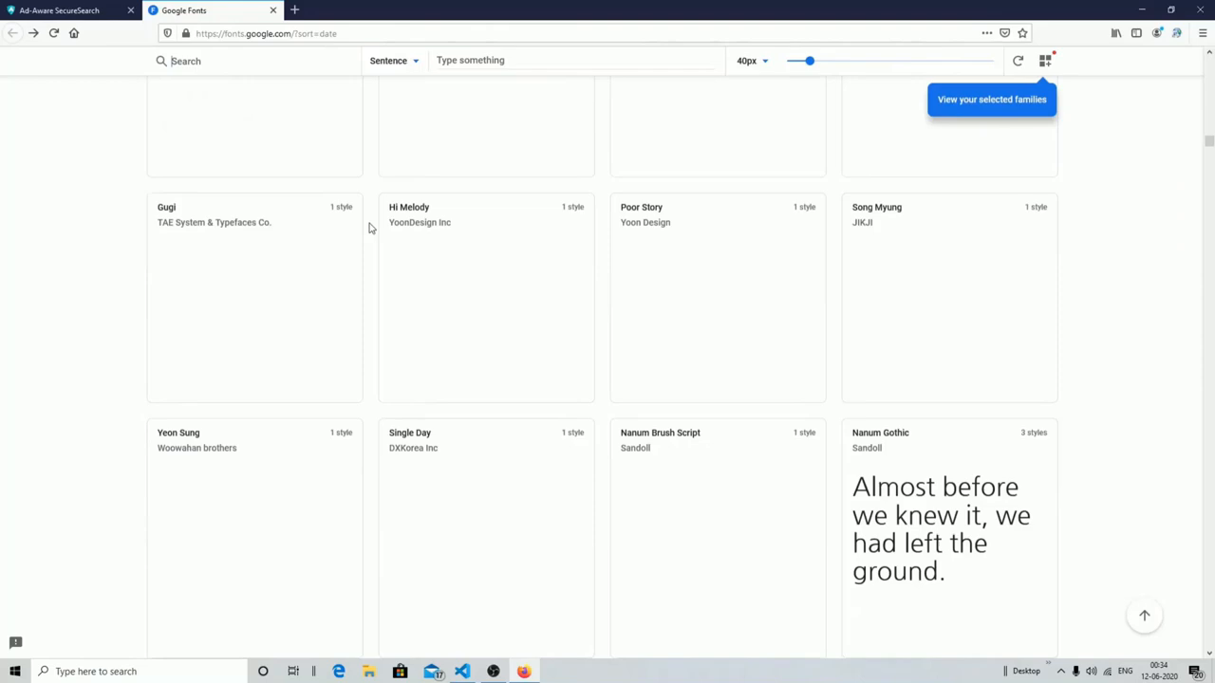
{"action": "scroll", "scroll_direction": "down", "scroll_amount": 3}
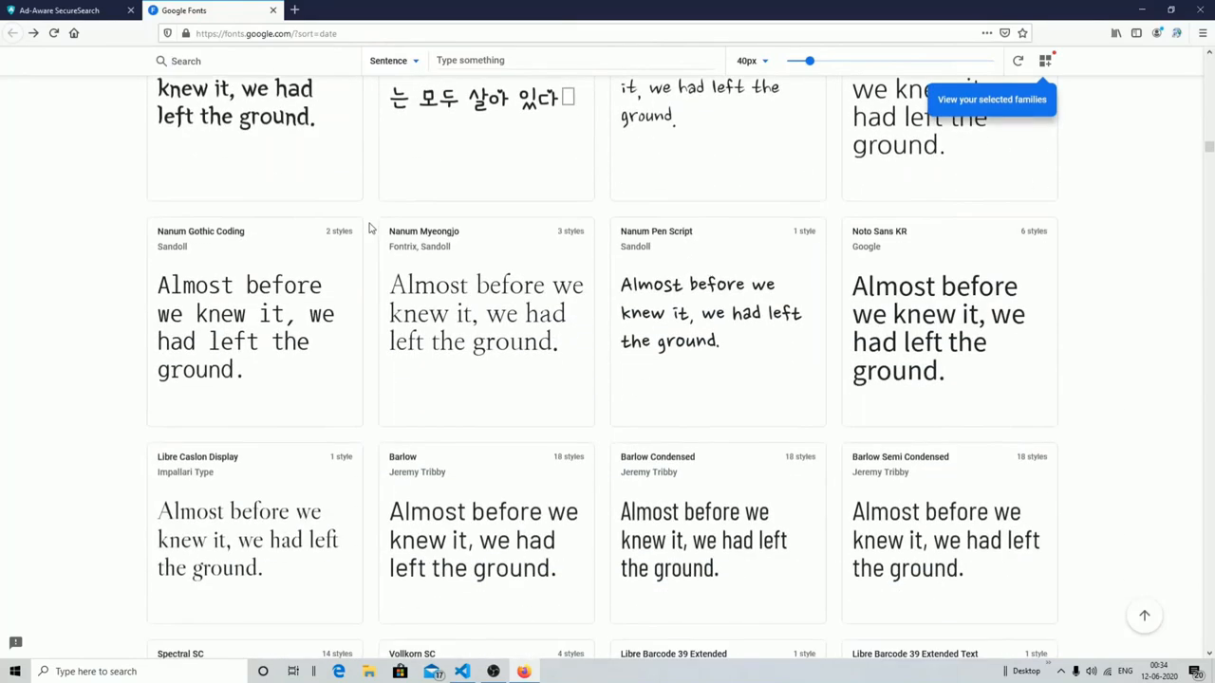
{"action": "scroll", "scroll_direction": "down", "scroll_amount": 3}
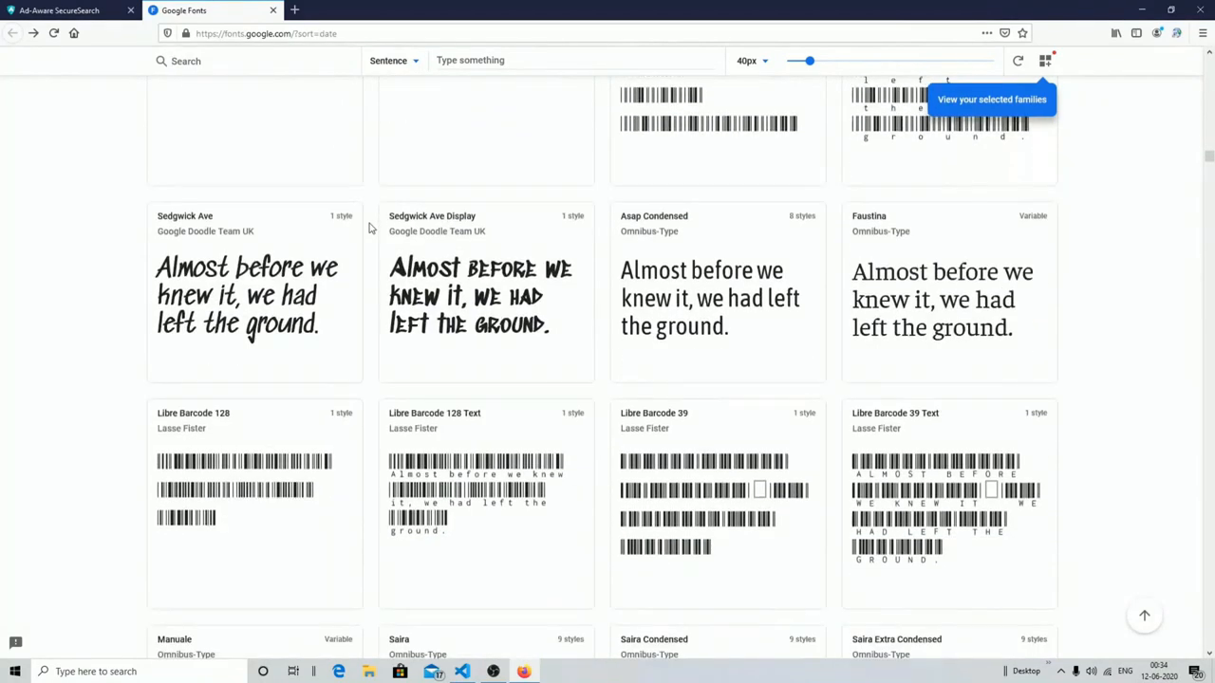
{"action": "scroll", "scroll_direction": "down", "scroll_amount": 3}
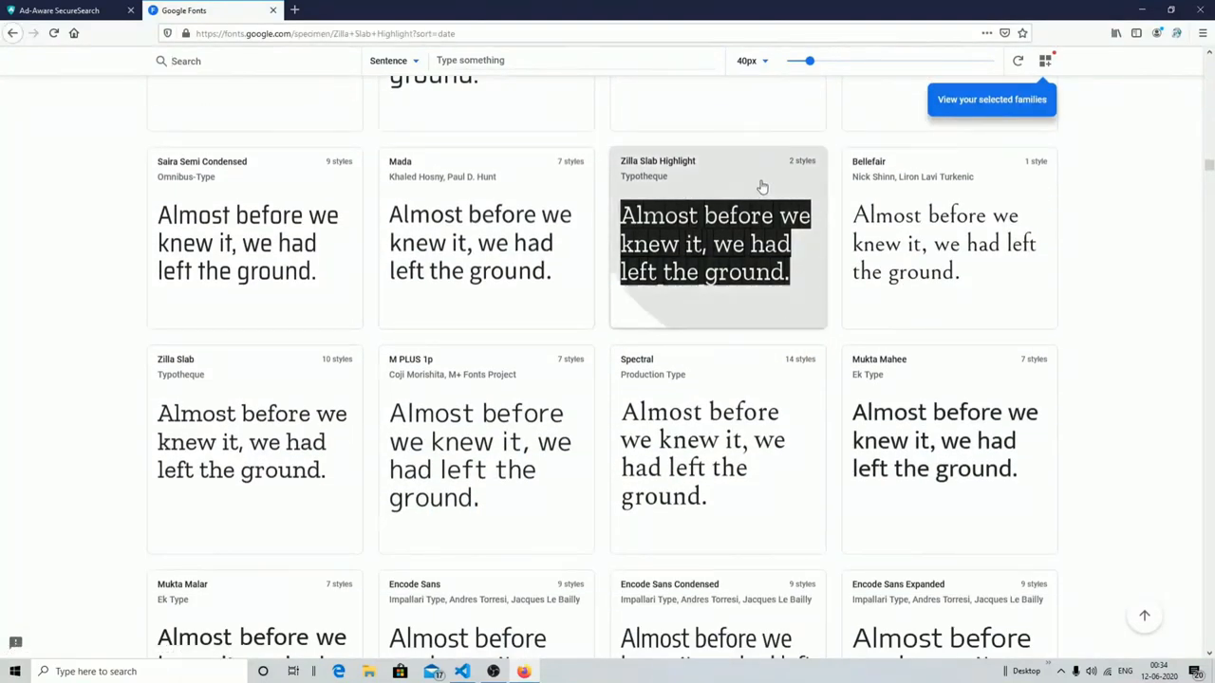
{"action": "left_click", "coordinate": [717, 237]}
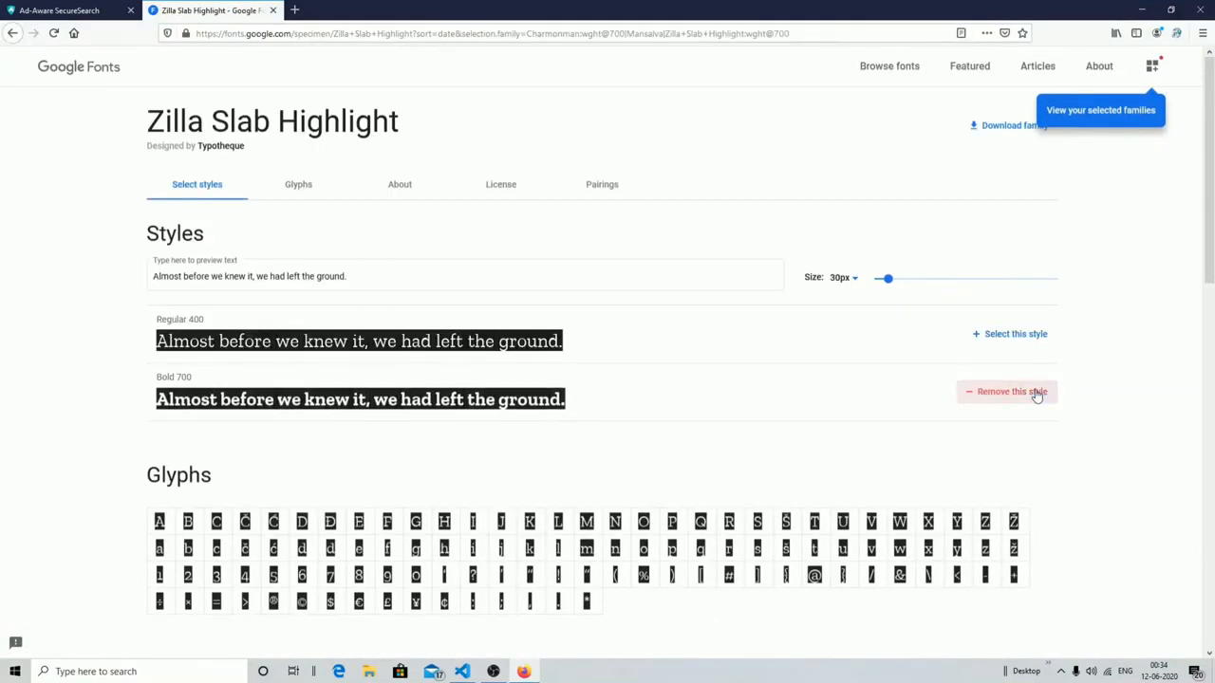
{"action": "mouse_move", "coordinate": [1150, 65]}
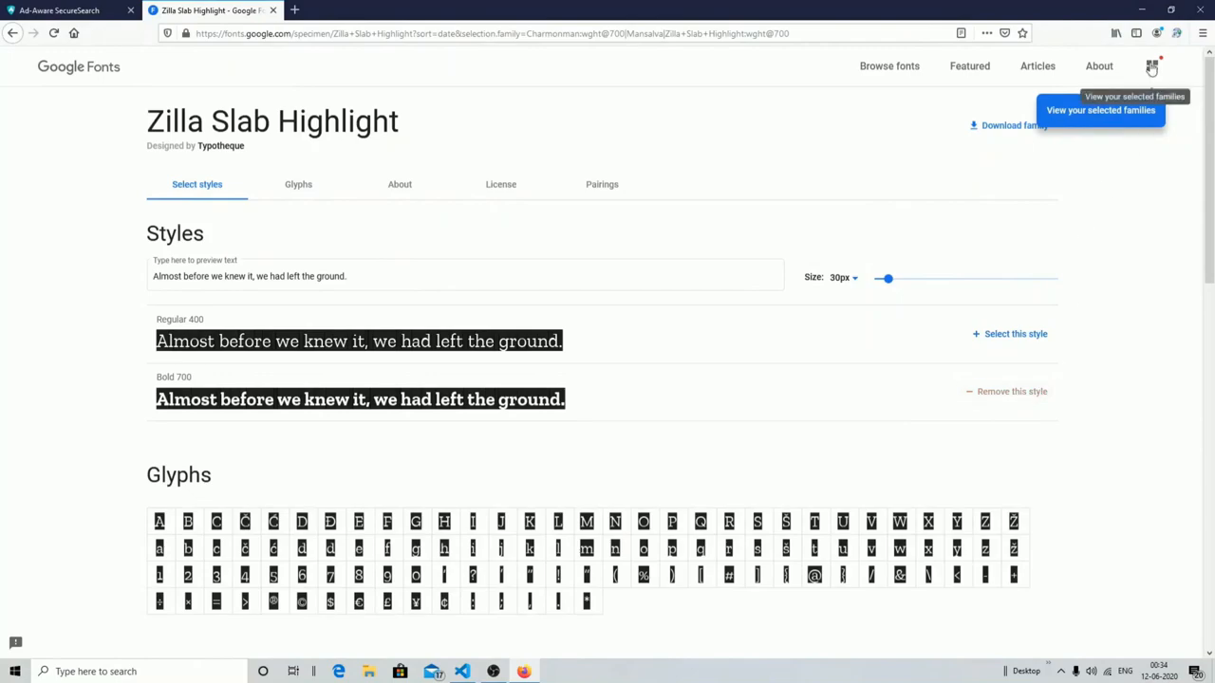
- Show the selected families panel listing Mansalva Regular 400 and Charmonman Bold 700
{"action": "left_click", "coordinate": [1150, 64]}
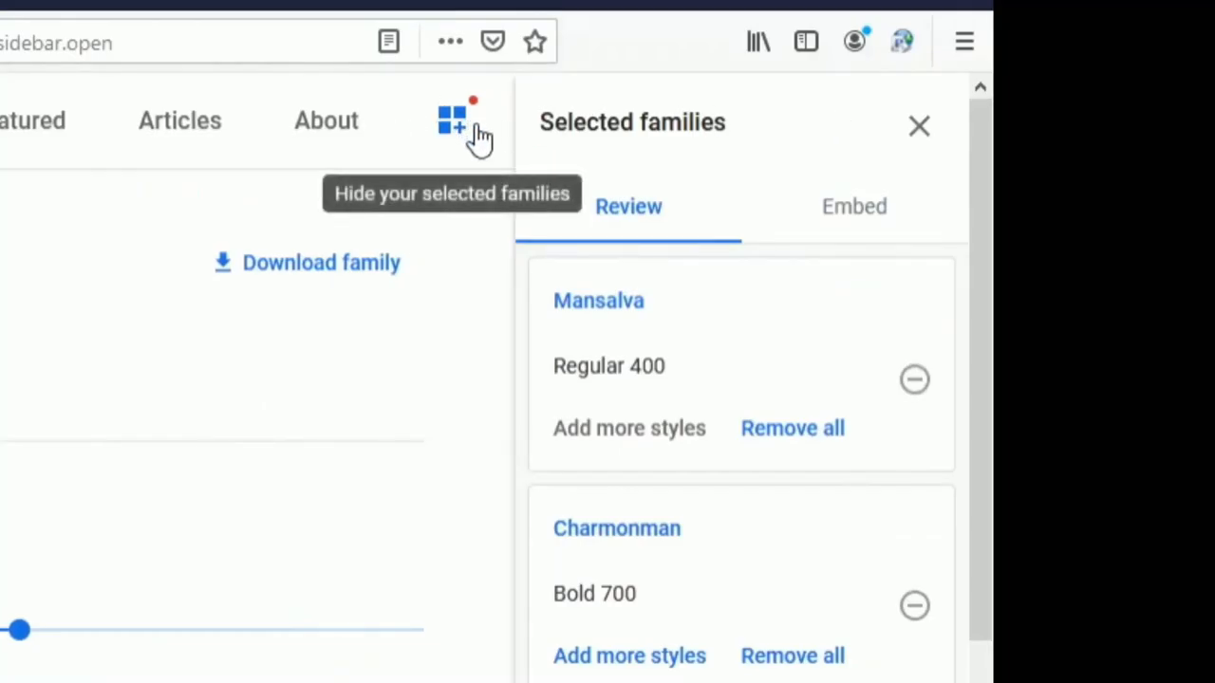
{"action": "mouse_move", "coordinate": [820, 402]}
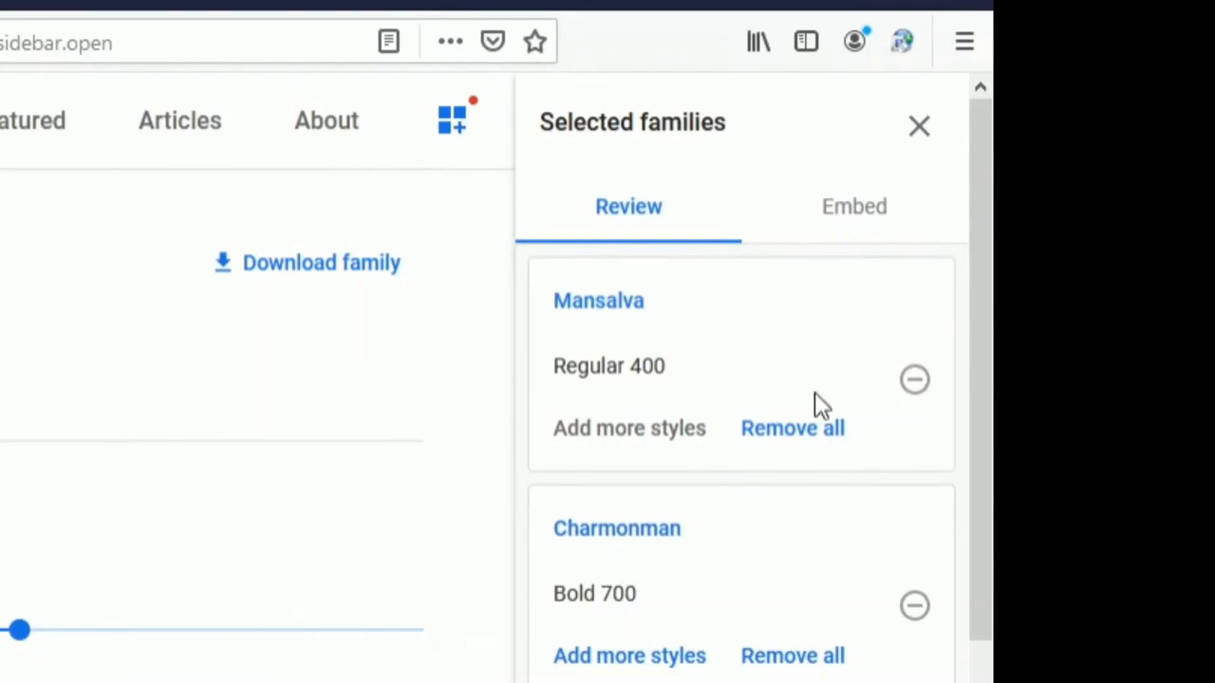
{"action": "mouse_move", "coordinate": [793, 264]}
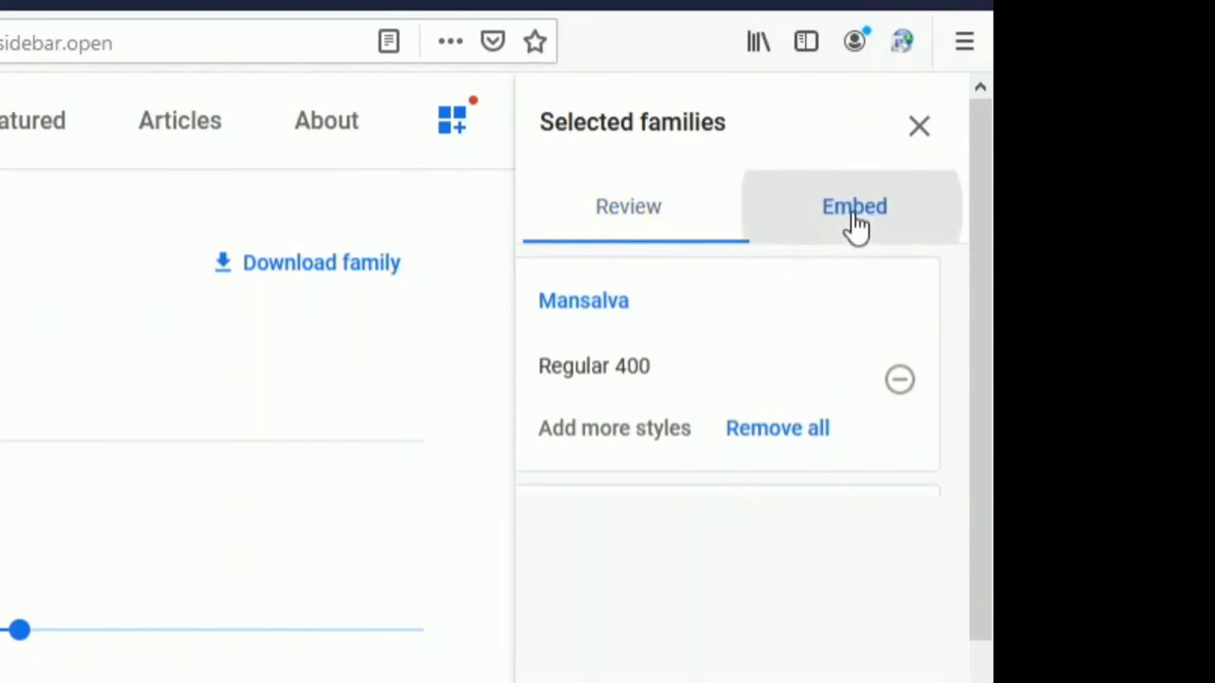
{"action": "left_click", "coordinate": [854, 205]}
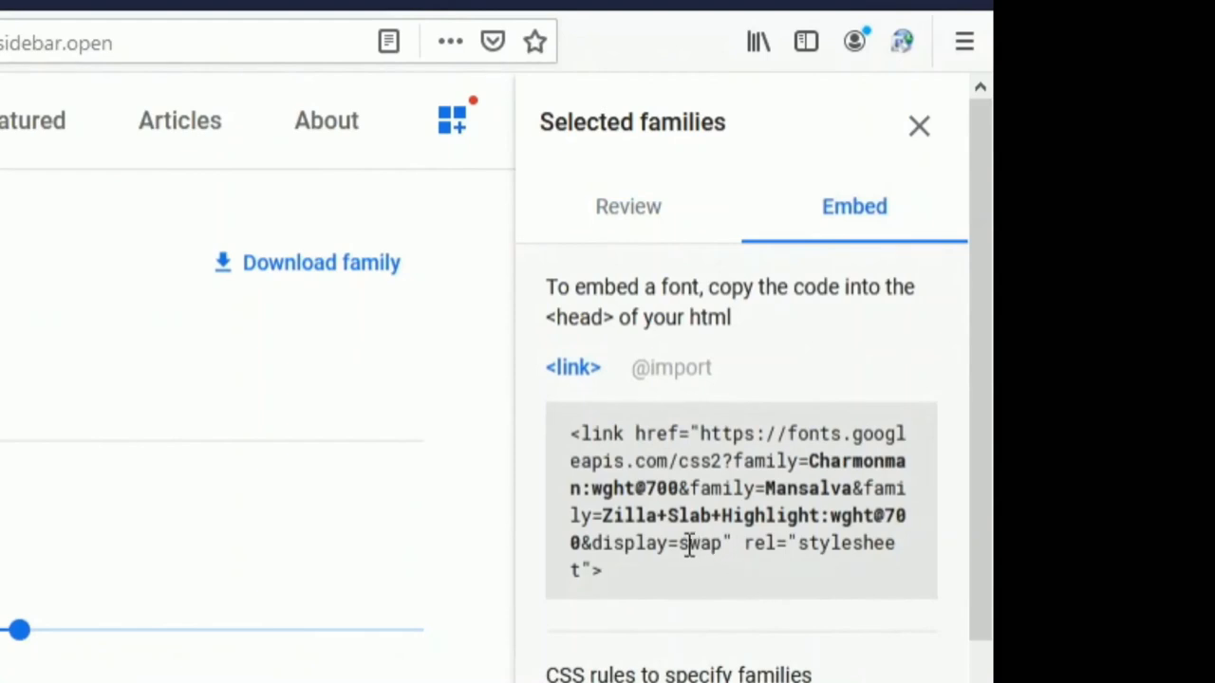
{"action": "mouse_move", "coordinate": [752, 607]}
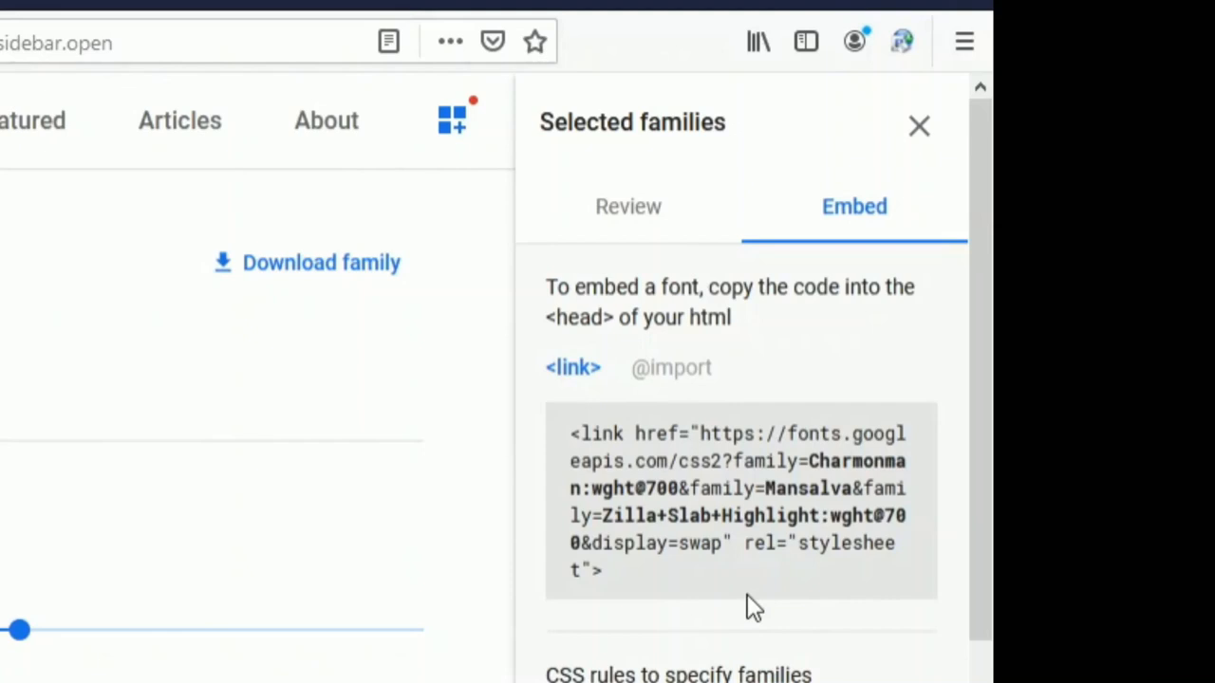
{"action": "mouse_move", "coordinate": [529, 533]}
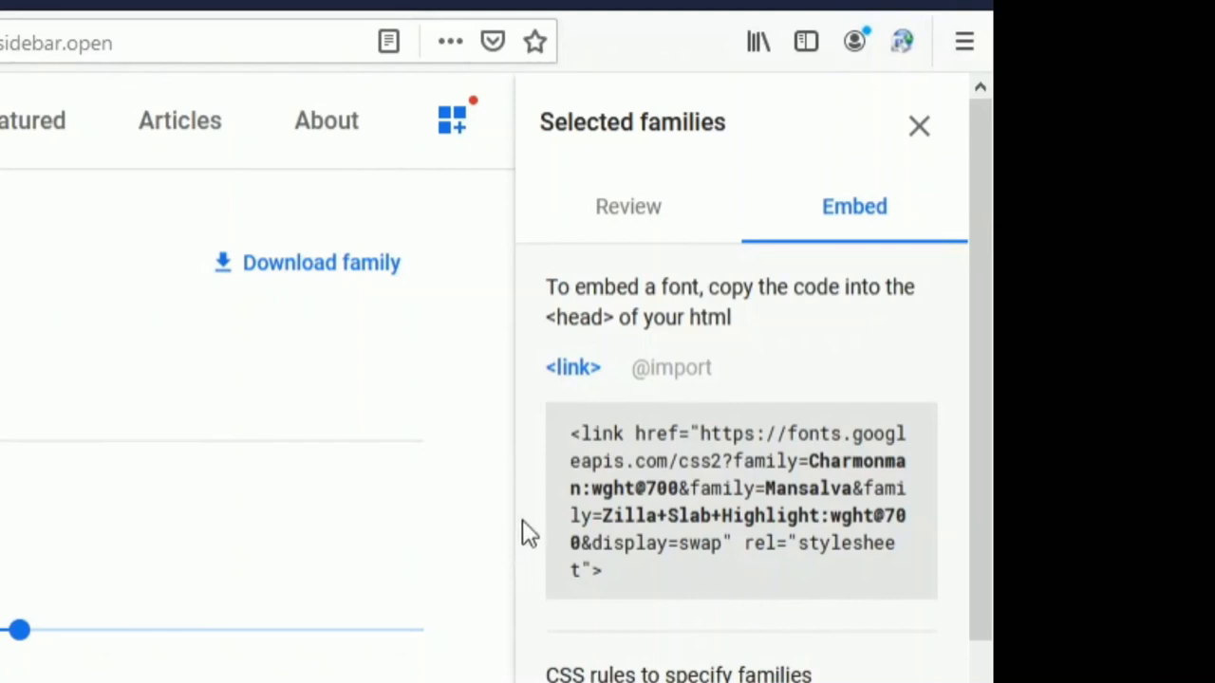
{"action": "mouse_move", "coordinate": [692, 577]}
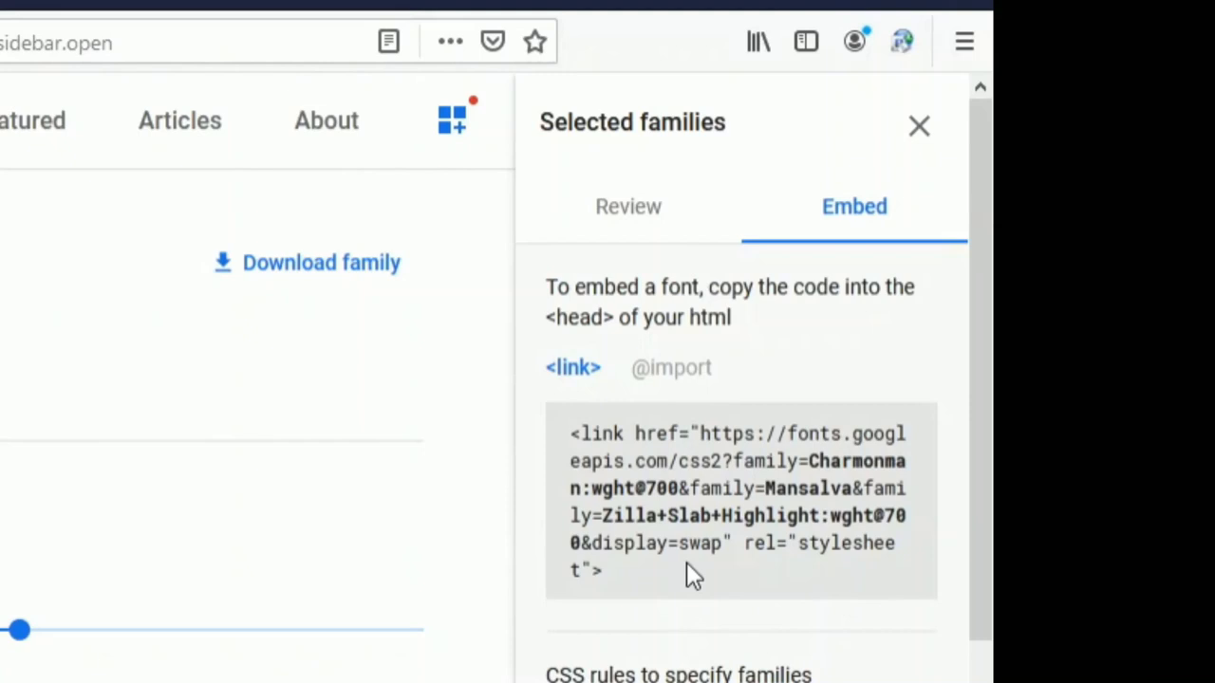
{"action": "mouse_move", "coordinate": [704, 616]}
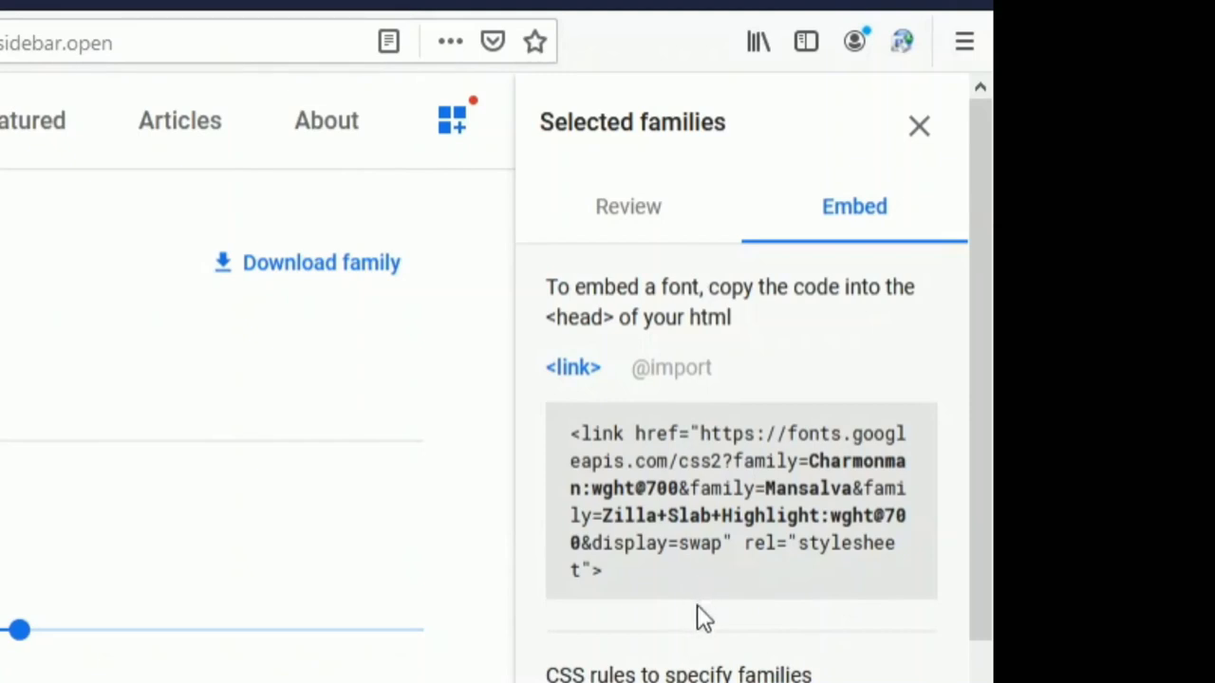
{"action": "mouse_move", "coordinate": [687, 608]}
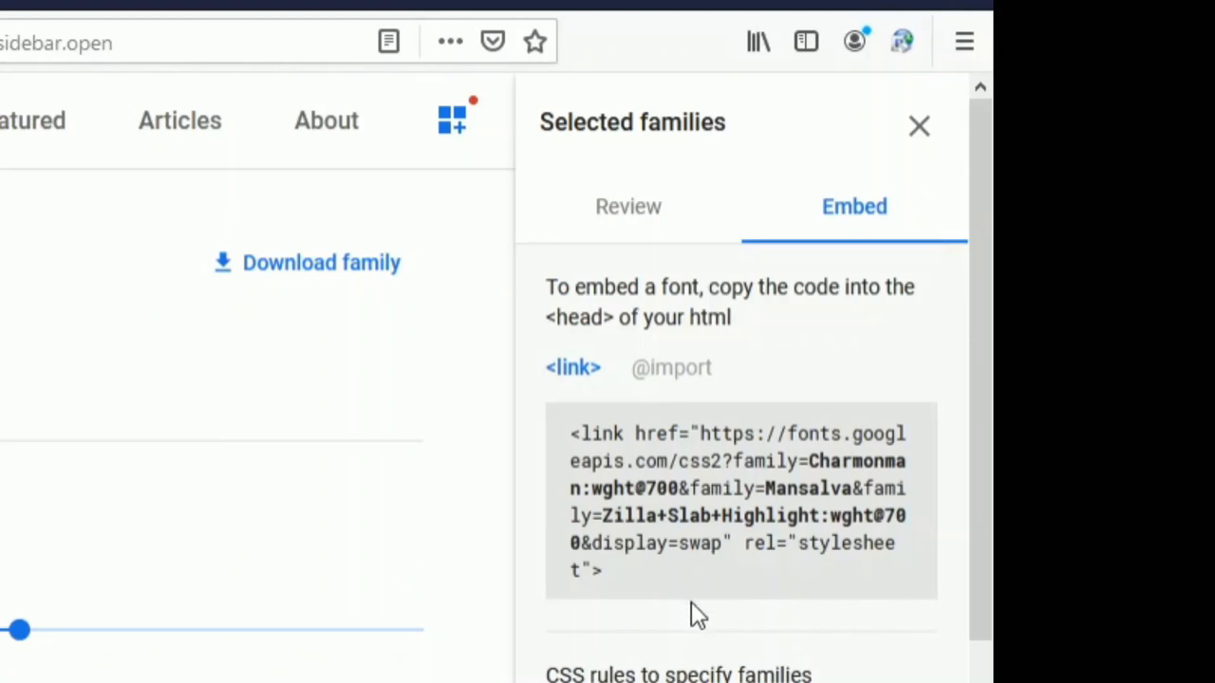
{"action": "mouse_move", "coordinate": [694, 588]}
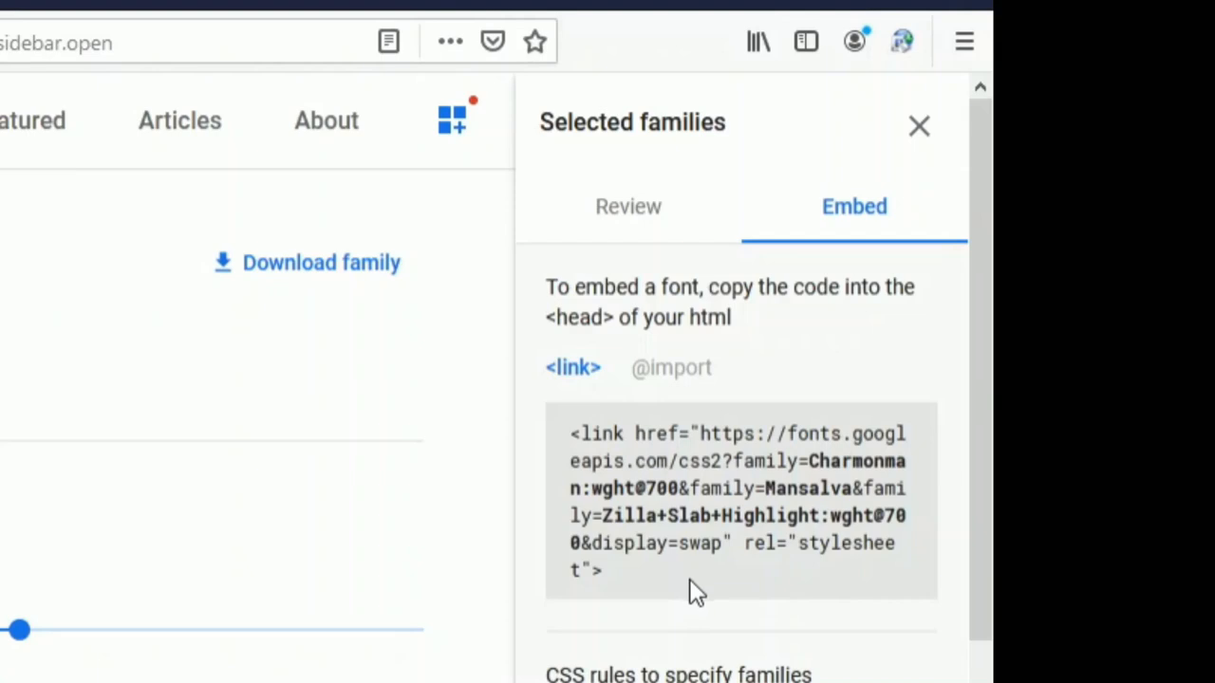
{"action": "left_click", "coordinate": [670, 368]}
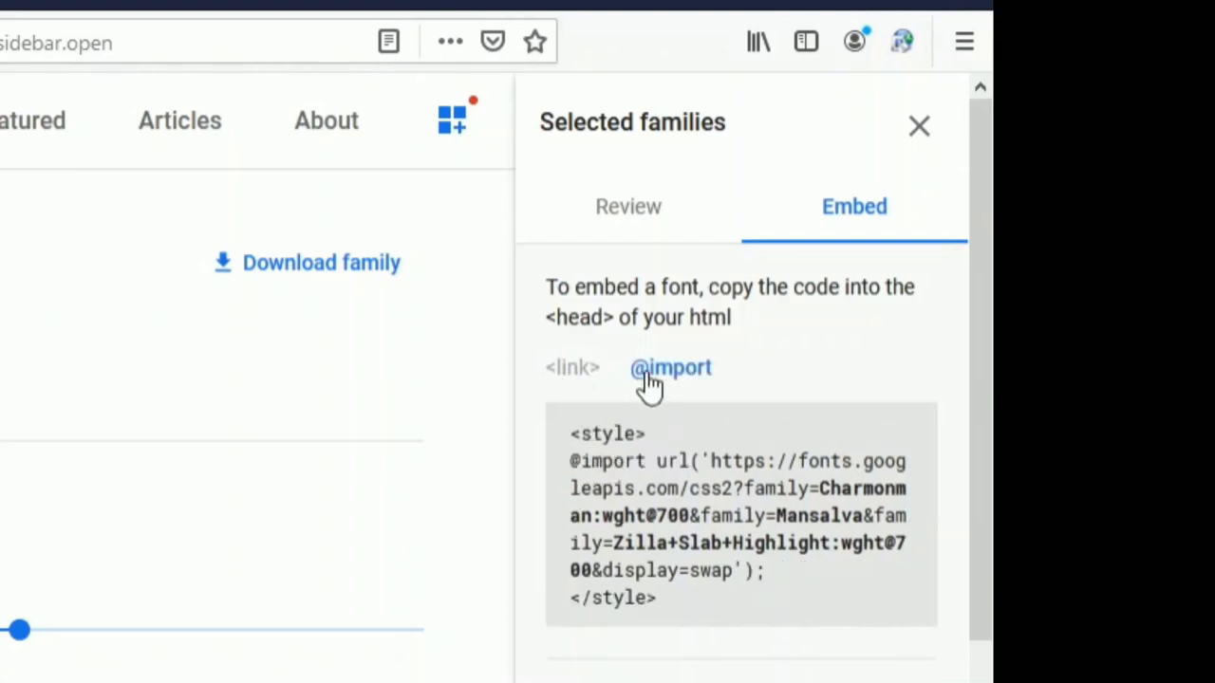
{"action": "mouse_move", "coordinate": [850, 422]}
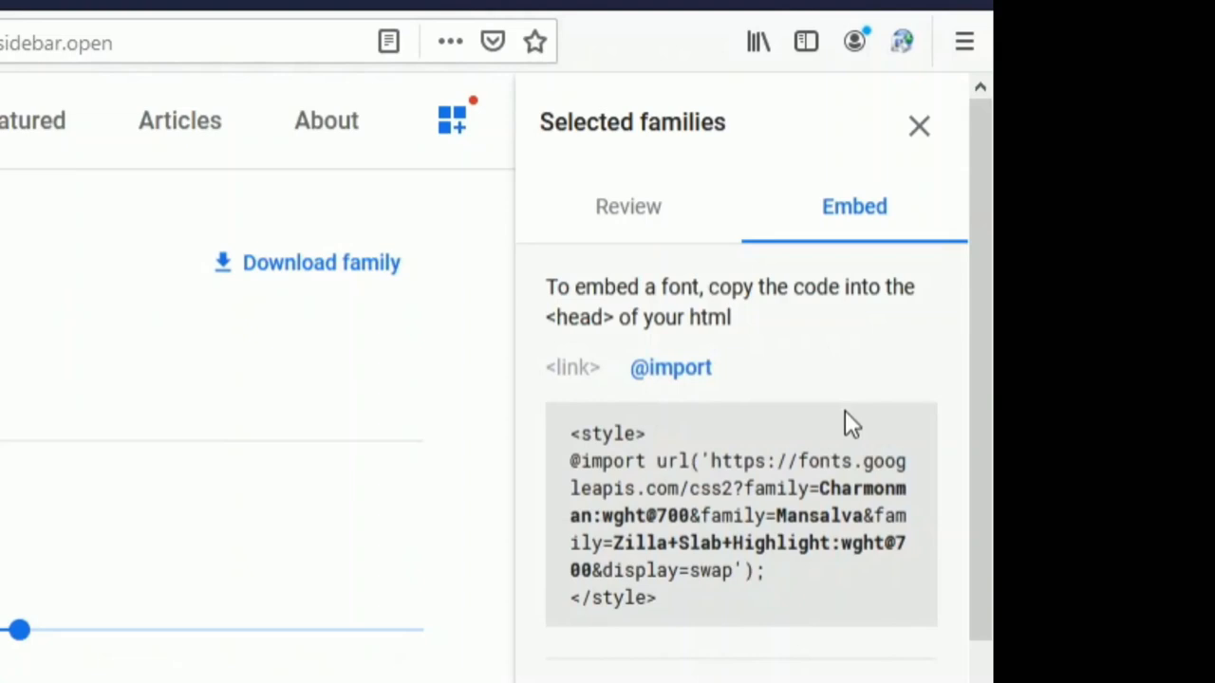
{"action": "mouse_move", "coordinate": [744, 512]}
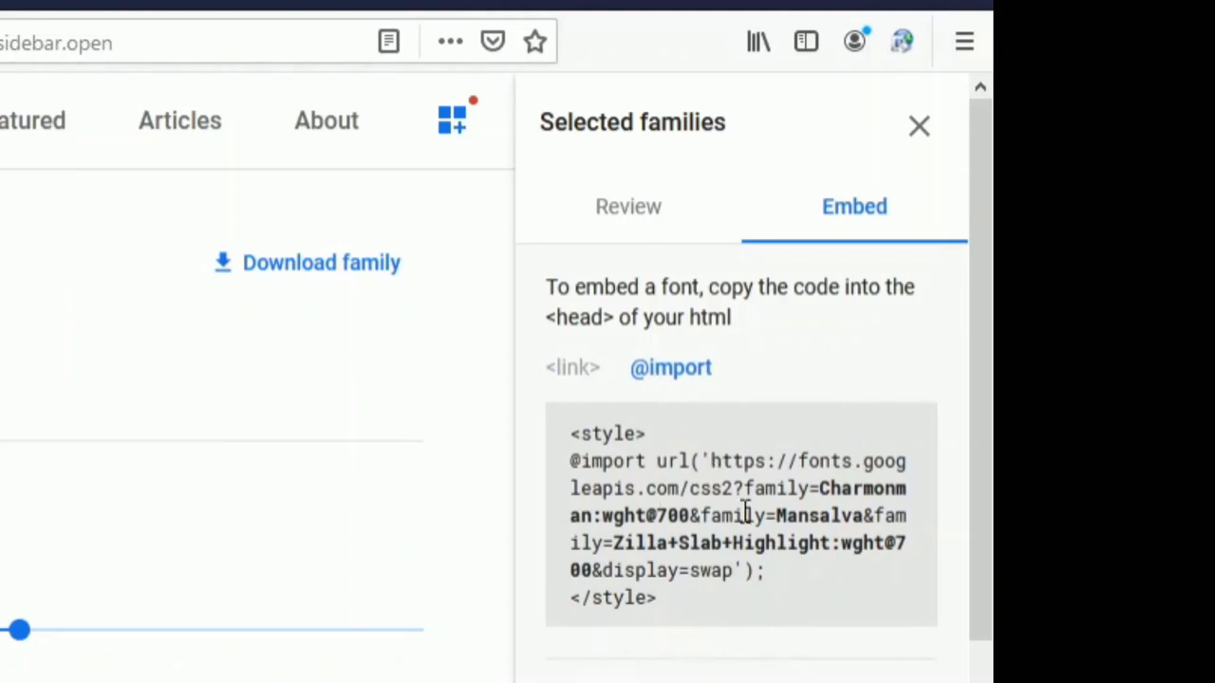
{"action": "mouse_move", "coordinate": [596, 391]}
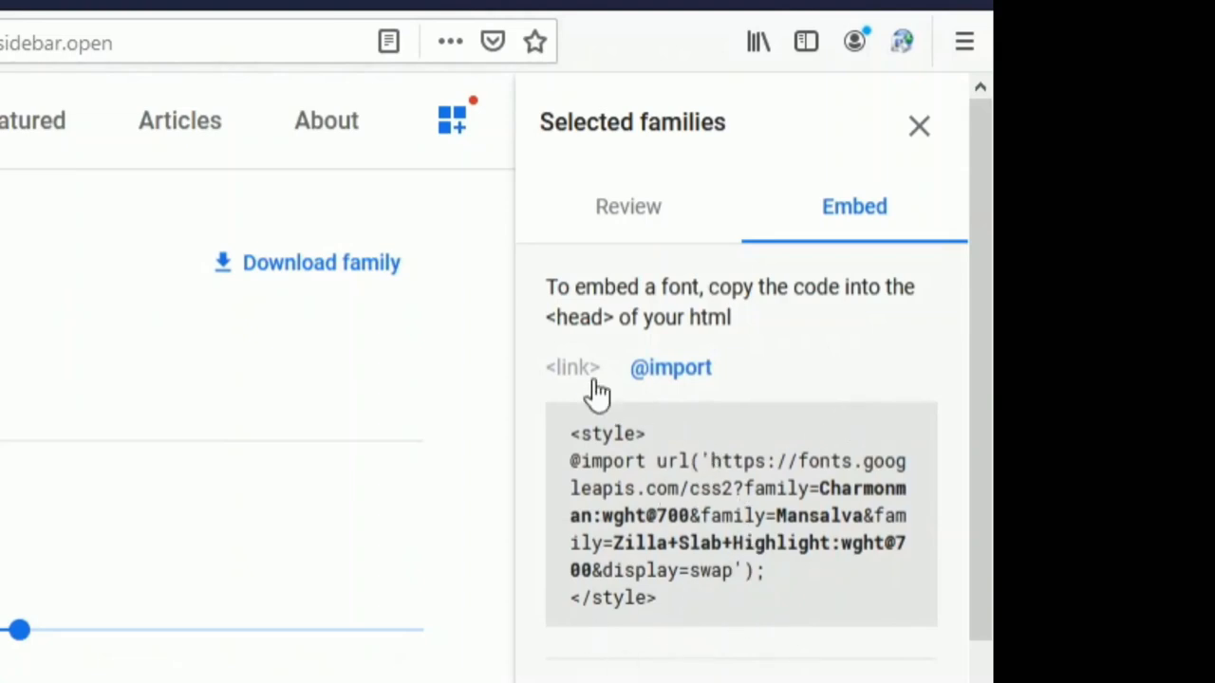
{"action": "left_click", "coordinate": [571, 368]}
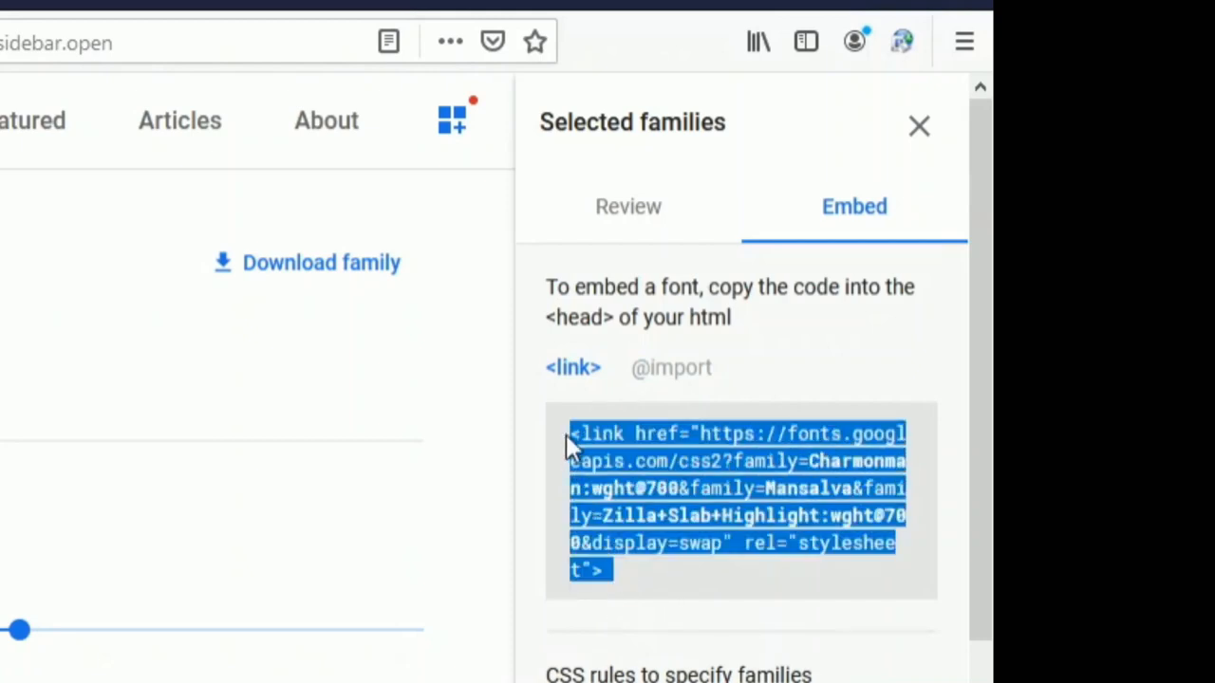
{"action": "mouse_move", "coordinate": [592, 451]}
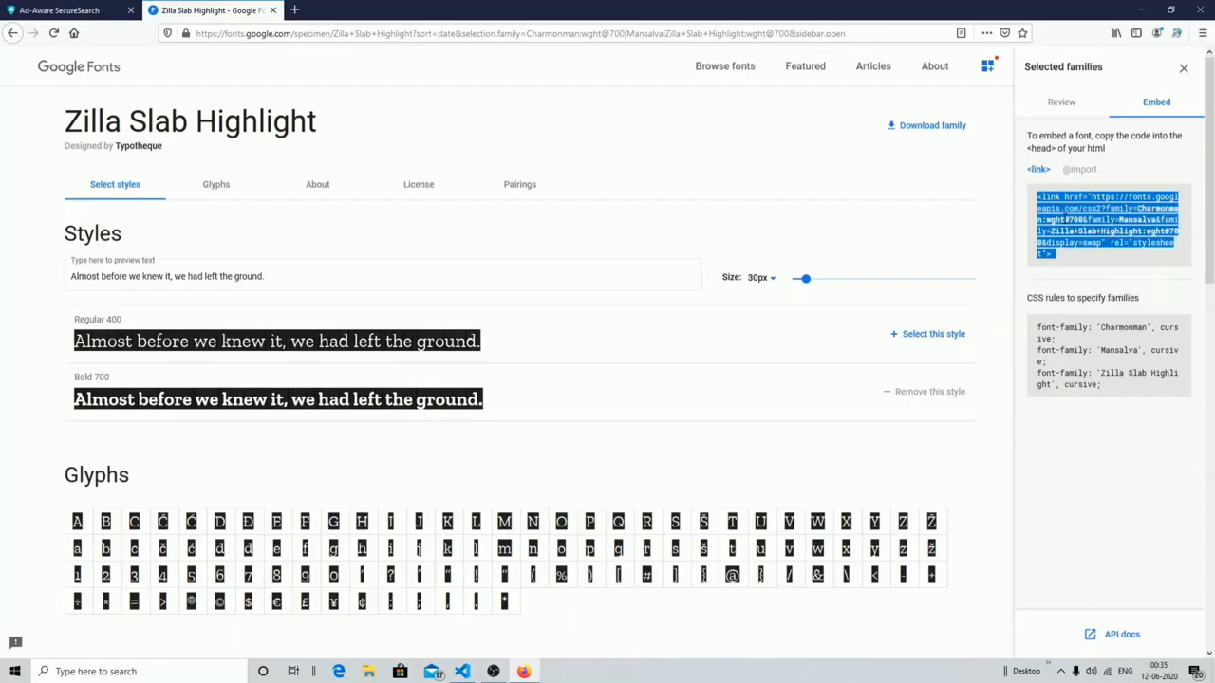
{"action": "mouse_move", "coordinate": [530, 659]}
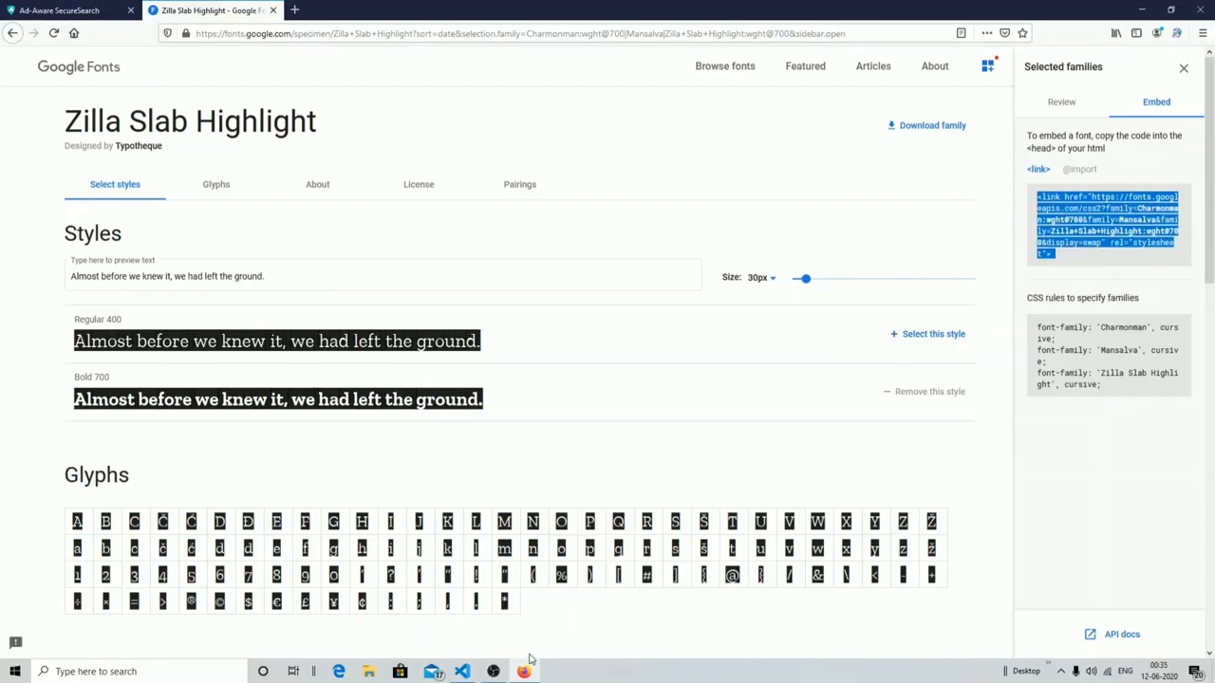
- Switch to Visual Studio Code where google-font.htm is ready for editing
{"action": "left_click", "coordinate": [461, 671]}
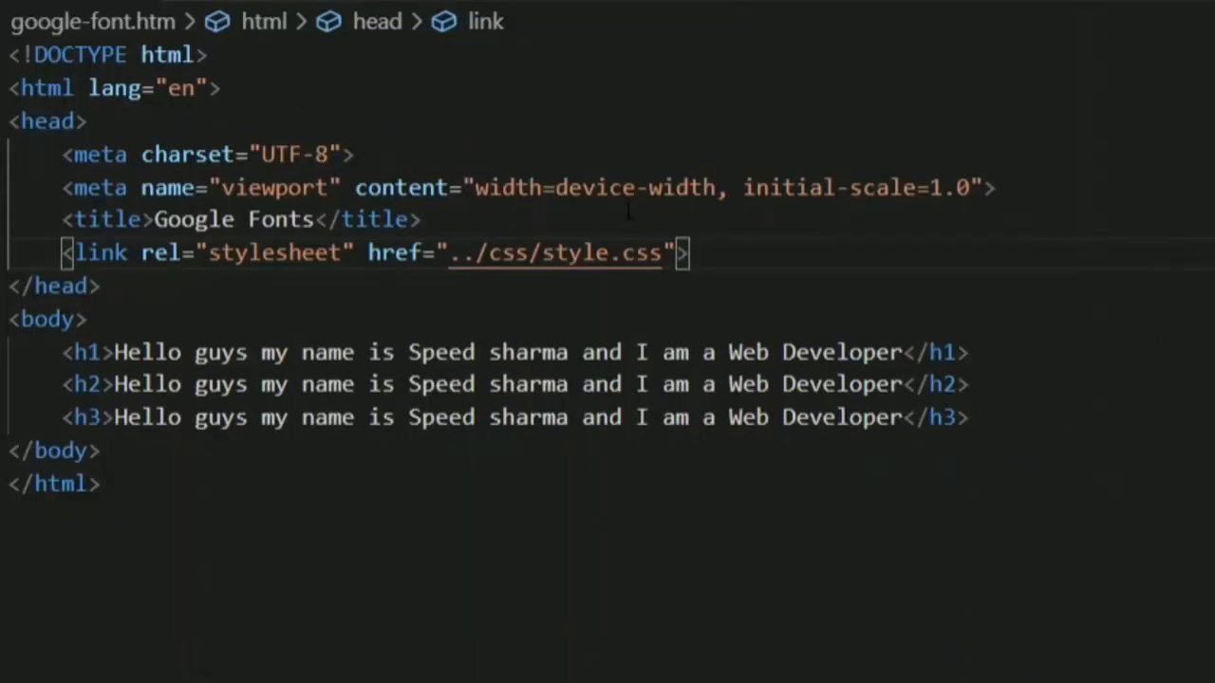
- Paste the Google Fonts <link> tag into the head below the local stylesheet link
{"action": "key", "text": "Enter"}
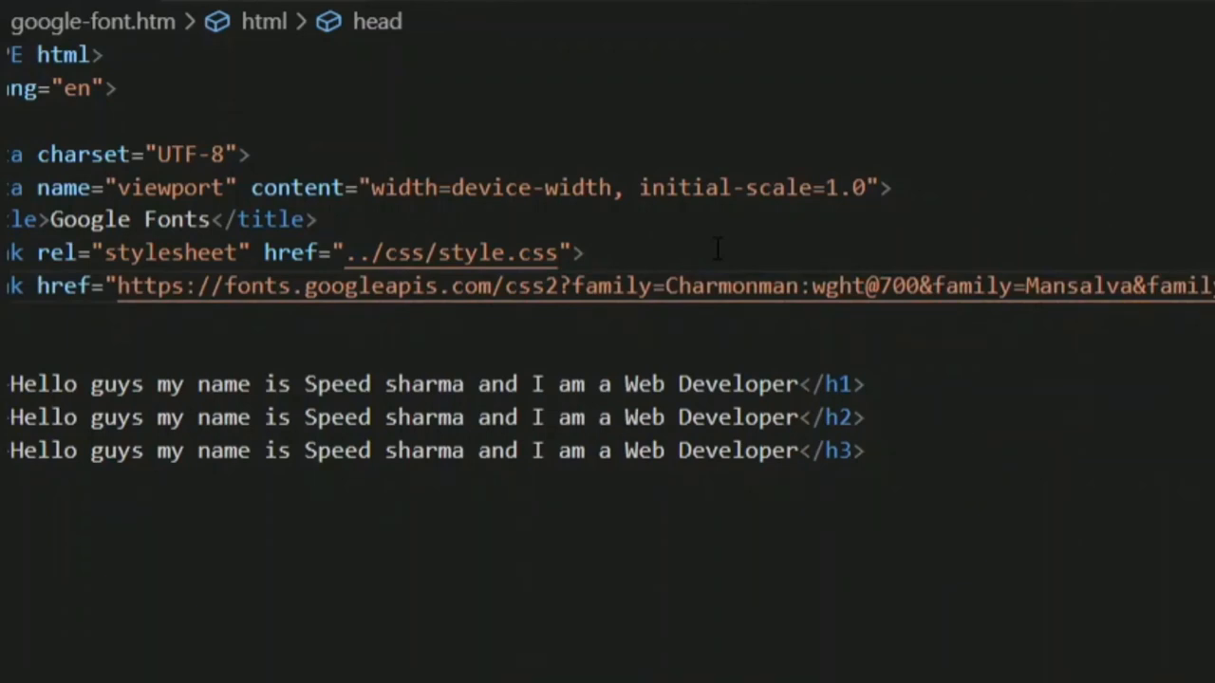
{"action": "mouse_move", "coordinate": [1125, 348]}
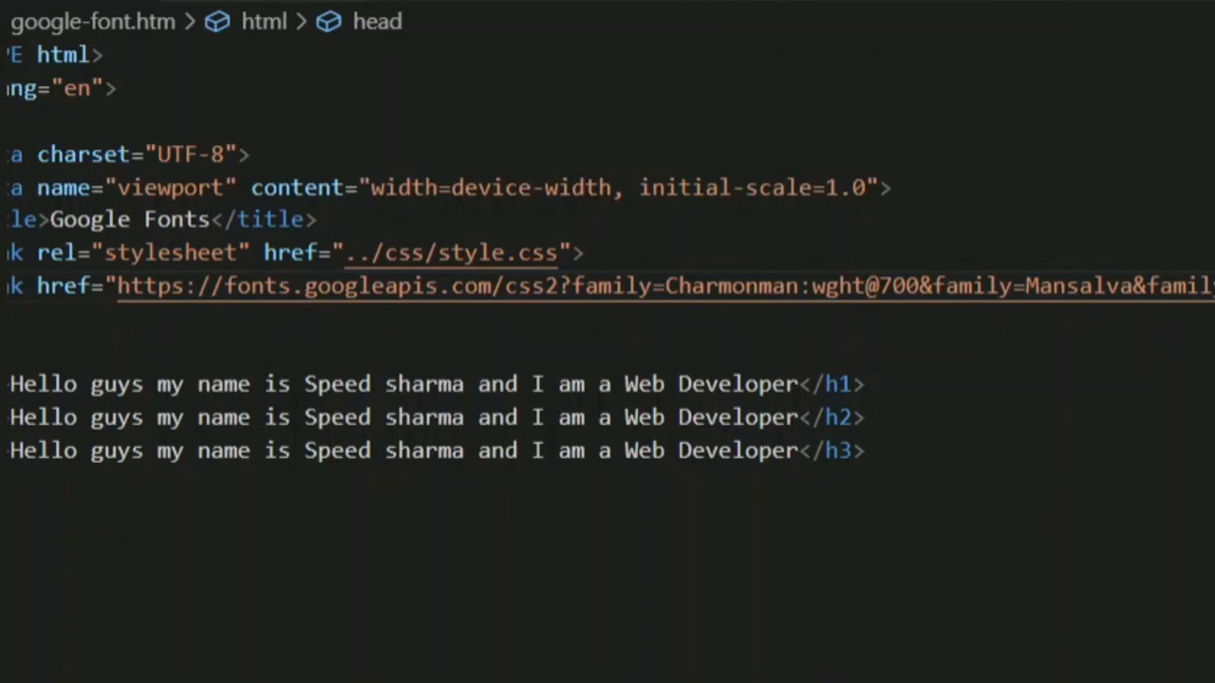
{"action": "scroll", "scroll_direction": "left", "scroll_amount": 3}
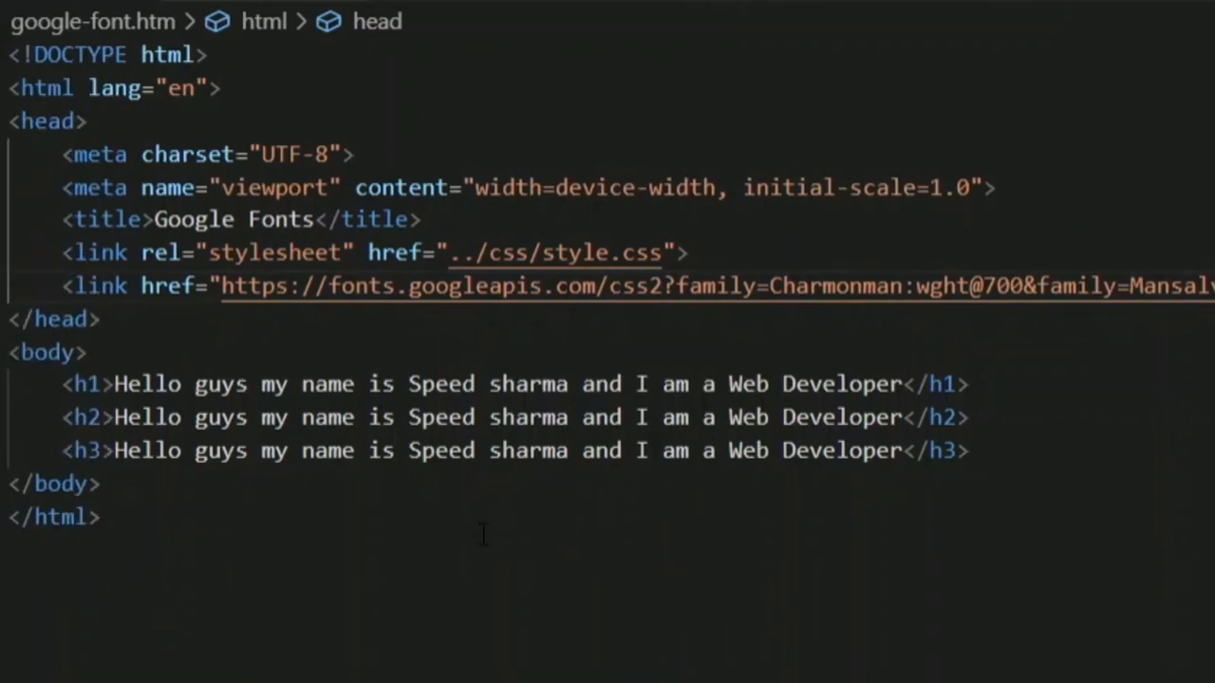
{"action": "mouse_move", "coordinate": [427, 558]}
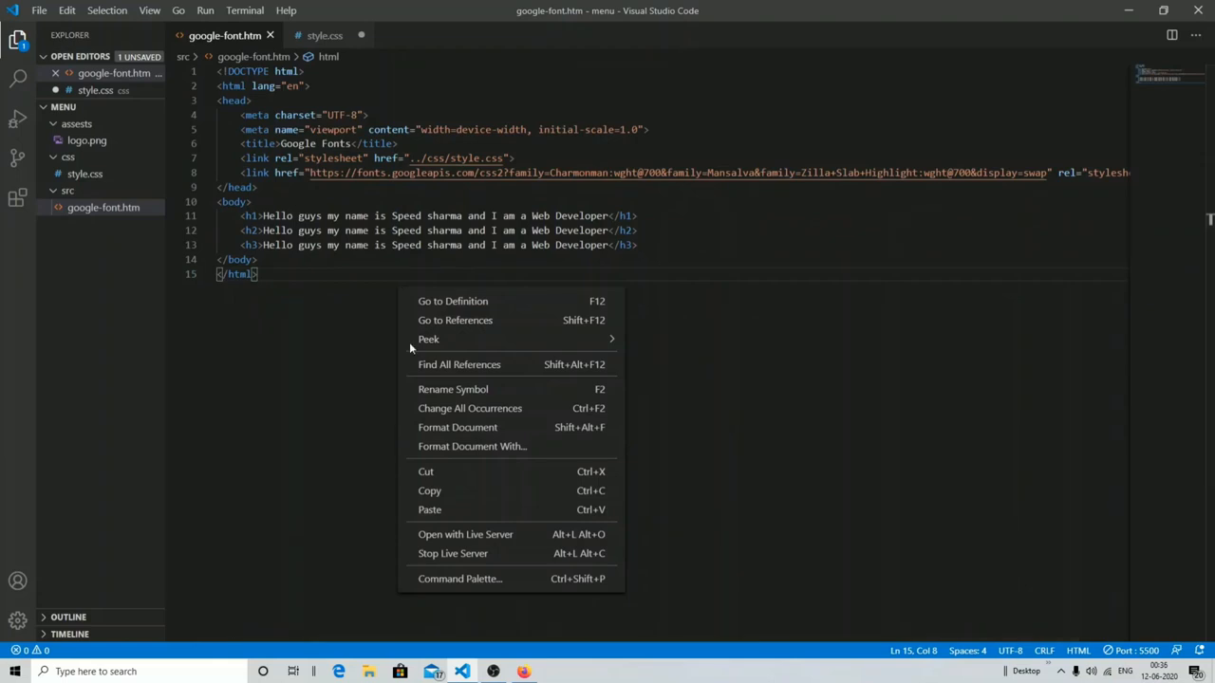
- Preview google-font.htm via Live Server in Firefox, then move to the empty style.css
{"action": "left_click", "coordinate": [465, 533]}
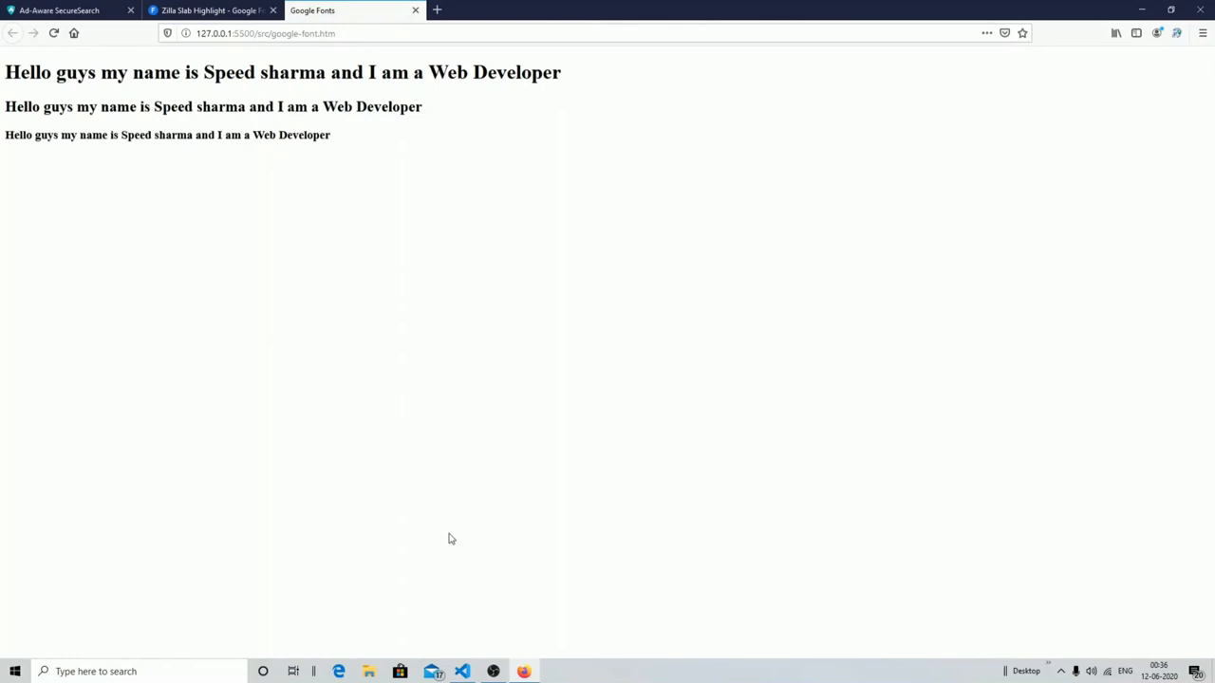
{"action": "left_click", "coordinate": [273, 10]}
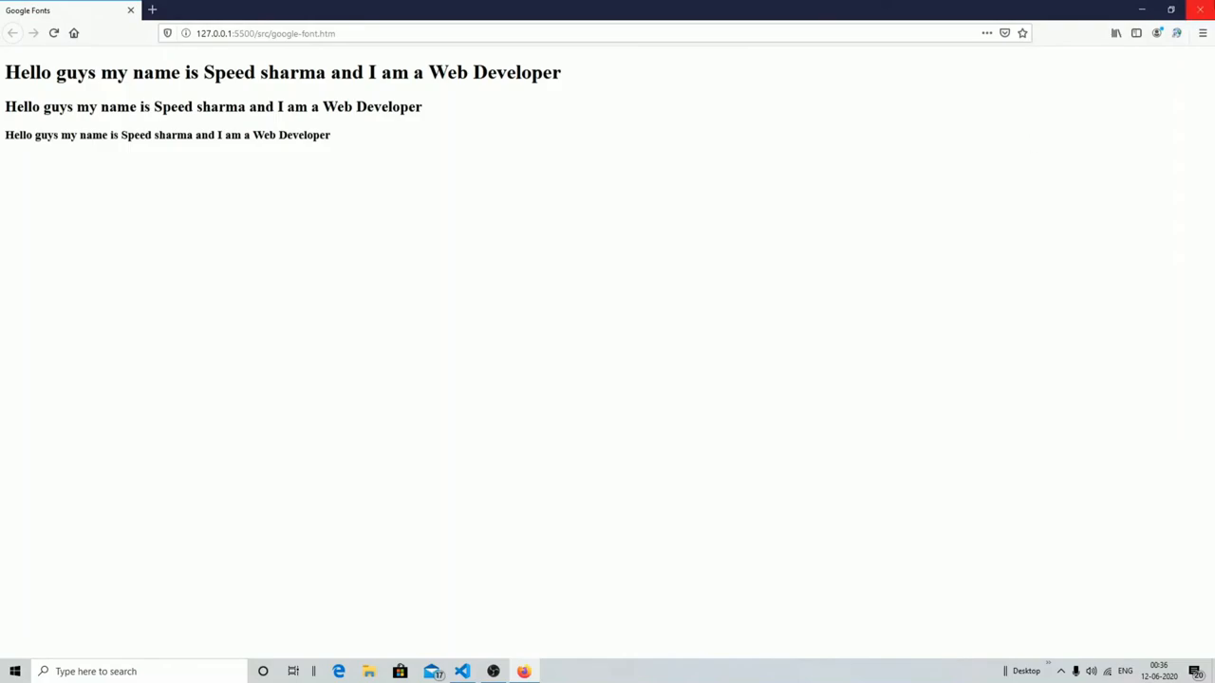
{"action": "left_click", "coordinate": [463, 672]}
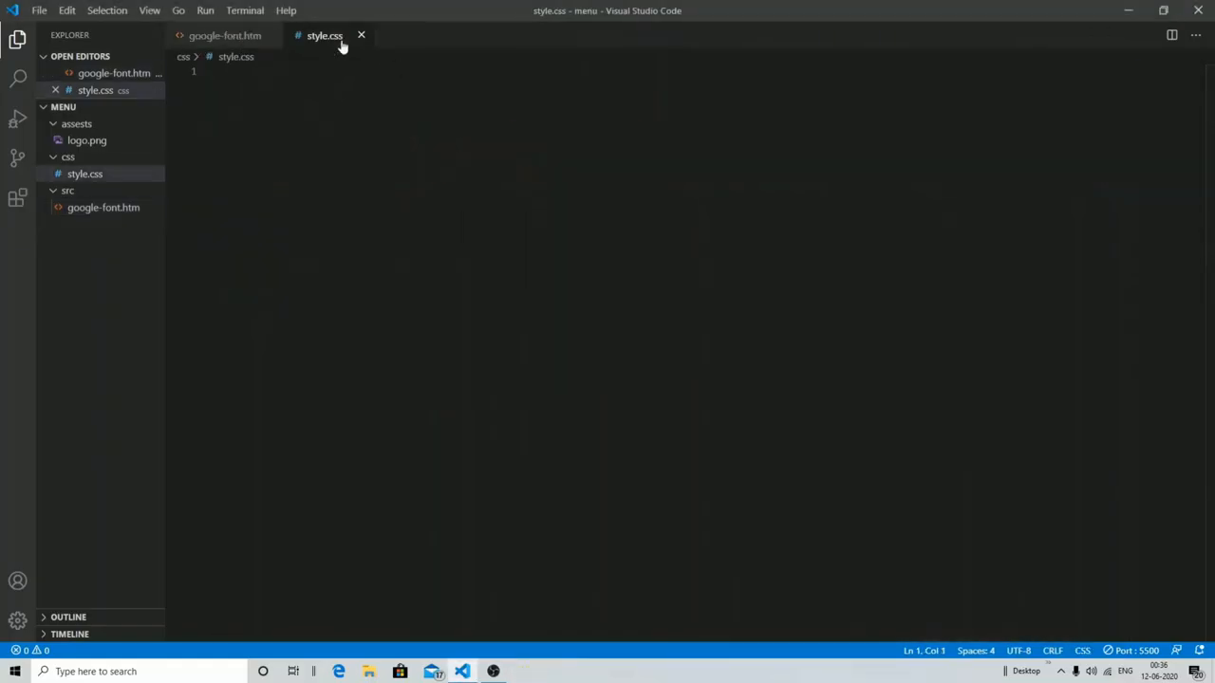
- Give the body rule background: rgb(31, 218, 218), removing the leftover red colour text
{"action": "type", "text": "body{"}
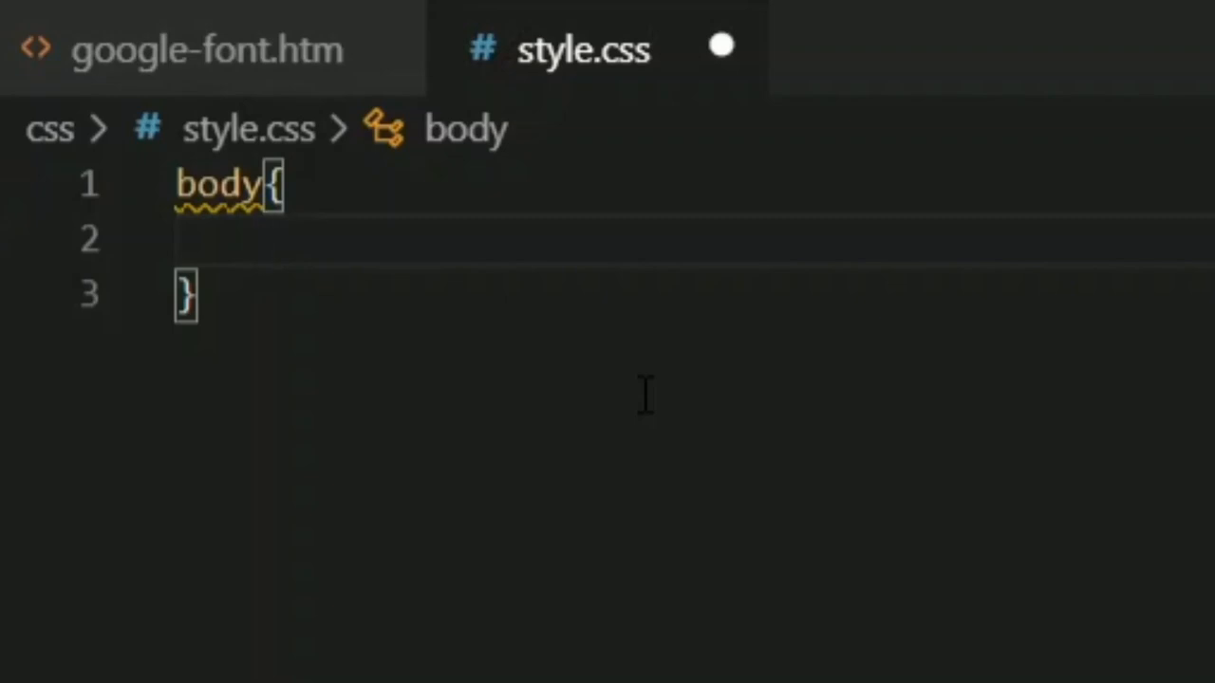
{"action": "type", "text": "background: ;"}
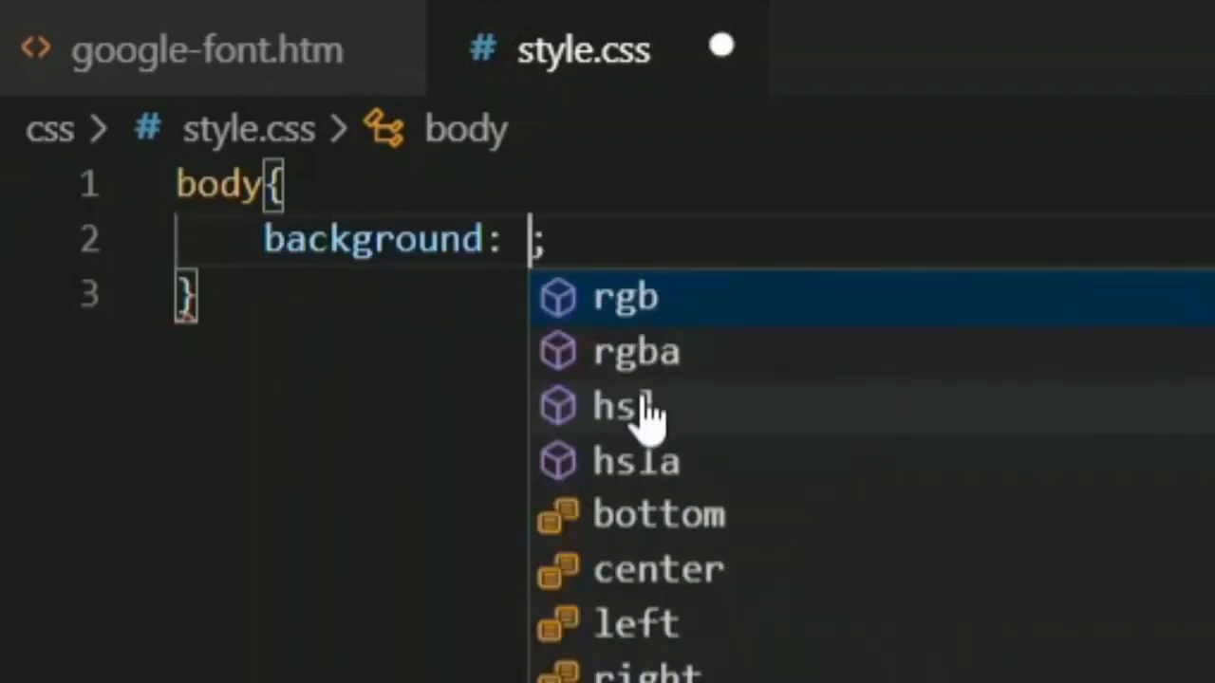
{"action": "type", "text": "rgba(red, green, blue, al"}
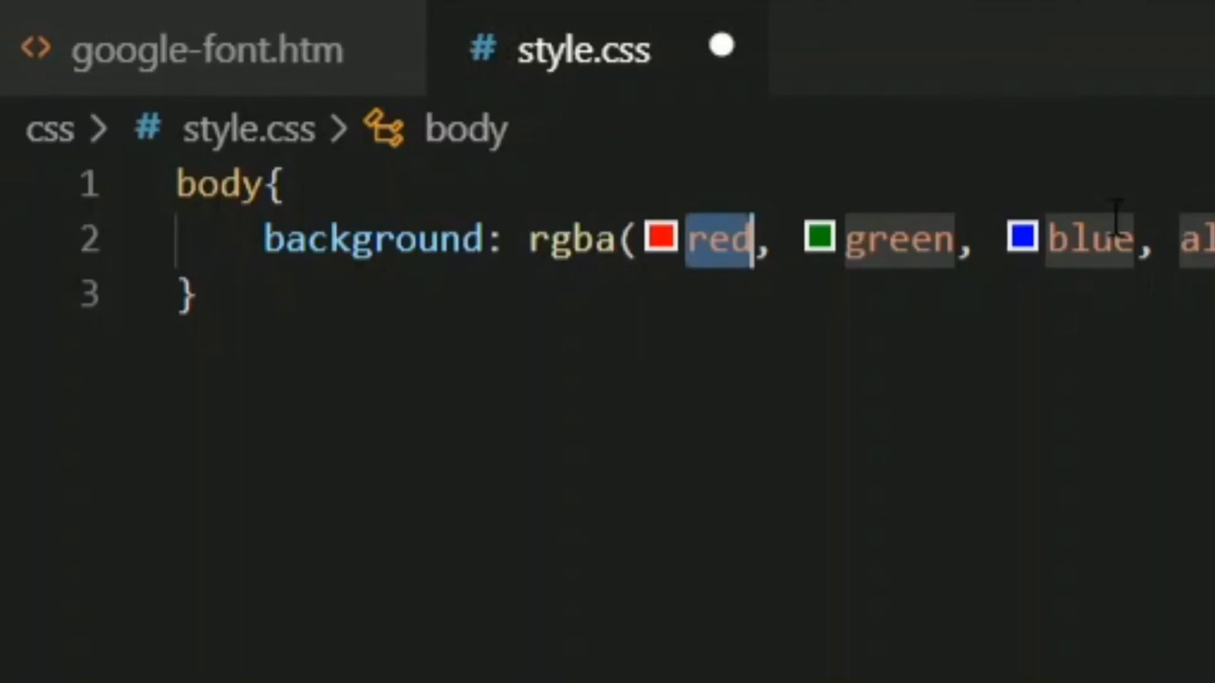
{"action": "left_click", "coordinate": [818, 237]}
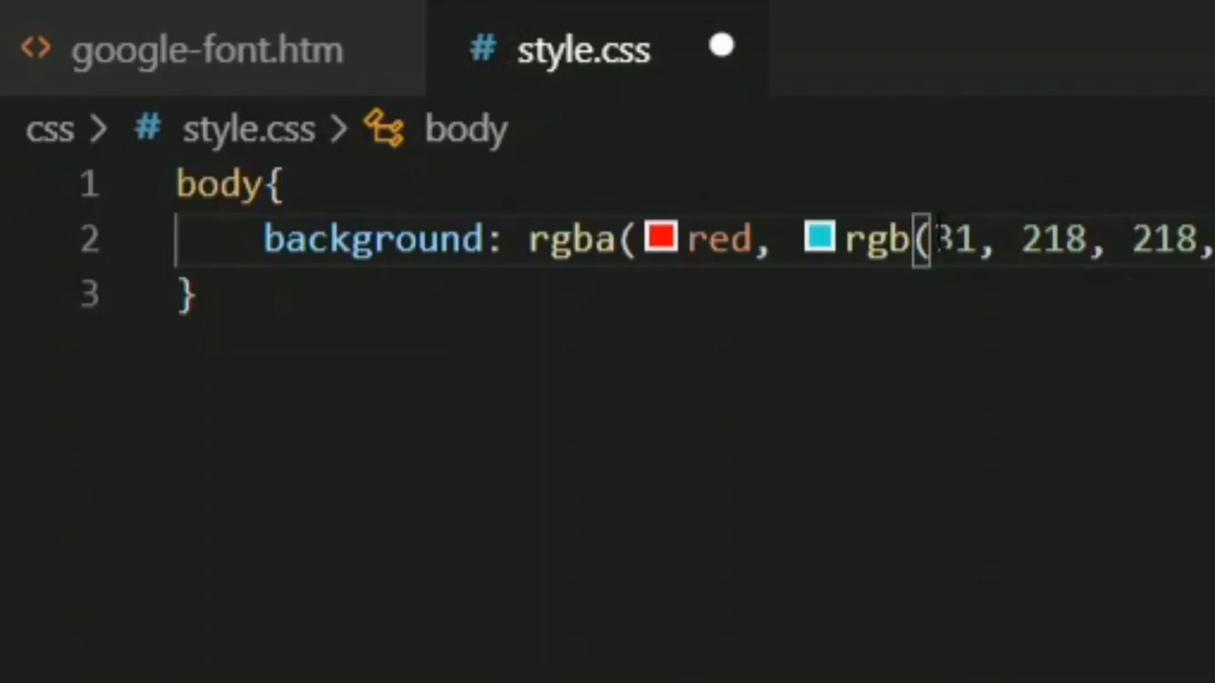
{"action": "key", "text": "Backspace"}
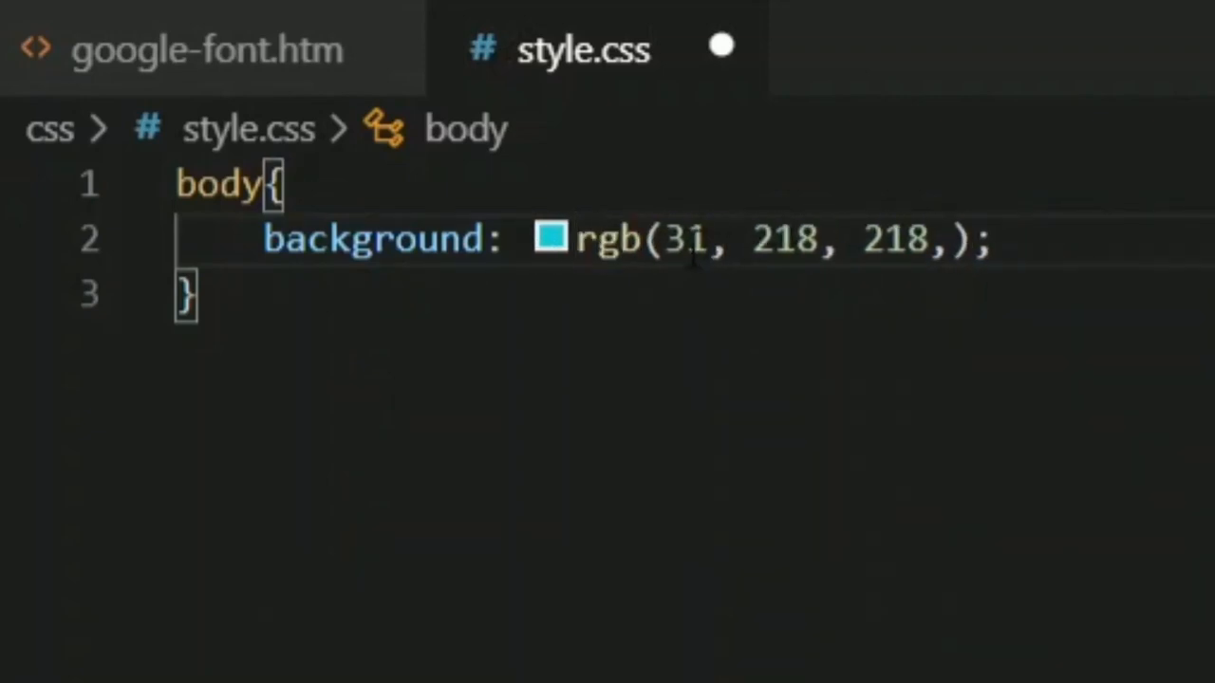
- Make the background rgba(31, 218, 218, 0.5) and begin a text-align declaration
{"action": "type", "text": "a"}
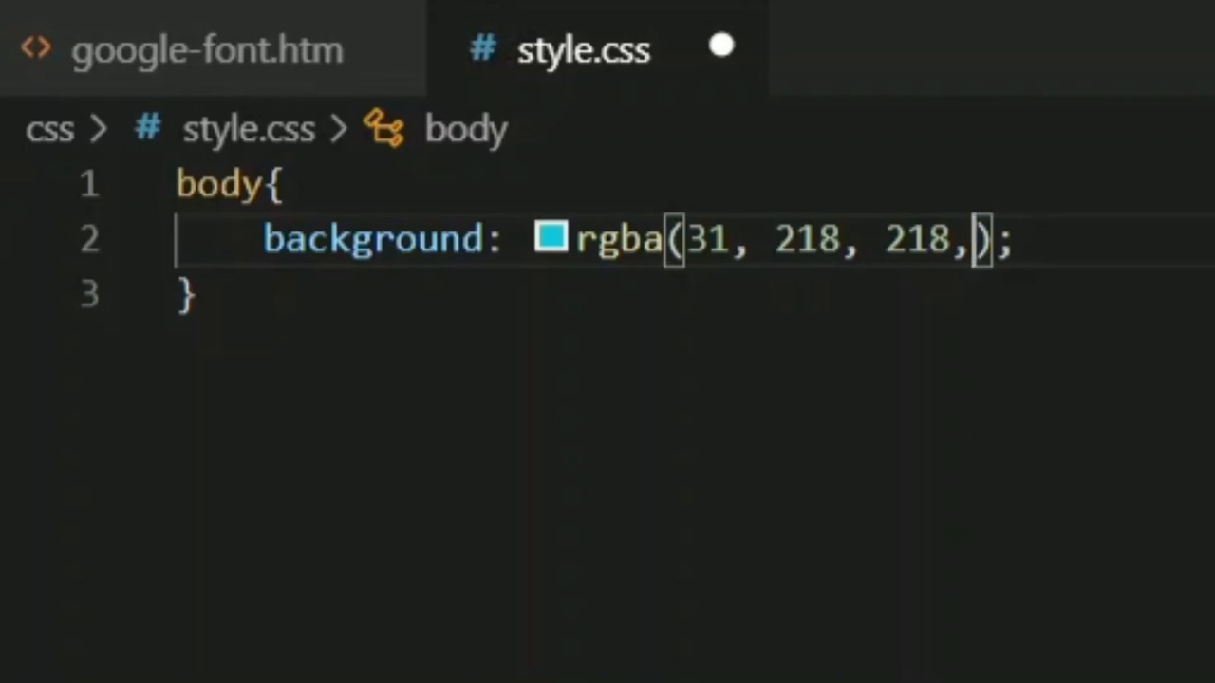
{"action": "type", "text": "0.5"}
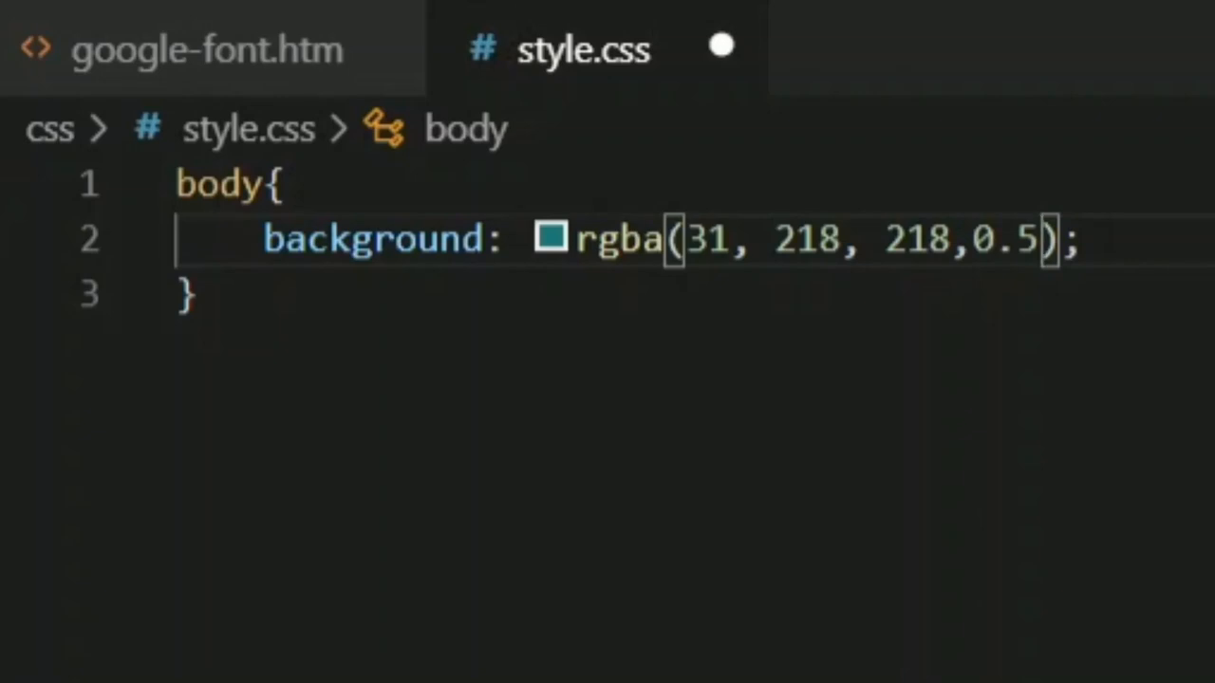
{"action": "type", "text": "text-align: center;"}
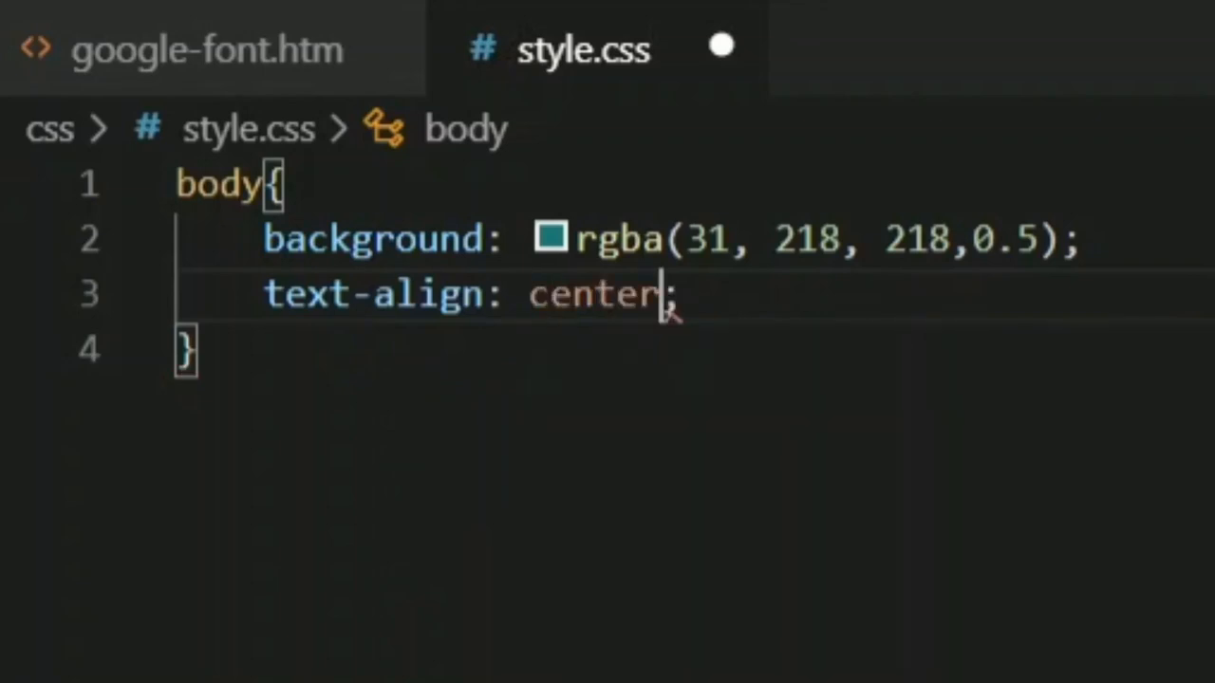
- Add text-align: center and line-height: 250px to the body rule
{"action": "type", "text": "line-height: ;"}
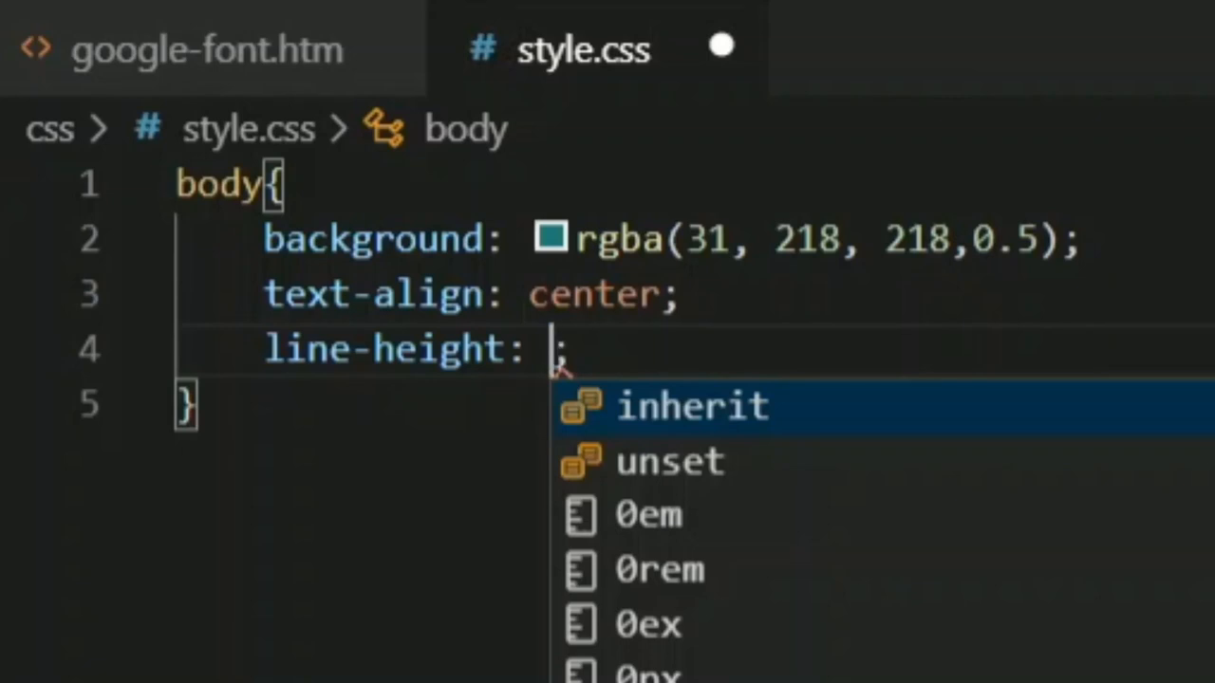
{"action": "type", "text": "25"}
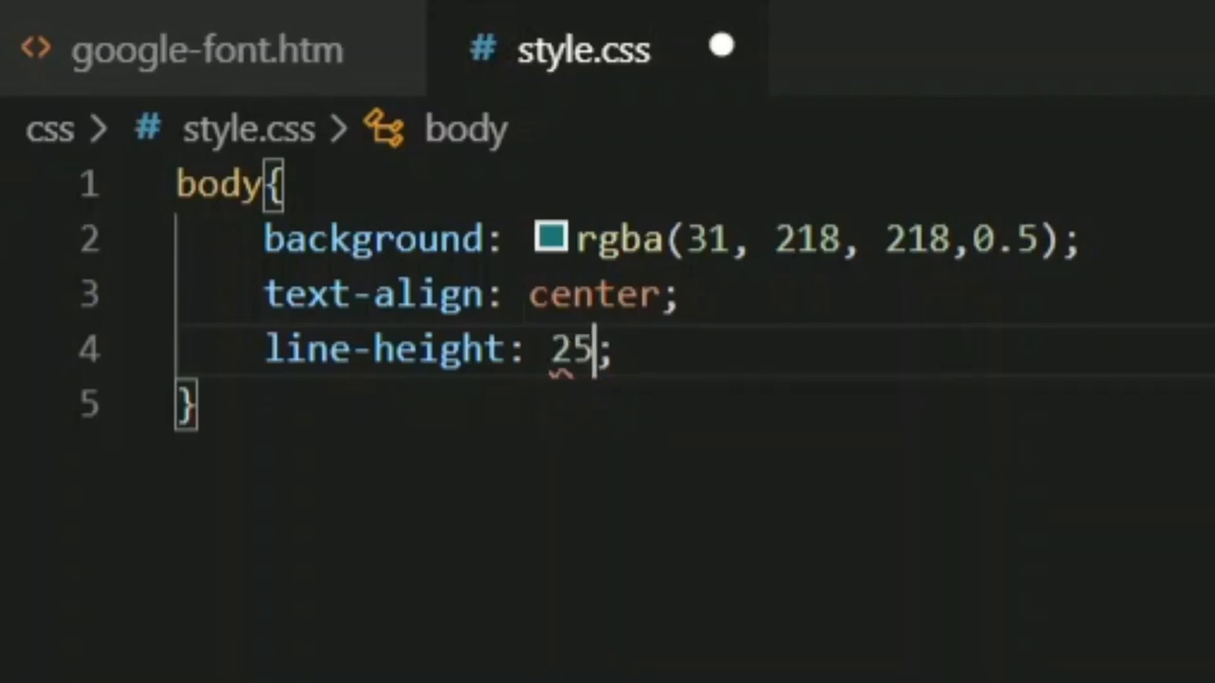
{"action": "type", "text": "0px"}
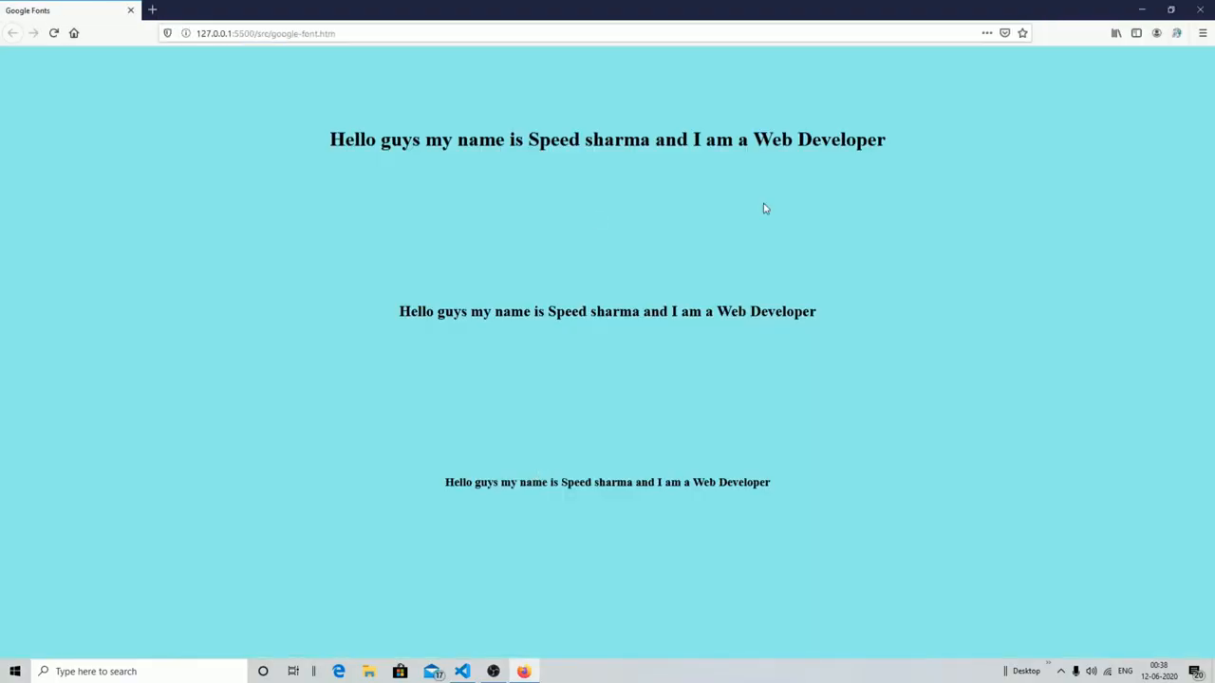
- View the Firefox preview full screen, then bring the code editor back to the front
{"action": "key", "text": "F11"}
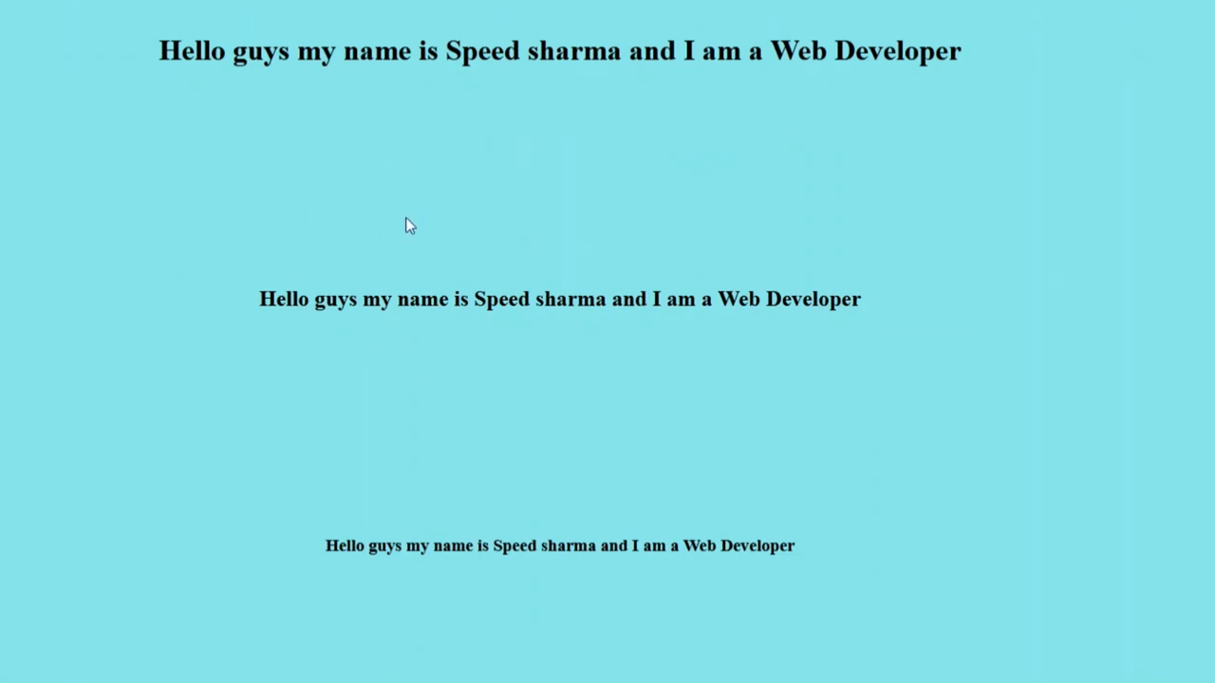
{"action": "mouse_move", "coordinate": [592, 29]}
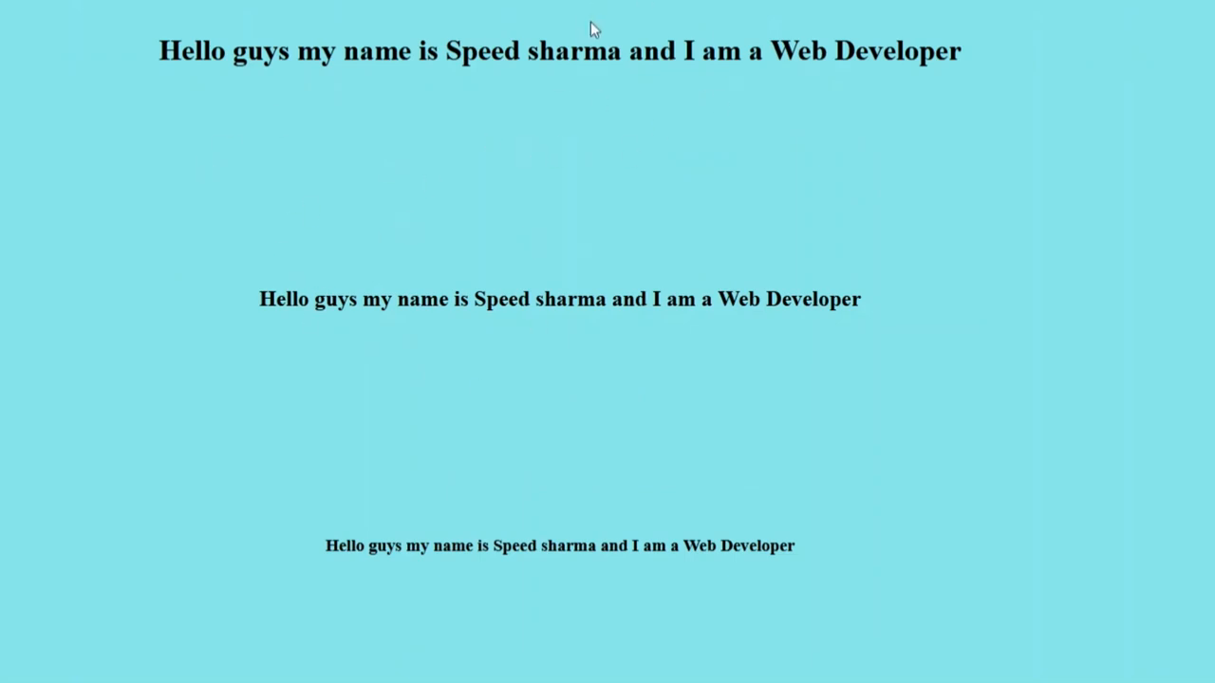
{"action": "mouse_move", "coordinate": [643, 256]}
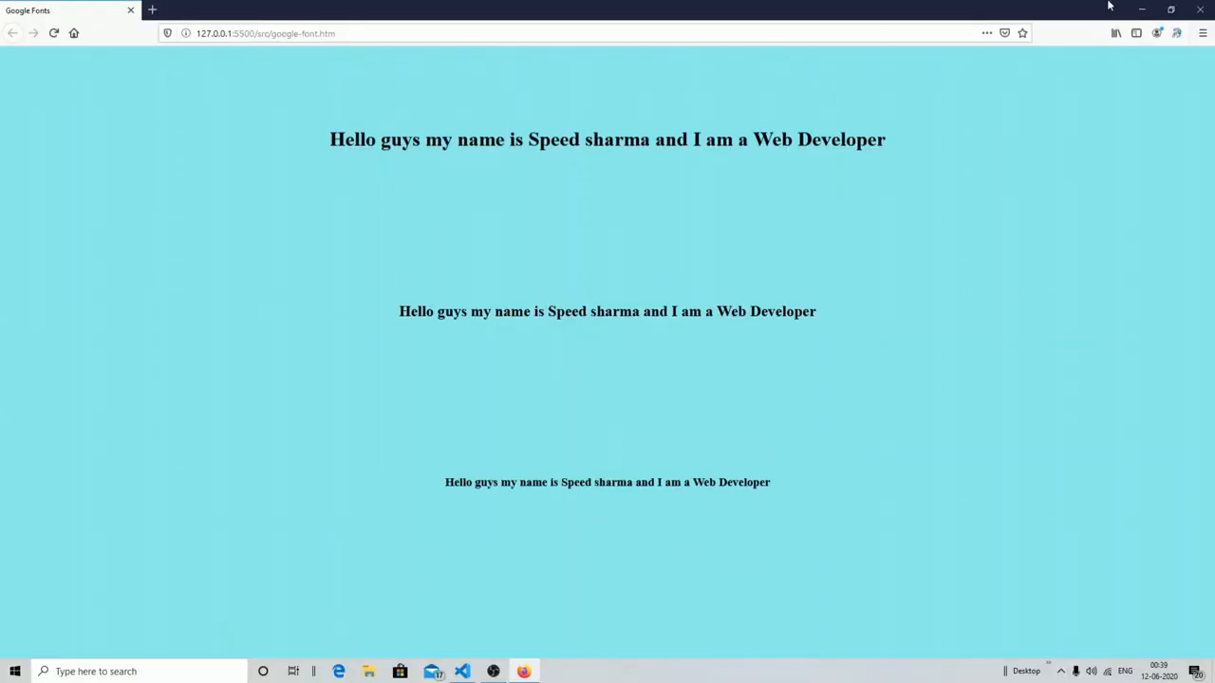
{"action": "left_click", "coordinate": [461, 672]}
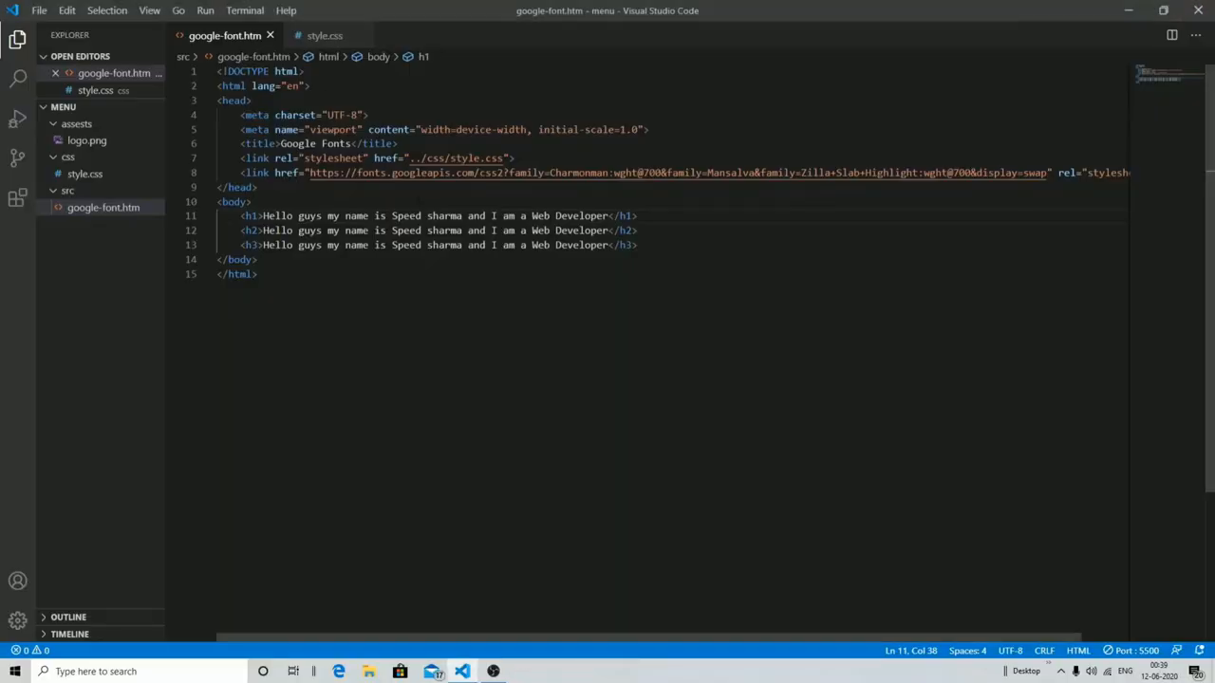
- Start an h1 font-family rule in style.css and copy 'Charmonman' from the HTML font link
{"action": "left_click", "coordinate": [324, 35]}
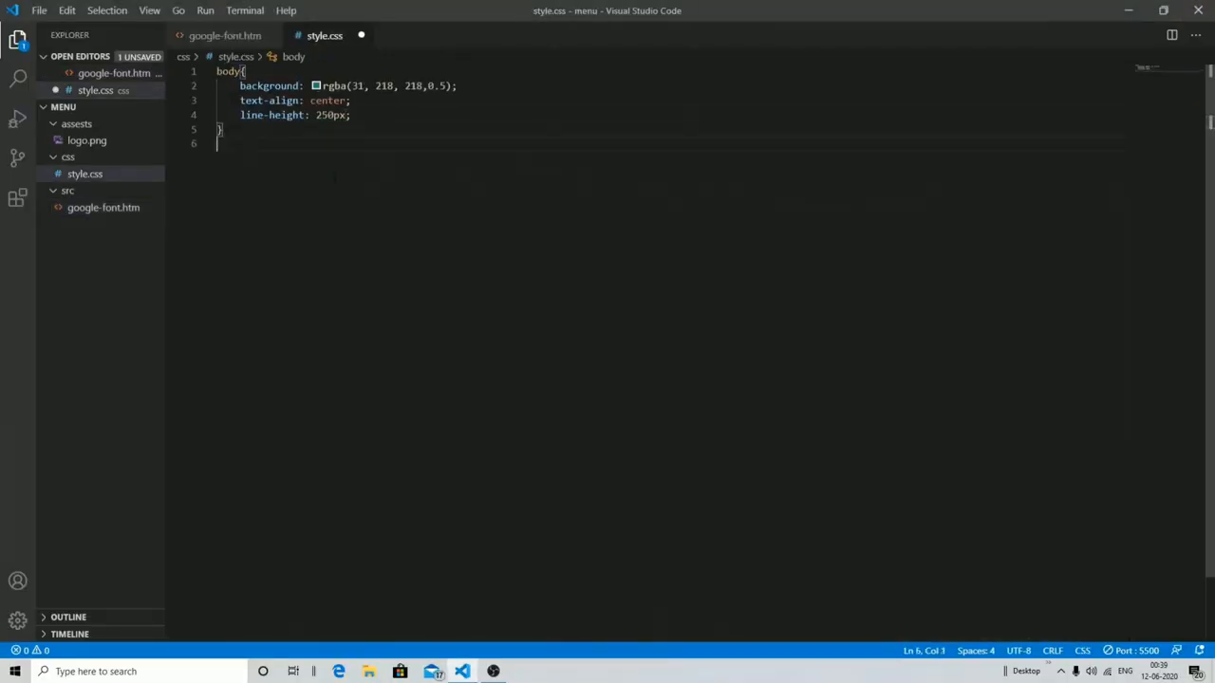
{"action": "type", "text": "fo"}
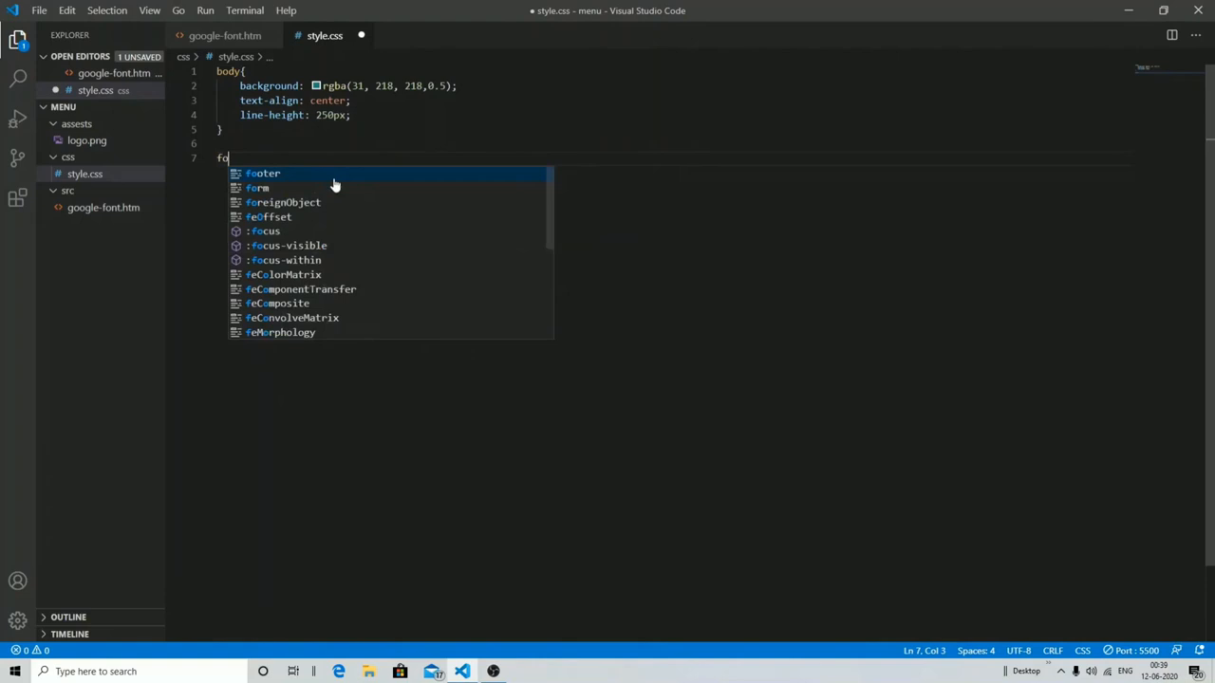
{"action": "type", "text": "h1"}
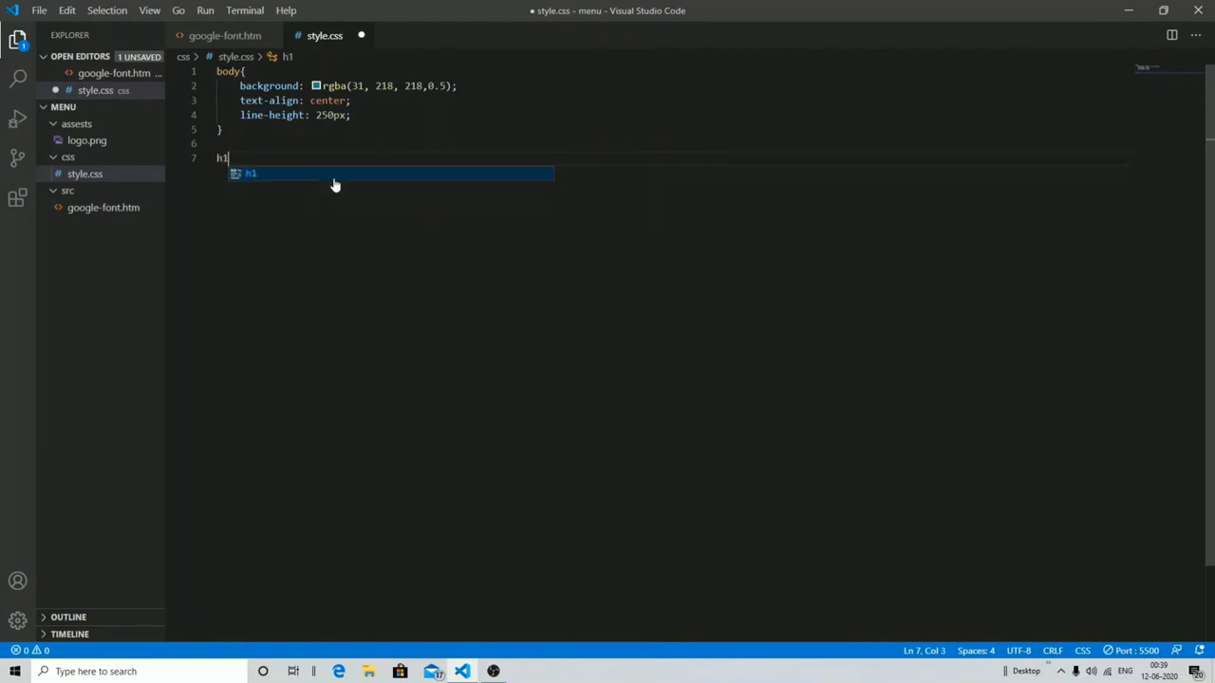
{"action": "type", "text": "{"}
{"action": "type", "text": "font-family: ;"}
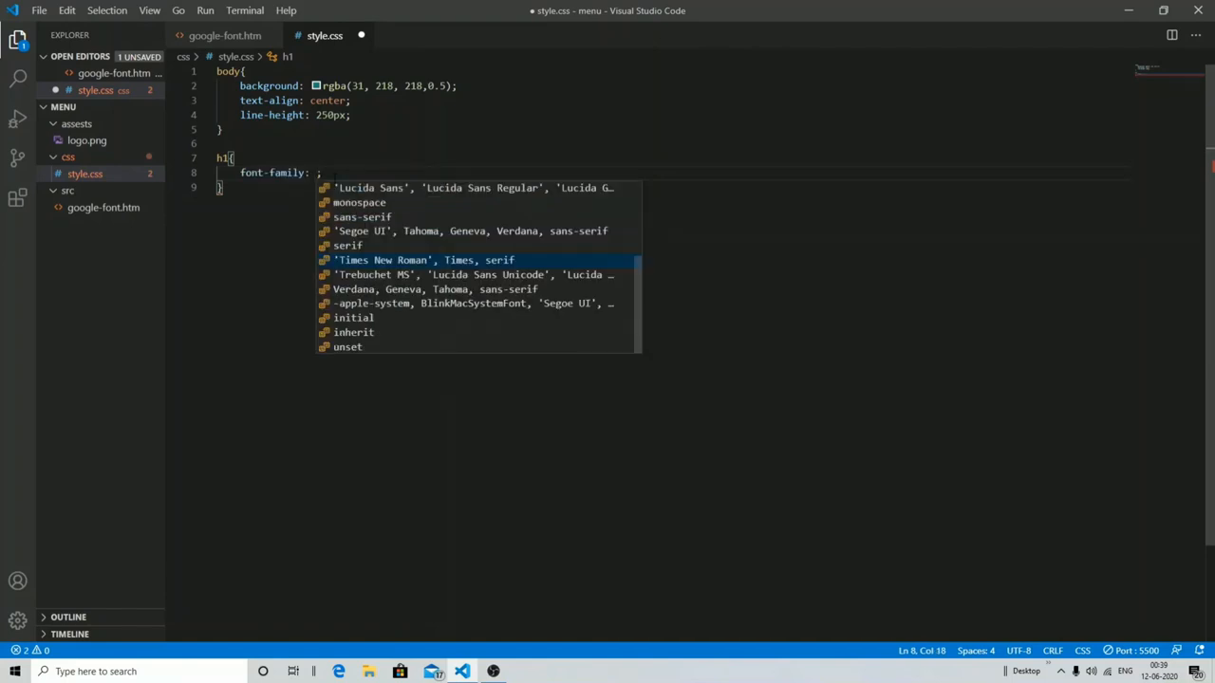
{"action": "left_click", "coordinate": [224, 34]}
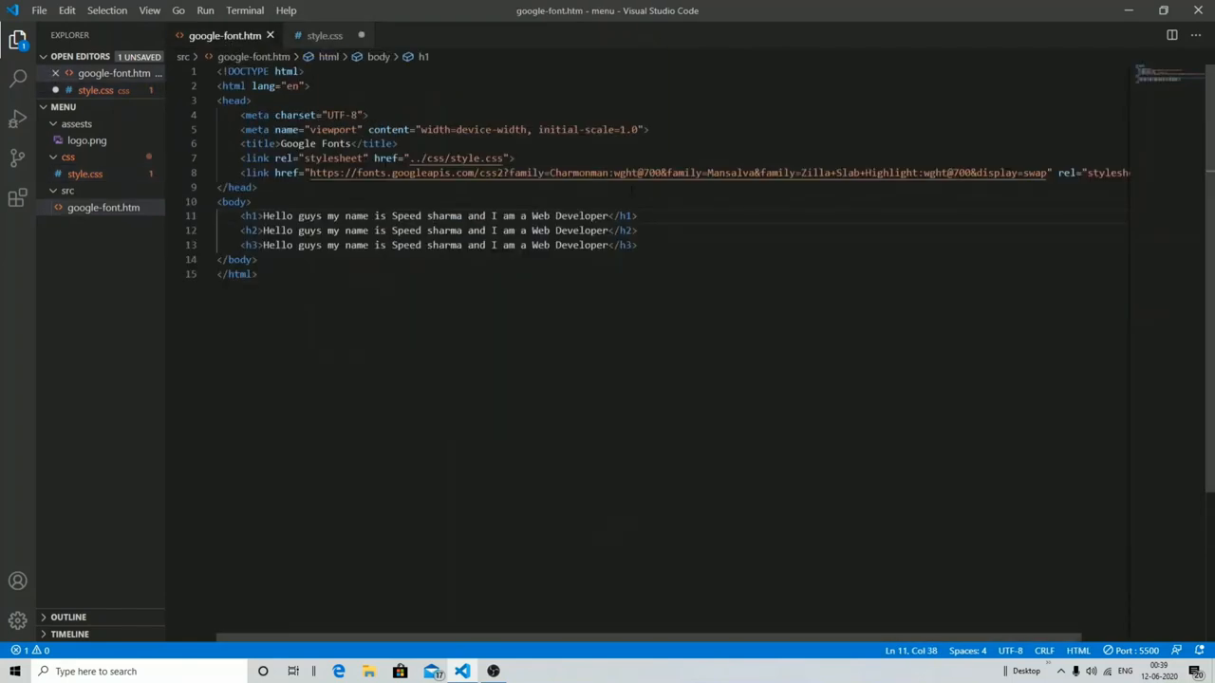
{"action": "double_click", "coordinate": [583, 173]}
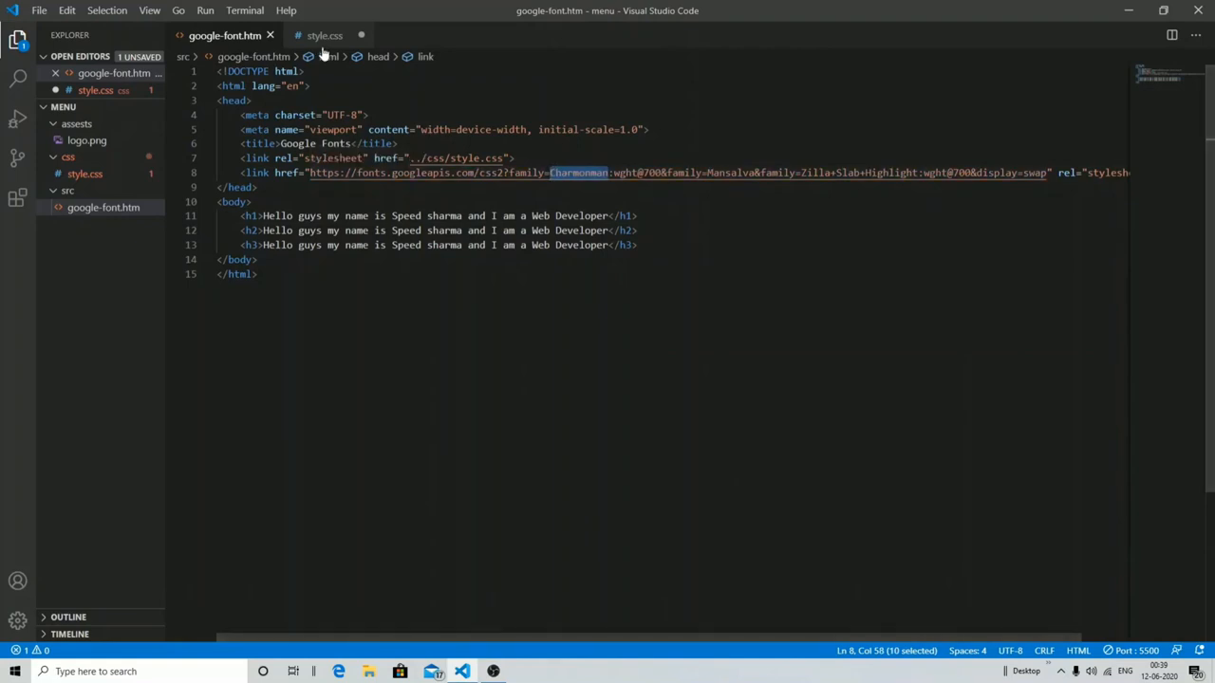
- Complete h1 { font-family: 'Charmonman'; } and begin the h2 rule
{"action": "left_click", "coordinate": [325, 34]}
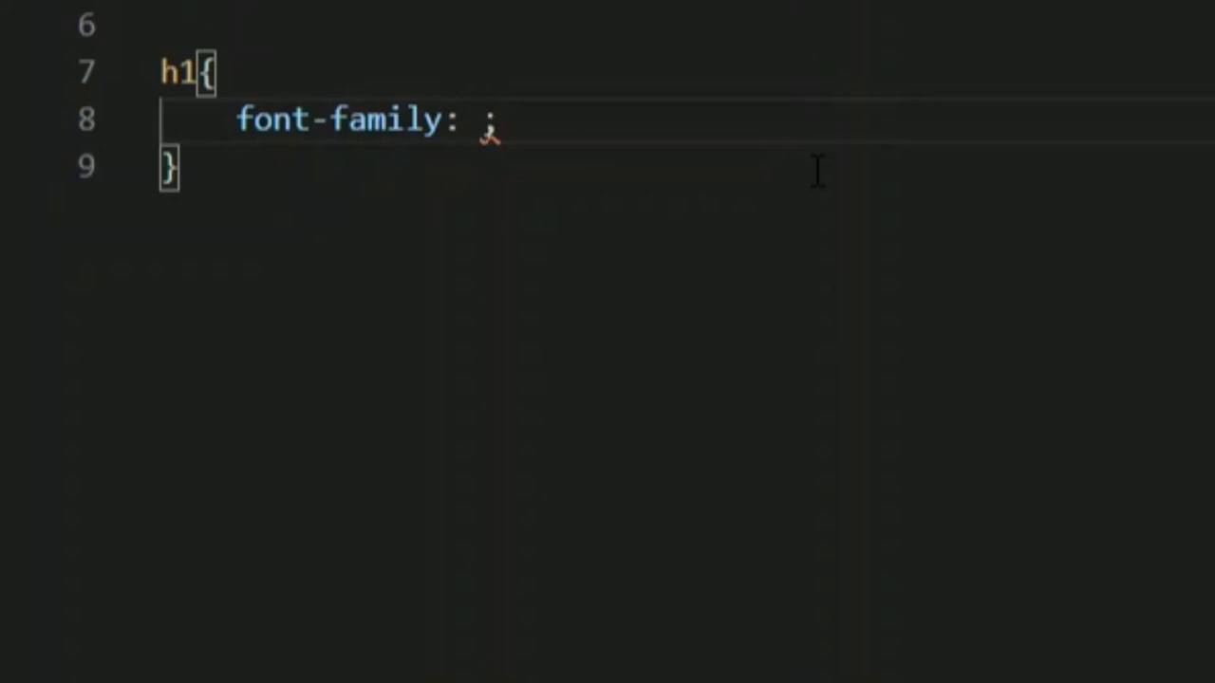
{"action": "type", "text": "''"}
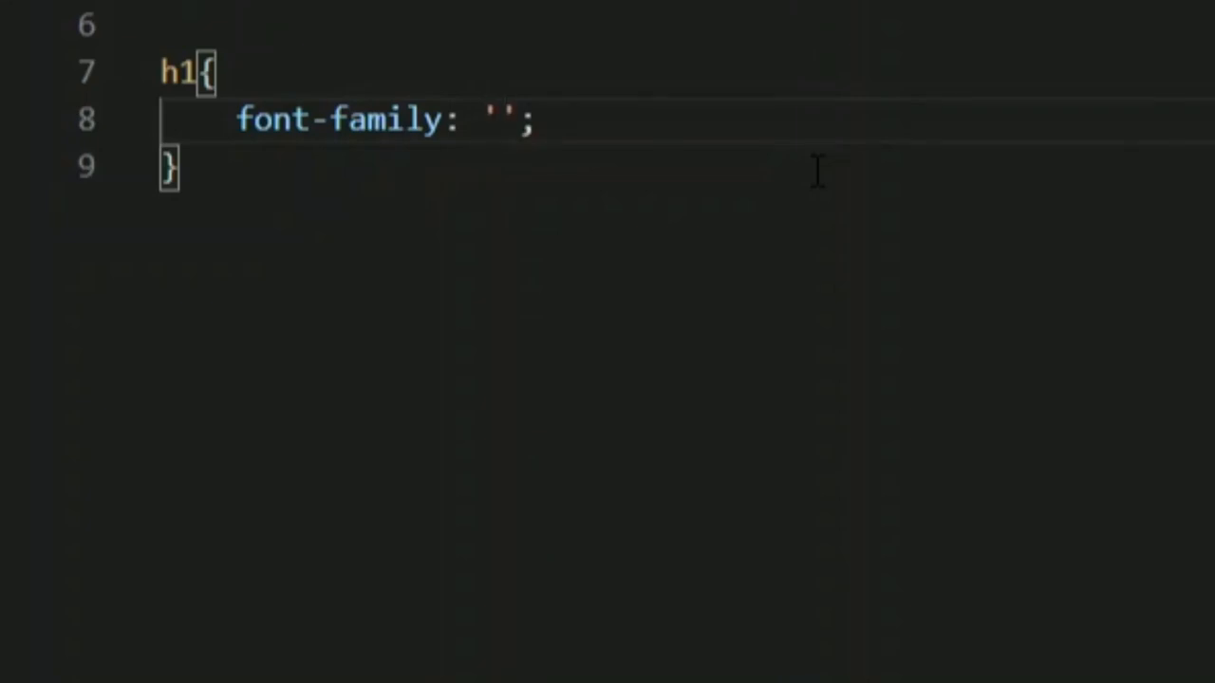
{"action": "type", "text": "Charmonman"}
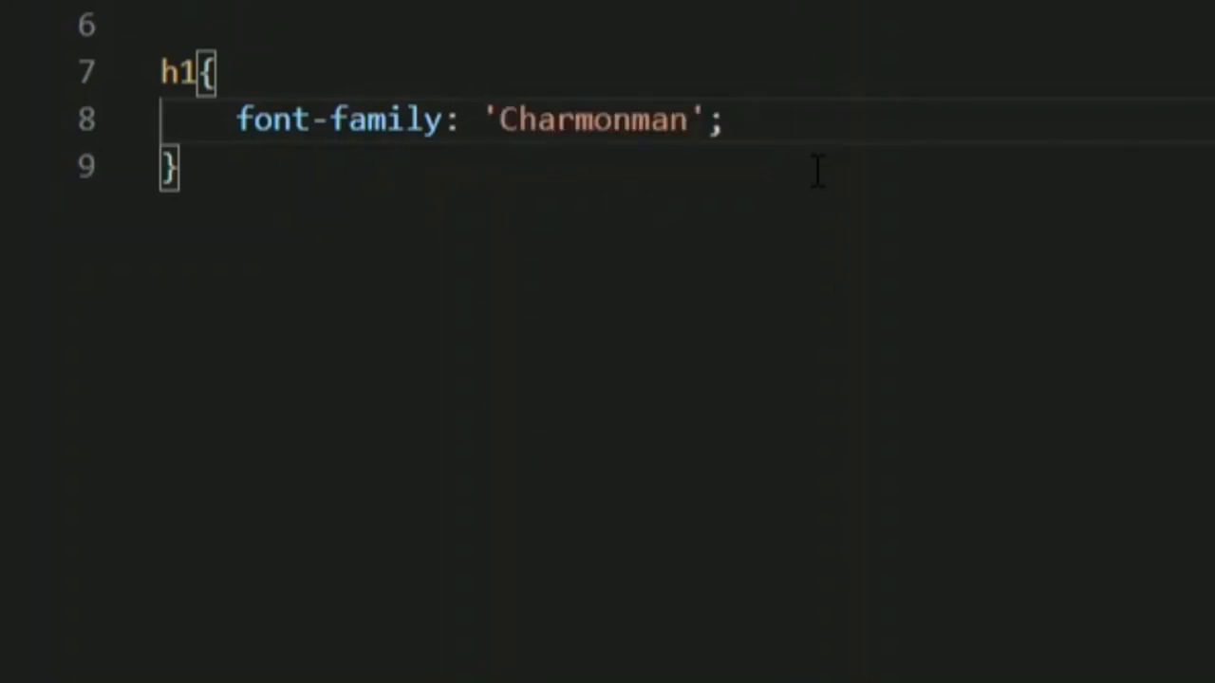
{"action": "mouse_move", "coordinate": [452, 163]}
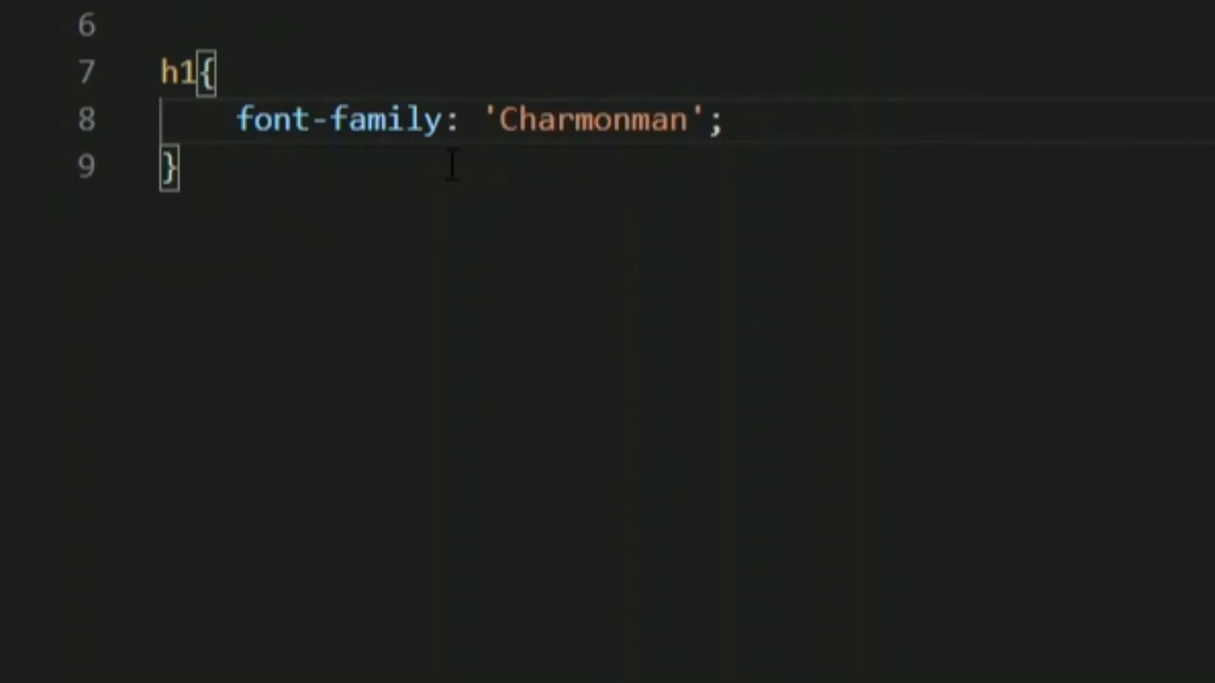
{"action": "type", "text": "h2{"}
{"action": "type", "text": "font-family: ;"}
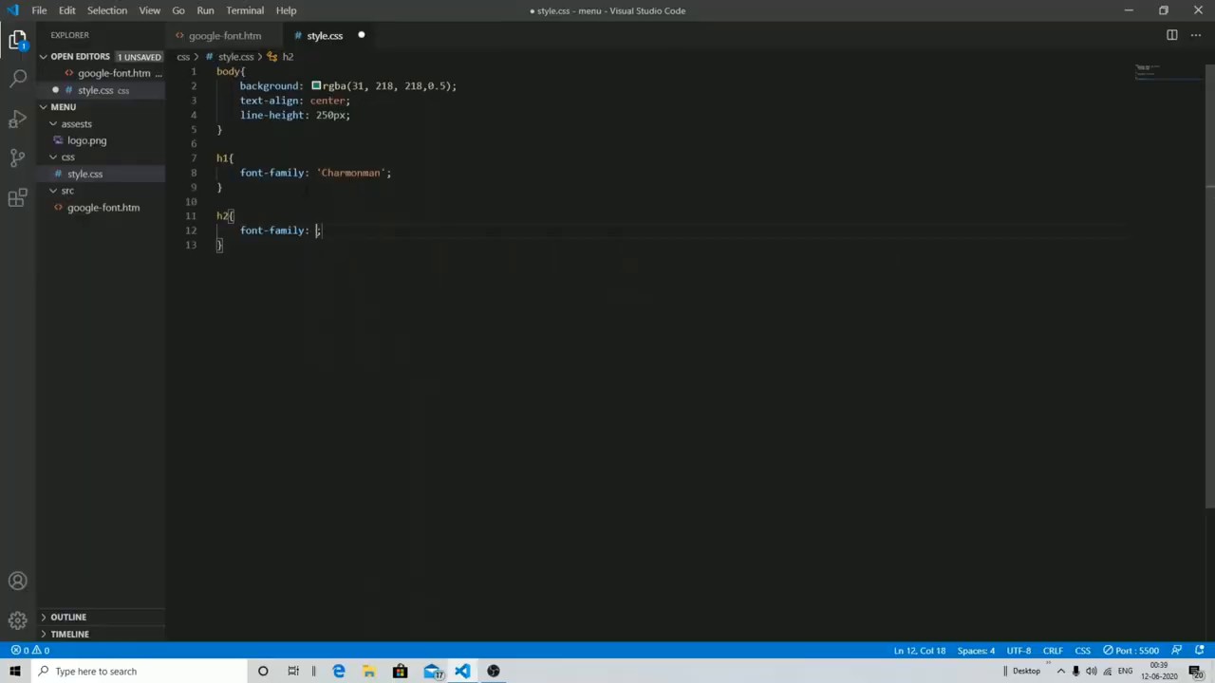
- Set the h2 font-family to 'Mansalva'; and check the remaining font name in google-font.htm
{"action": "left_click", "coordinate": [224, 35]}
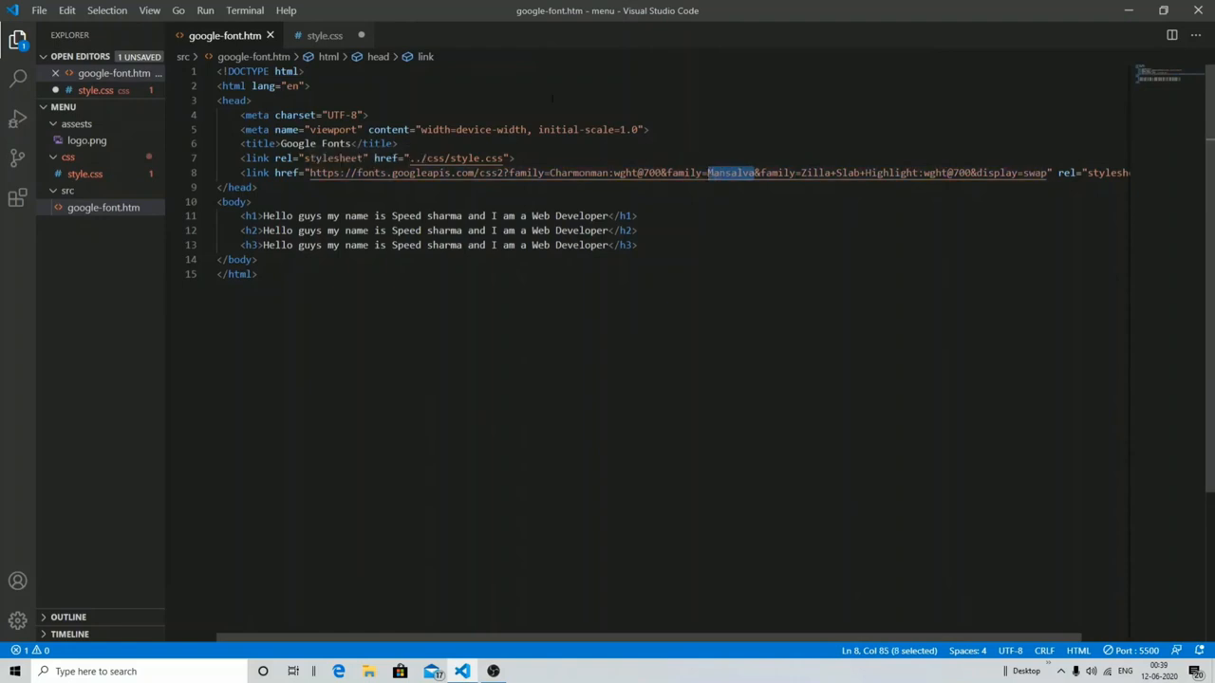
{"action": "left_click", "coordinate": [324, 35]}
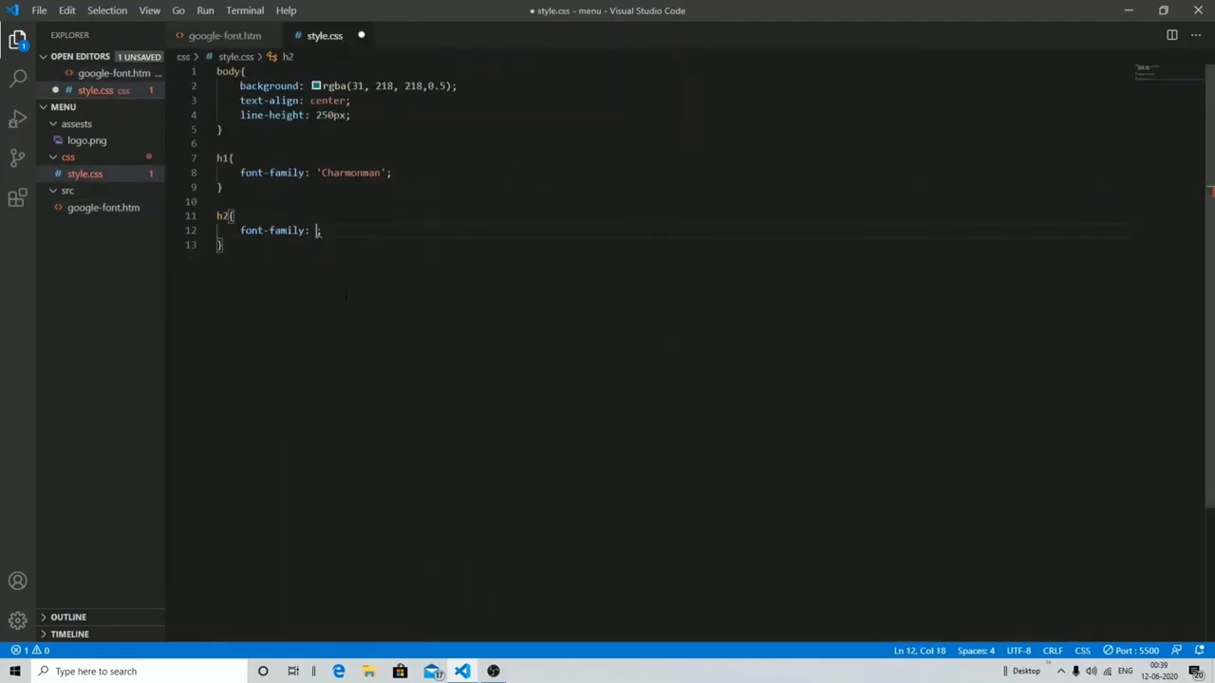
{"action": "type", "text": "'Mansalva';"}
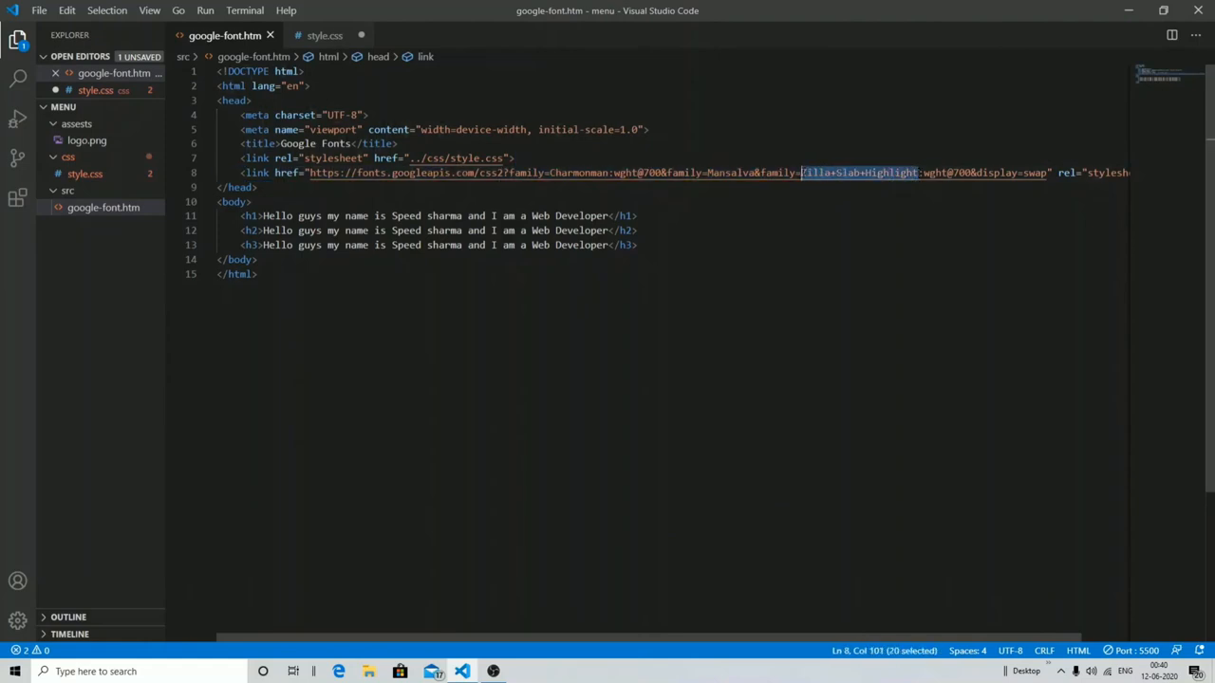
{"action": "mouse_move", "coordinate": [801, 172]}
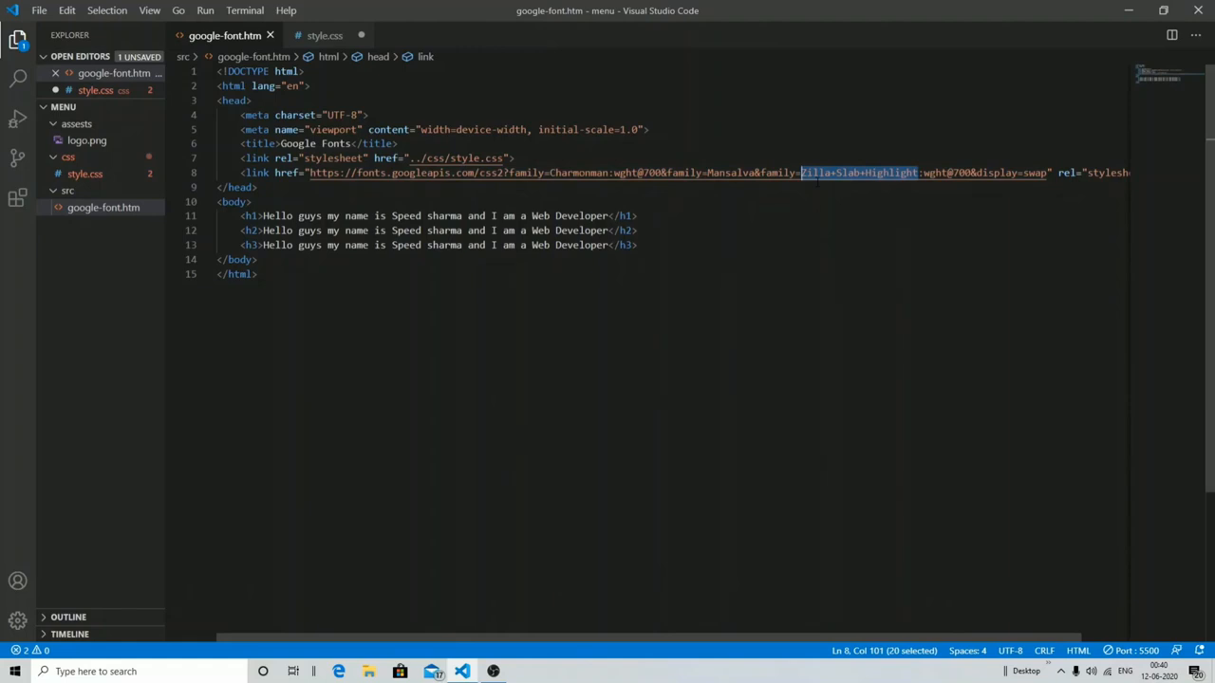
{"action": "left_click", "coordinate": [324, 34]}
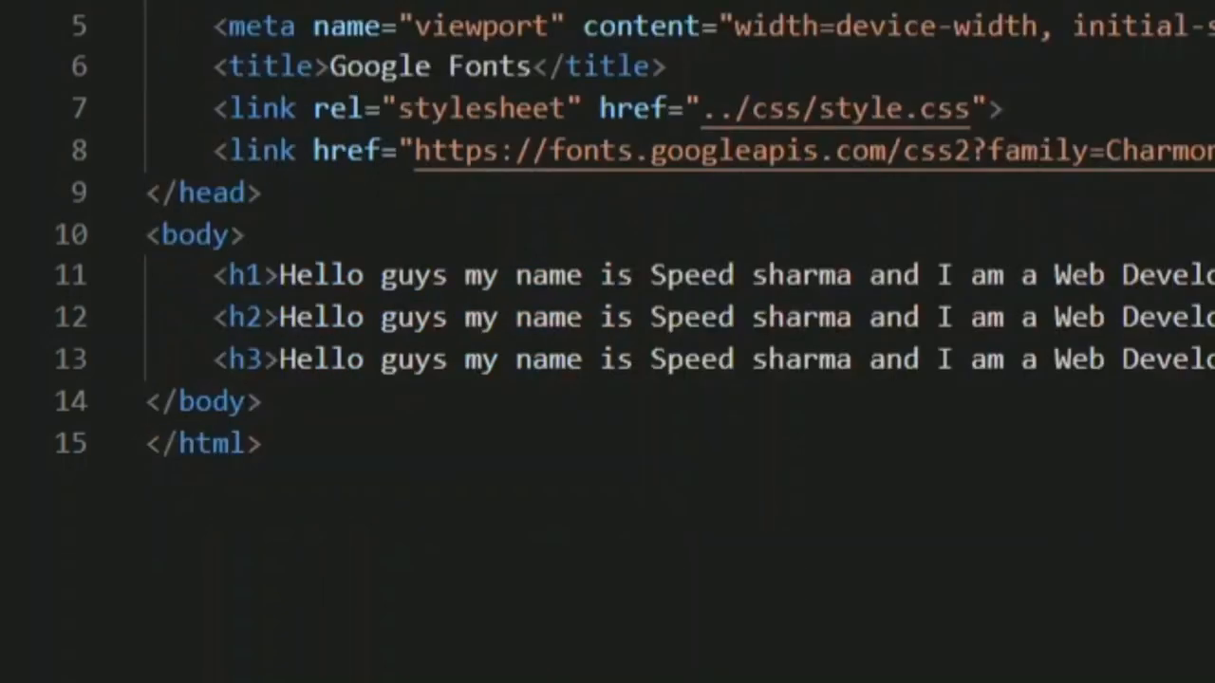
{"action": "double_click", "coordinate": [547, 273]}
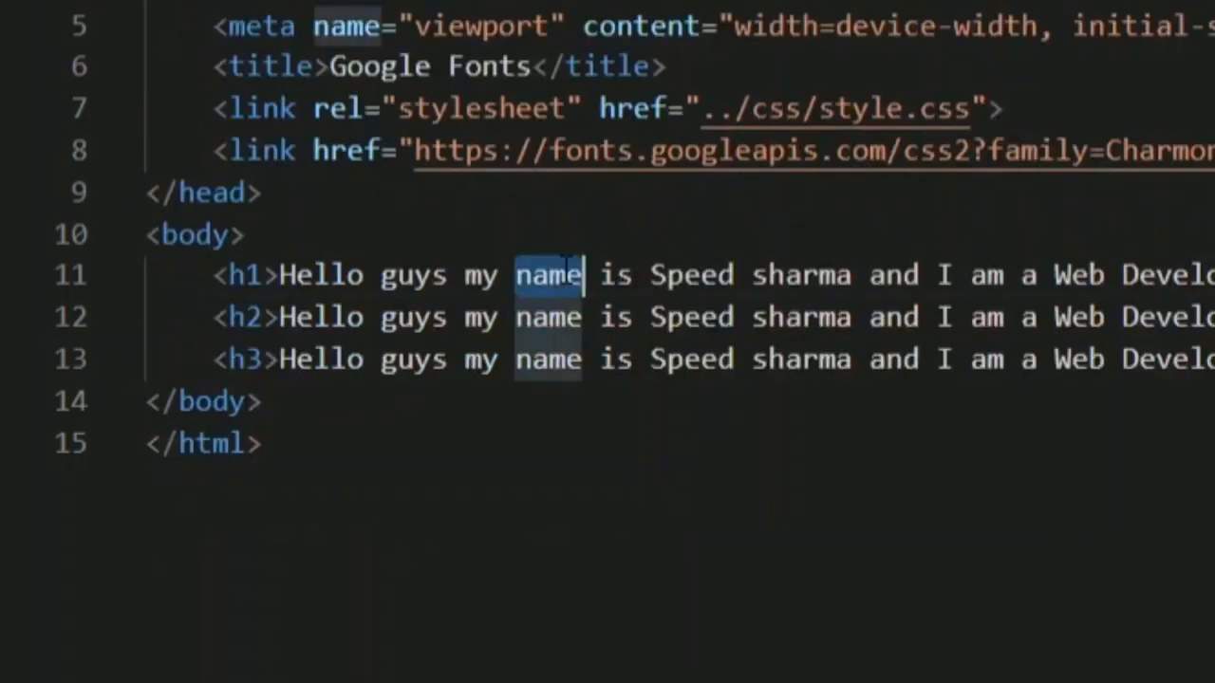